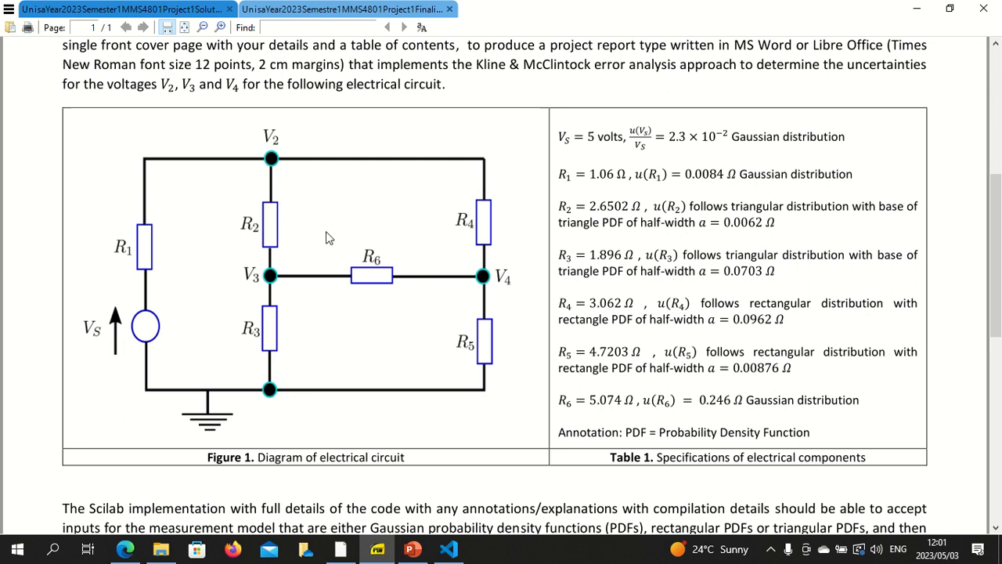
pyautogui.moveTo(267, 239)
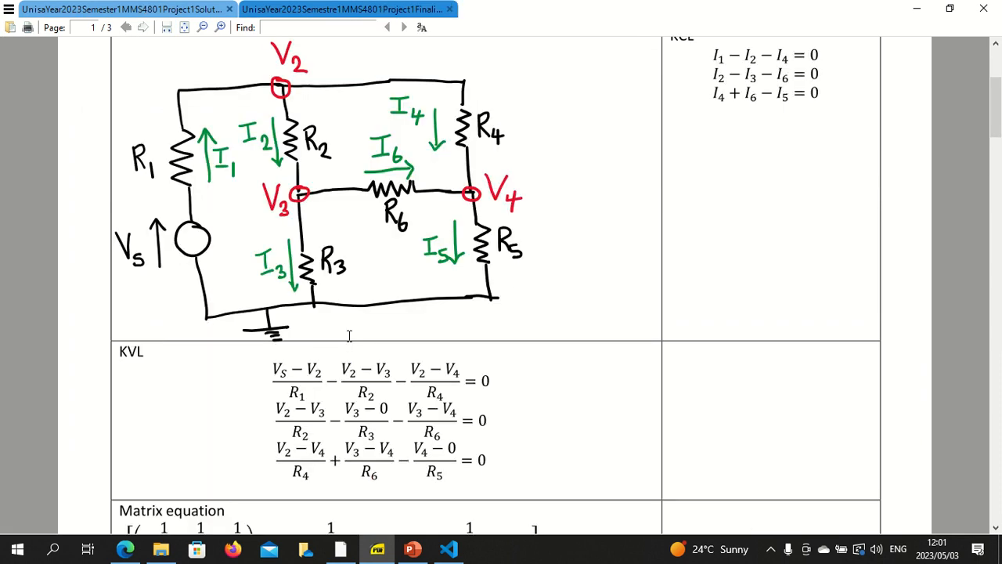
# Step: Scroll the solution PDF from the circuit diagram through the KVL equations and matrix equation to the Scilab code
pyautogui.scroll(3)
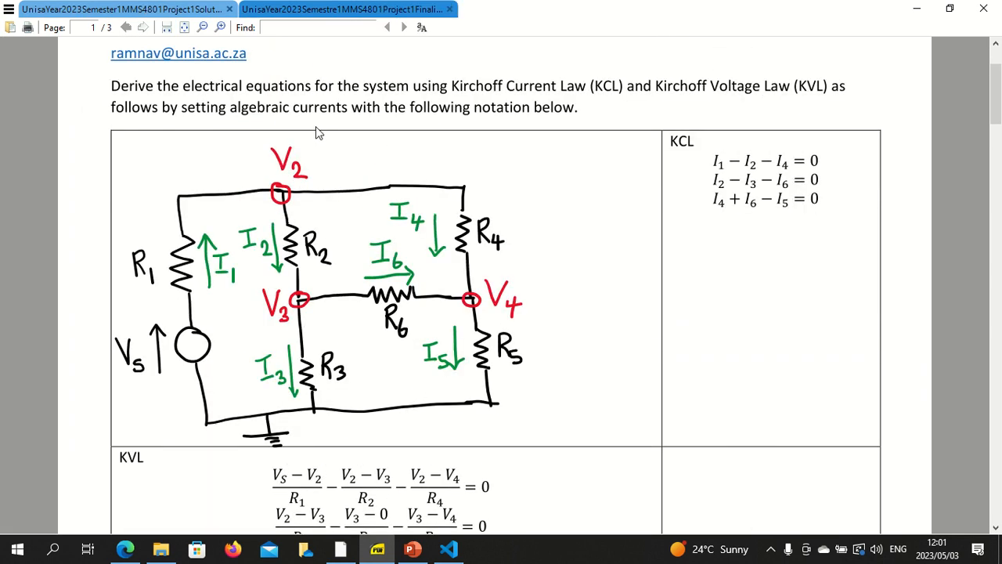
pyautogui.moveTo(678, 148)
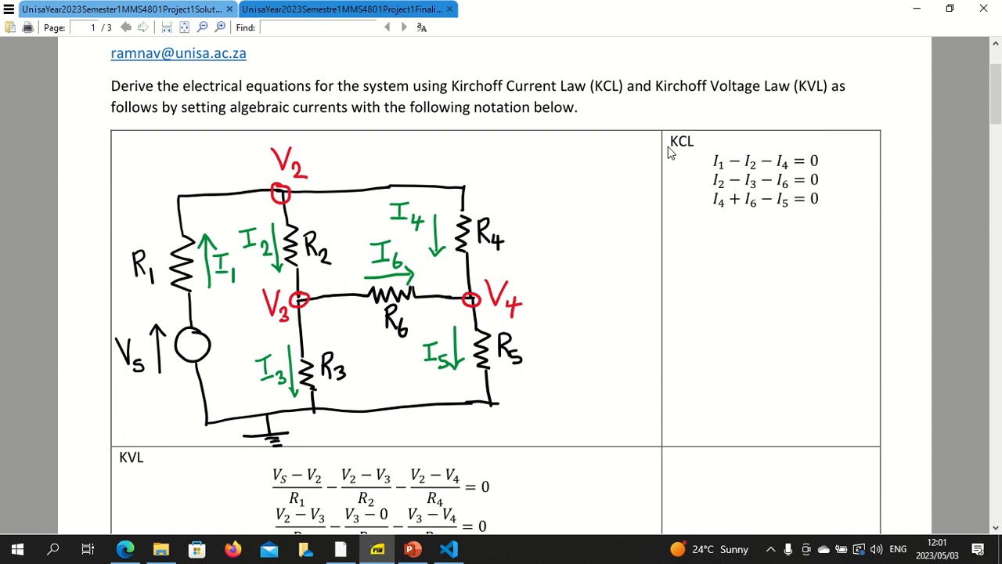
pyautogui.scroll(-3)
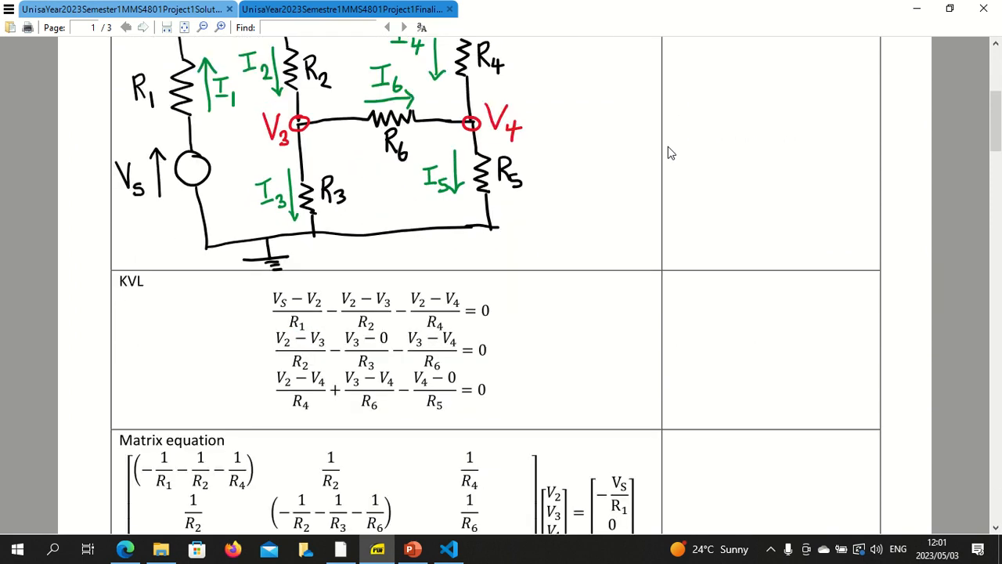
pyautogui.scroll(-3)
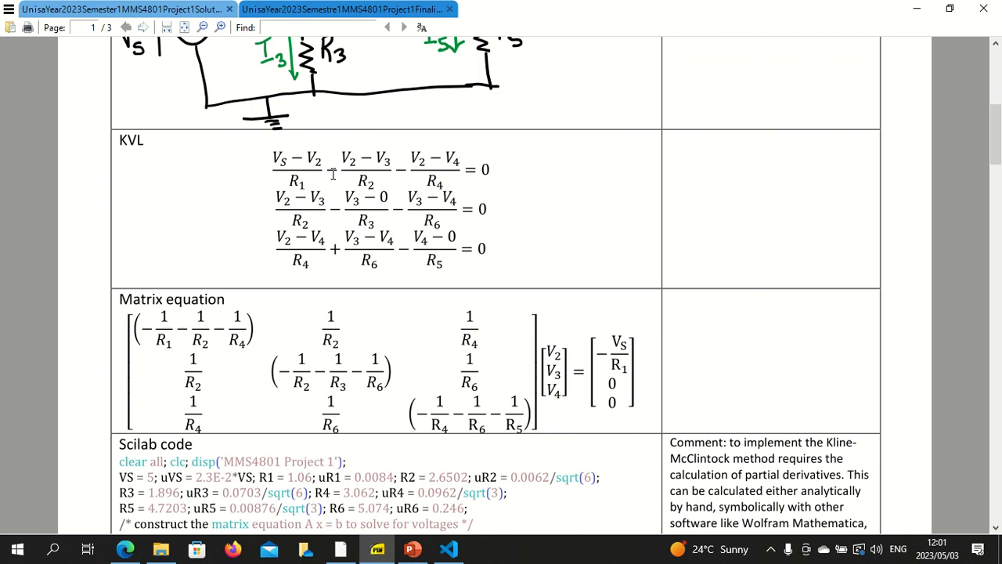
pyautogui.scroll(-3)
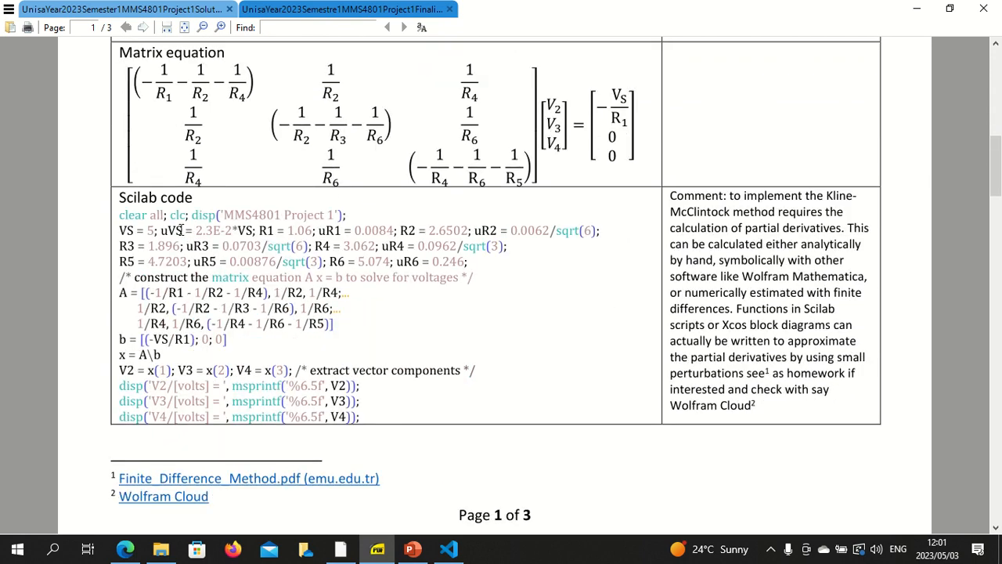
pyautogui.scroll(3)
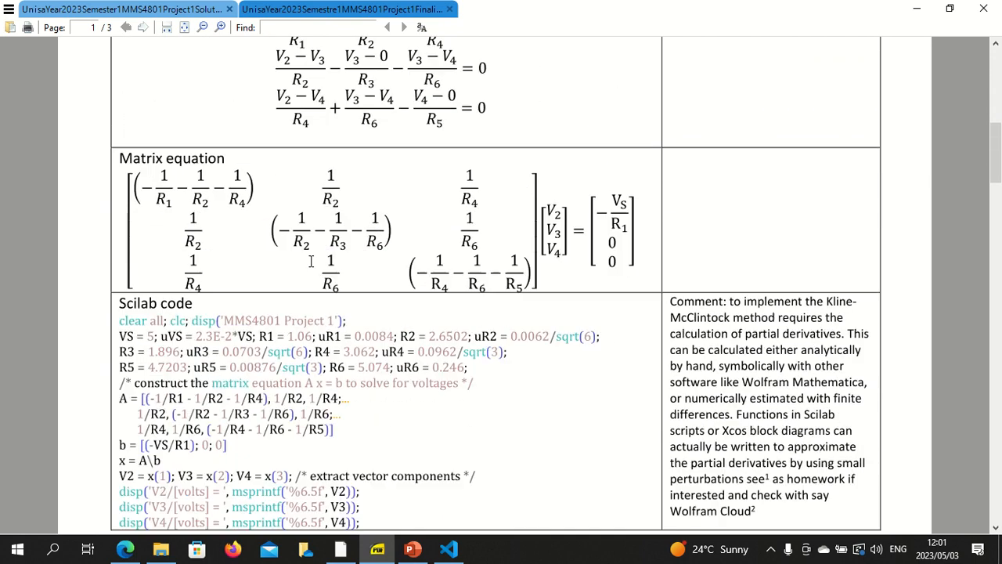
pyautogui.scroll(3)
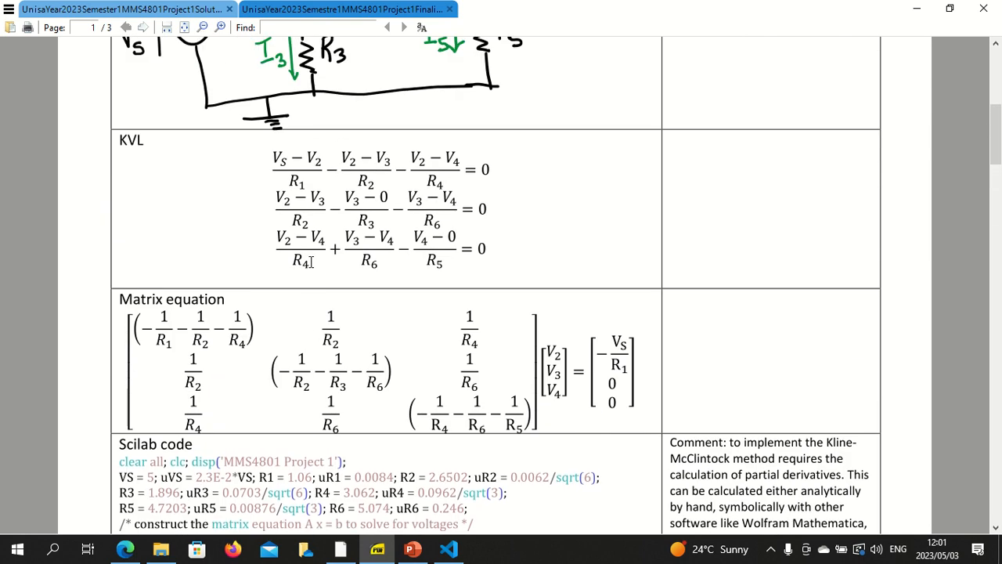
pyautogui.scroll(-3)
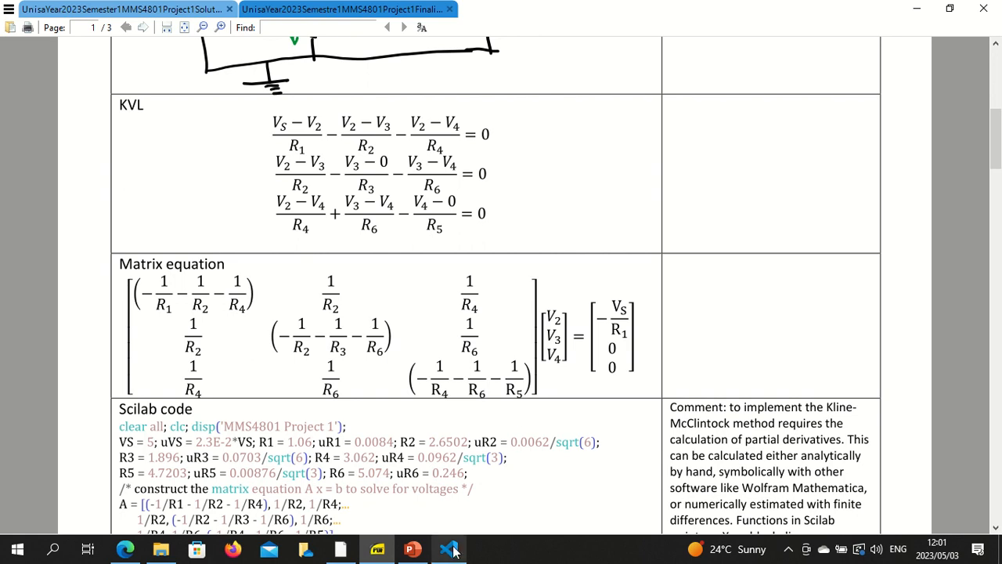
# Step: Confirm in the Extensions view that Wolfram Language Notebook is installed and enabled, then dismiss the sidebar
pyautogui.click(448, 548)
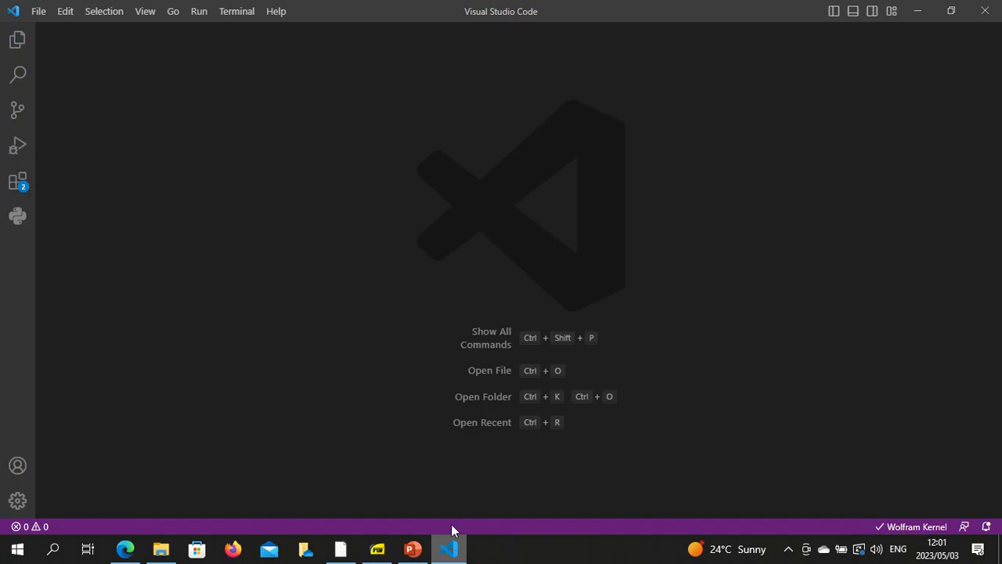
pyautogui.click(17, 181)
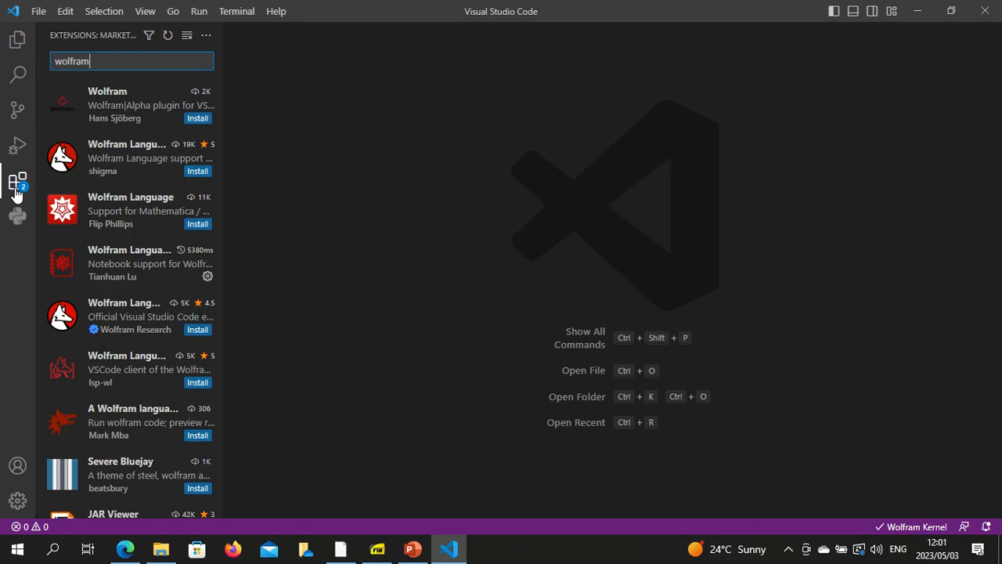
pyautogui.moveTo(110, 244)
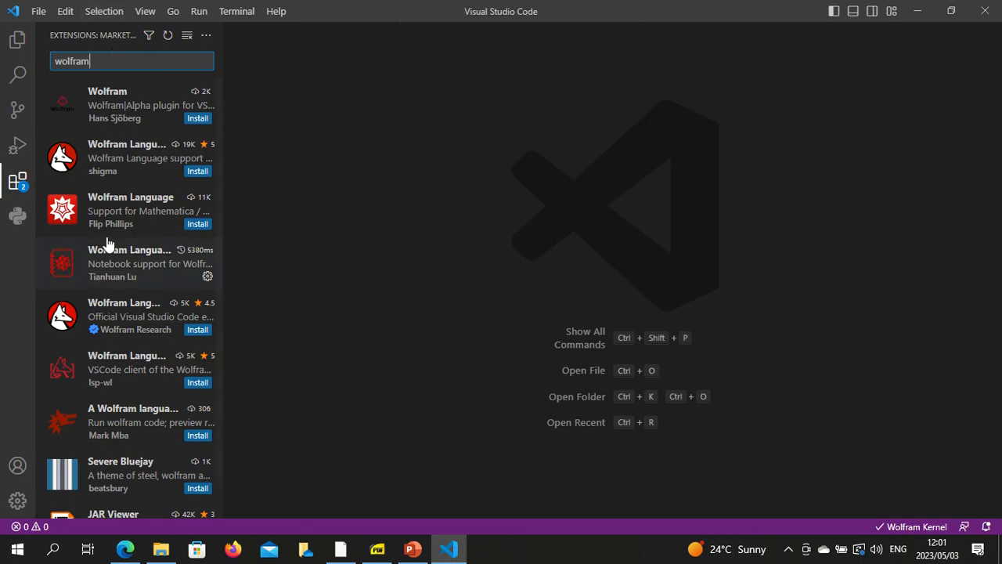
pyautogui.moveTo(125, 263)
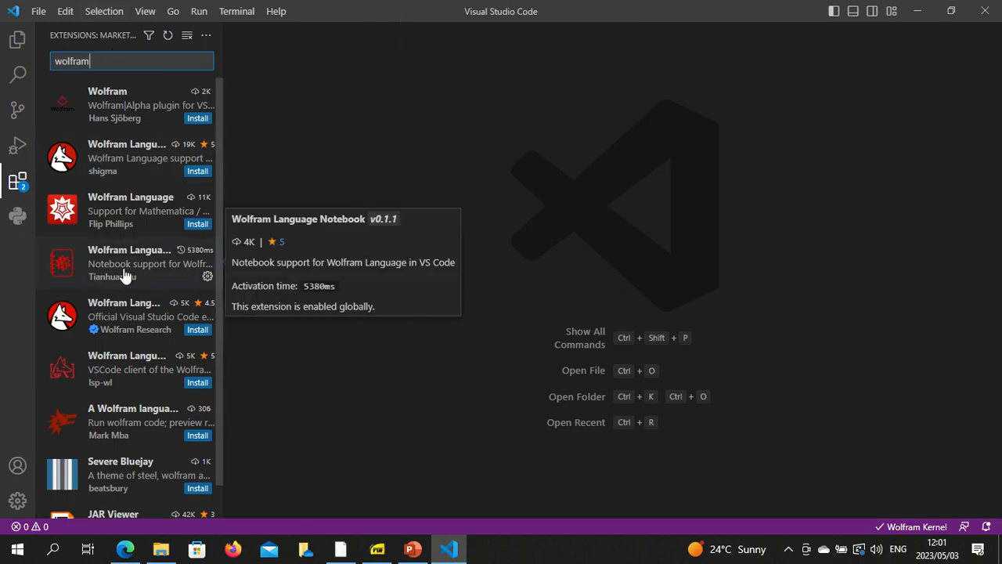
pyautogui.moveTo(331, 244)
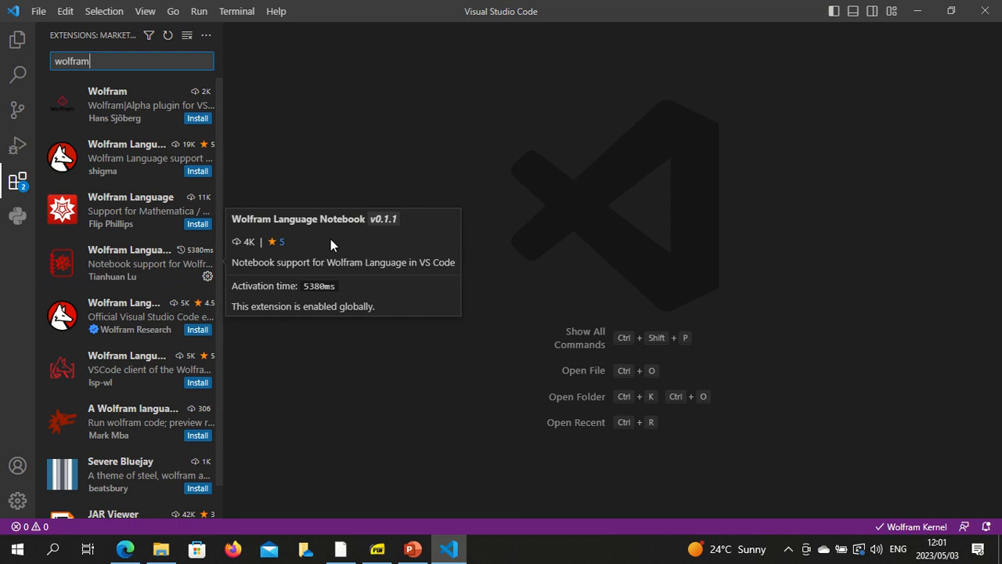
pyautogui.moveTo(17, 182)
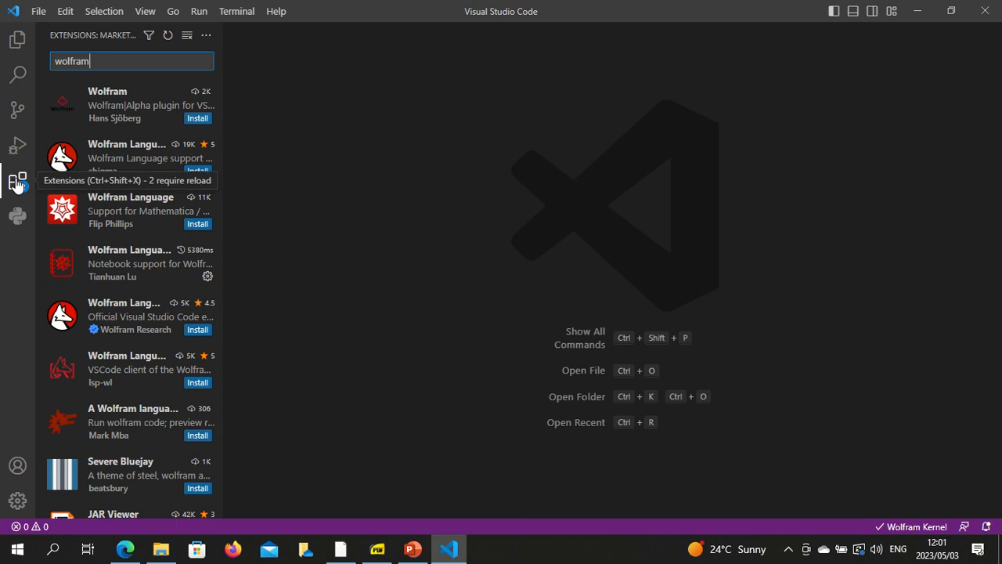
pyautogui.click(38, 11)
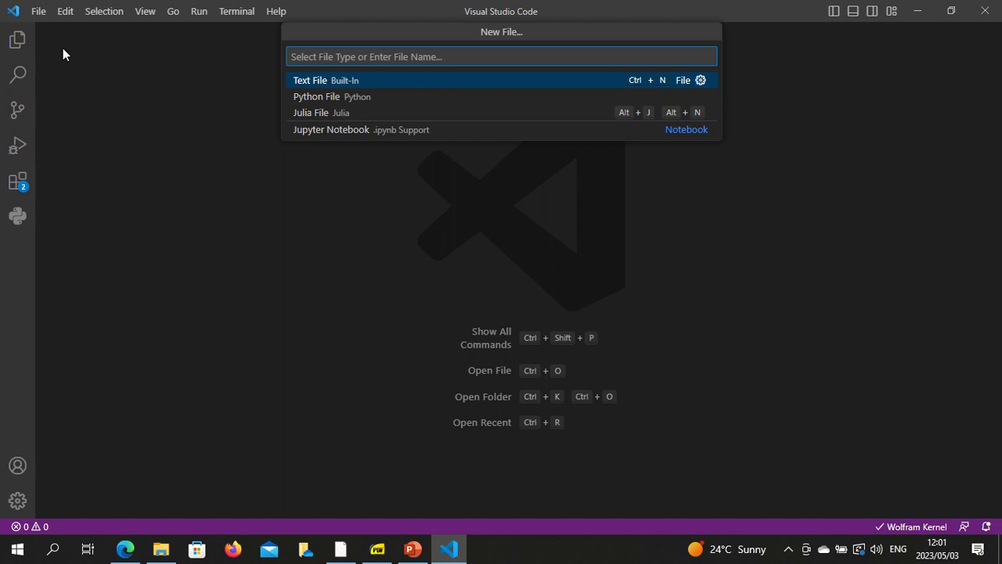
# Step: Create a new Wolfram notebook Project1.wlnb saved on the Desktop
pyautogui.write('.w')
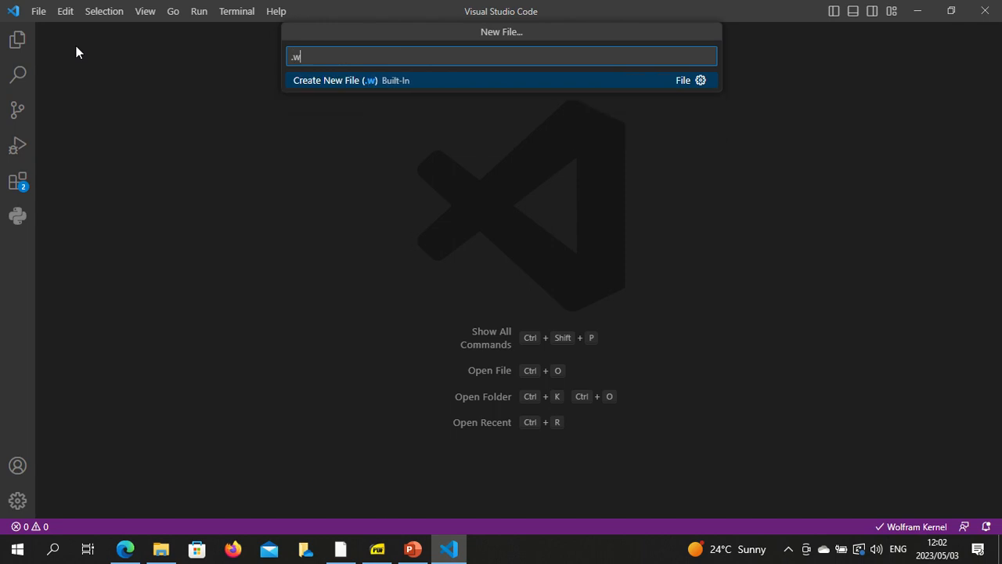
pyautogui.write('lnb')
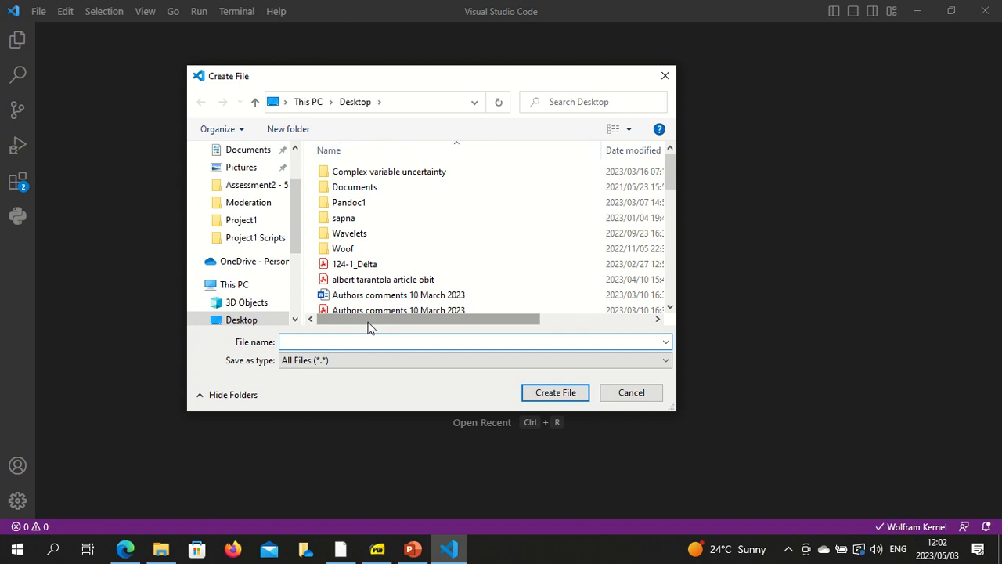
pyautogui.write('Project1.w')
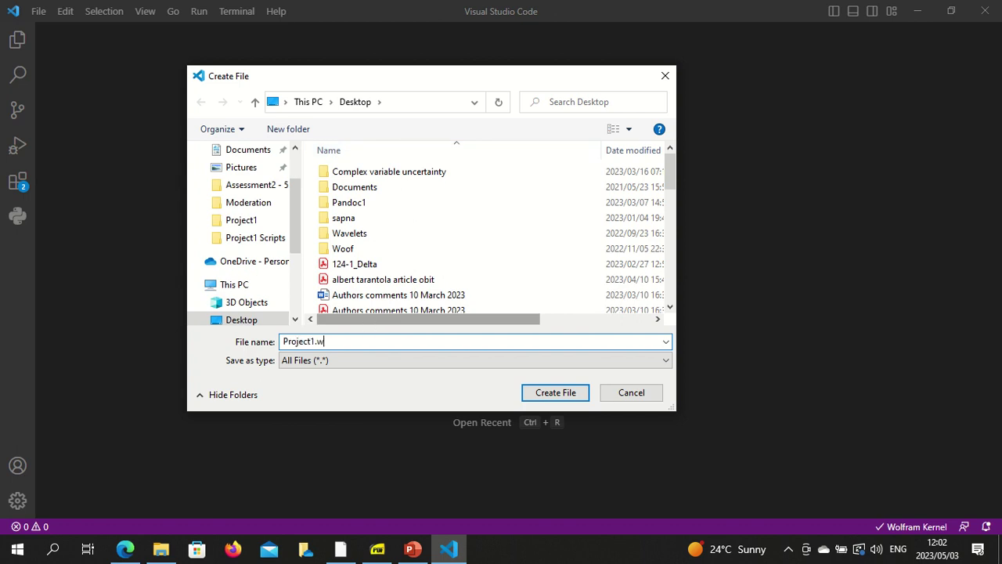
pyautogui.write('lnb')
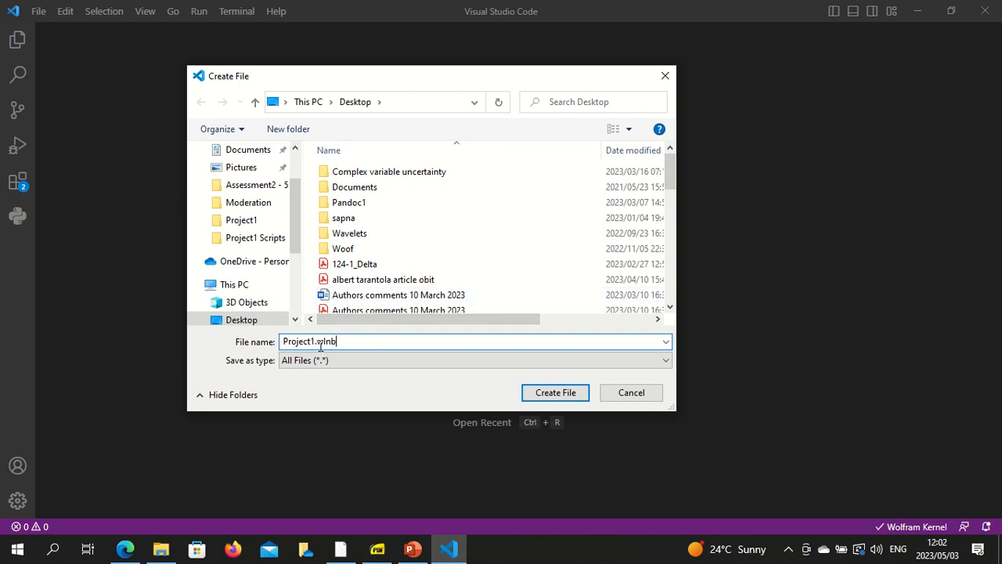
pyautogui.moveTo(554, 392)
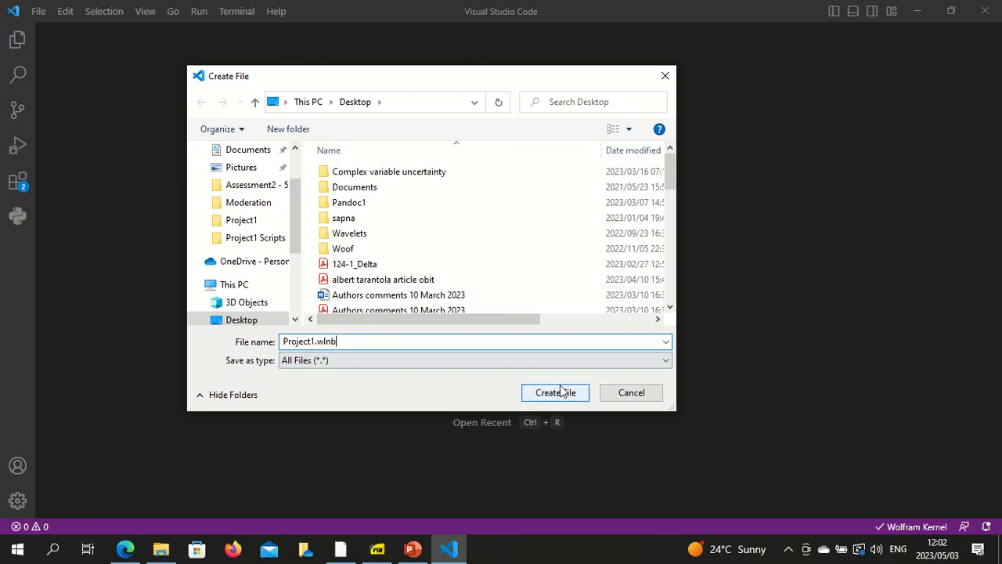
pyautogui.click(554, 391)
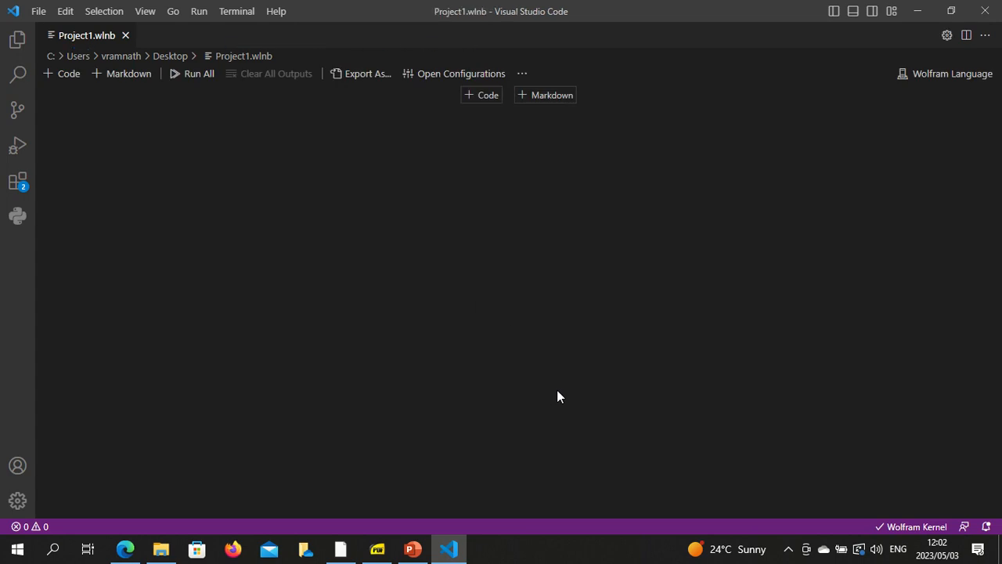
pyautogui.moveTo(946, 82)
pyautogui.write('__MMS4801')
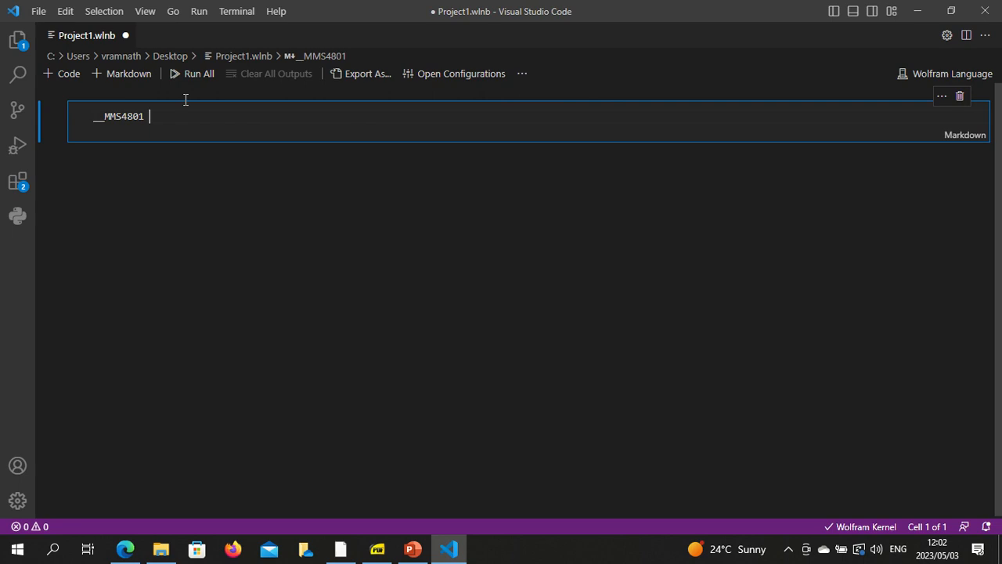
# Step: Write a rendered Markdown cell 'MMS4801 Project 1 — The underlying equations are as follows' and start a code cell below
pyautogui.write('Project 1')
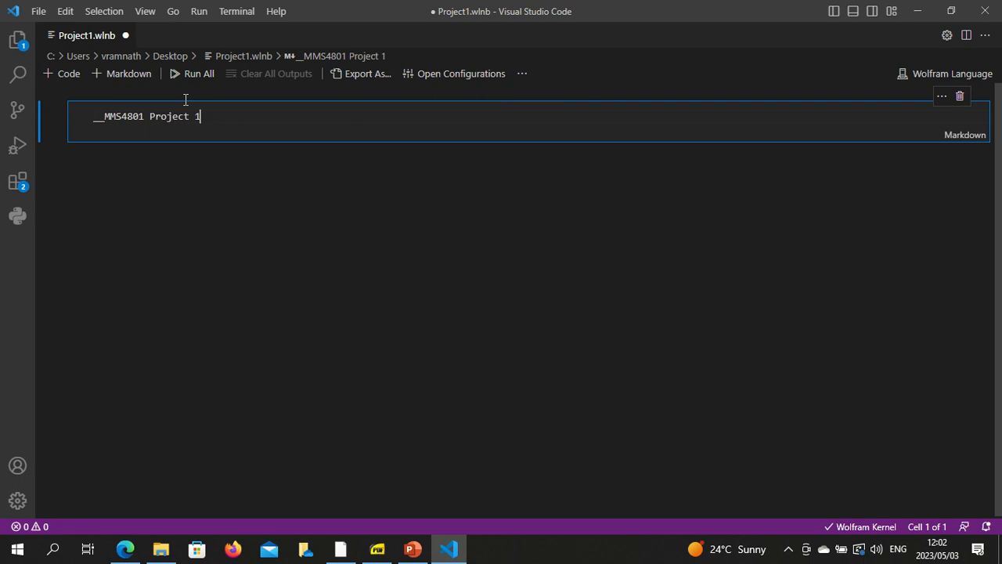
pyautogui.write('__')
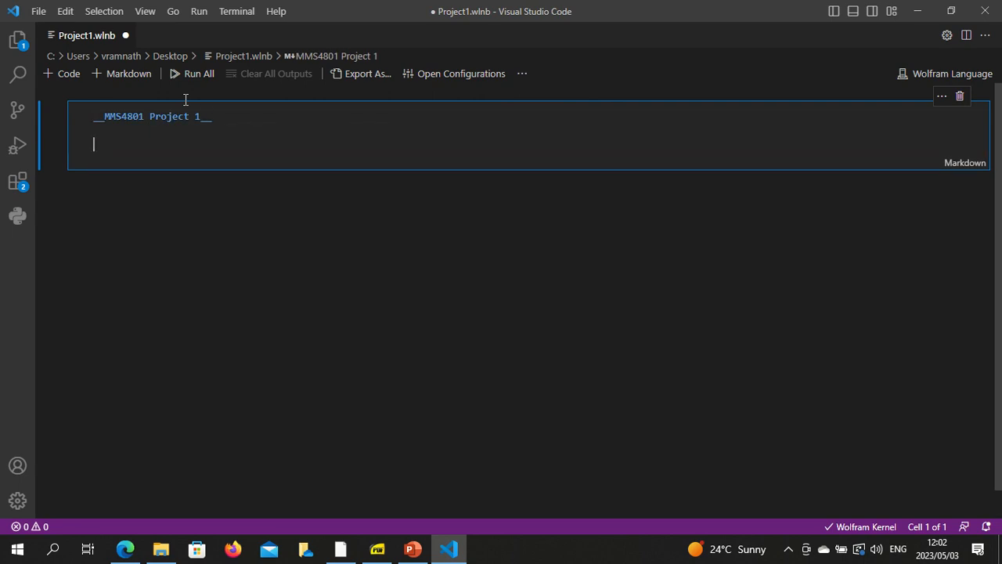
pyautogui.write('The und')
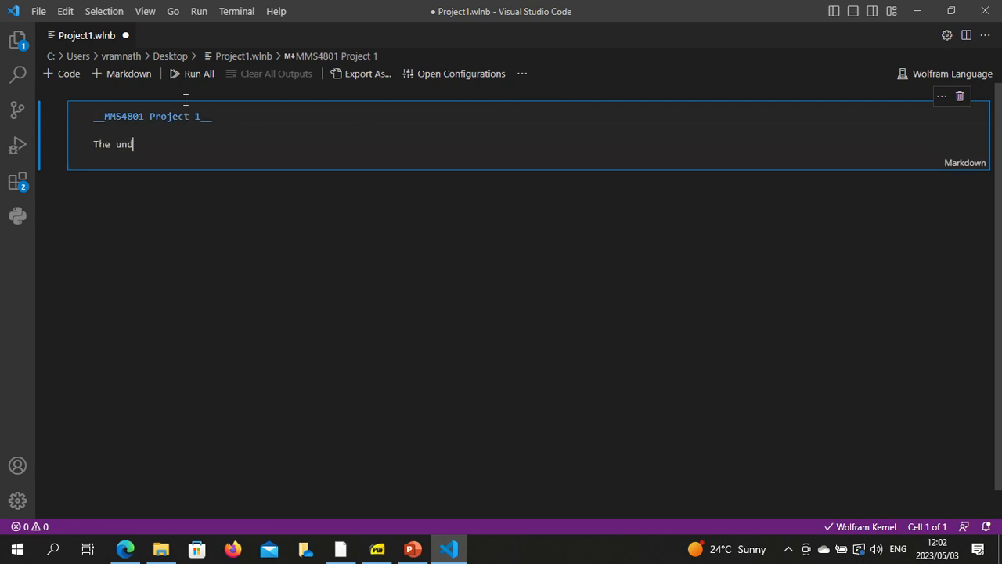
pyautogui.write('erlying')
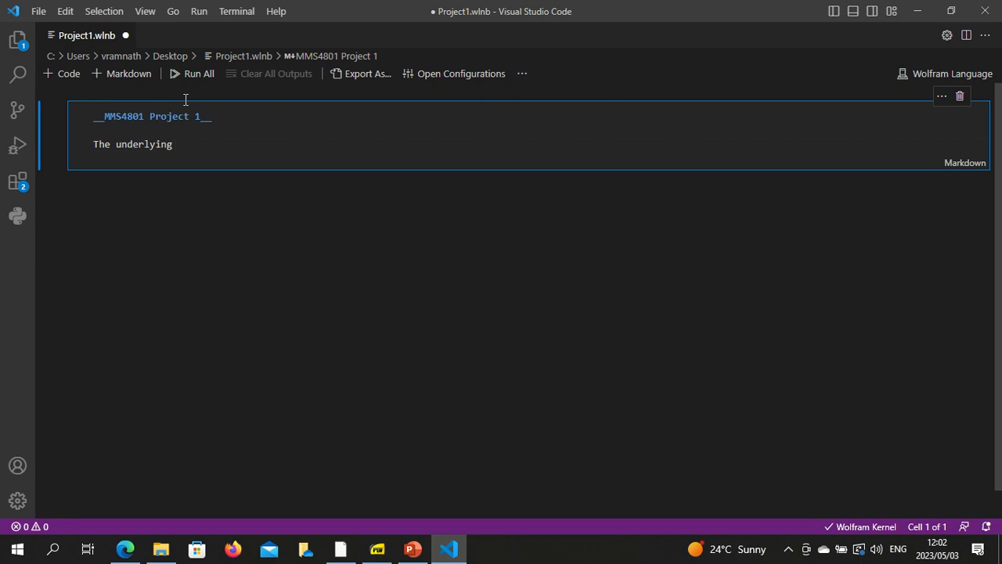
pyautogui.write('equations are')
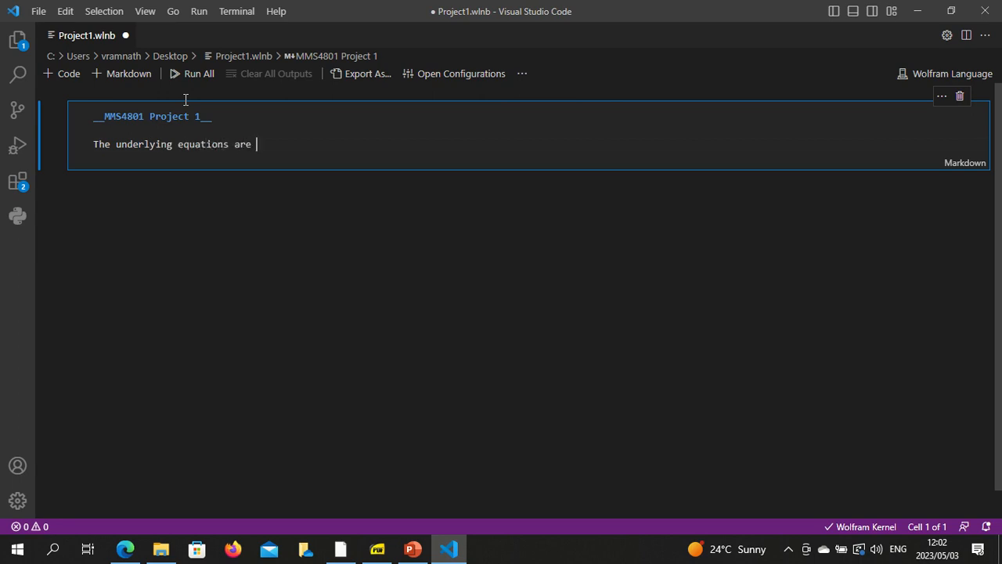
pyautogui.write('as follows')
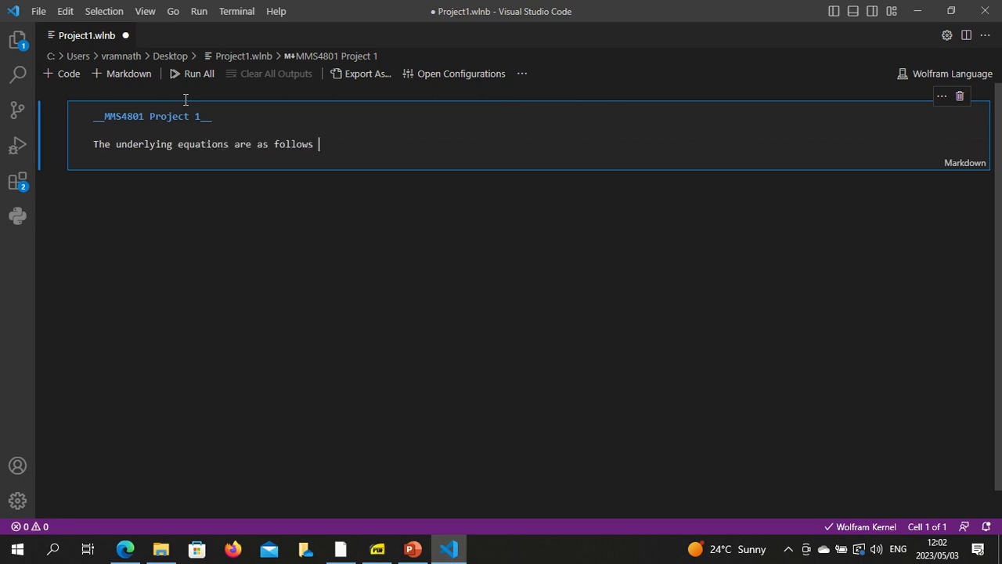
pyautogui.click(197, 74)
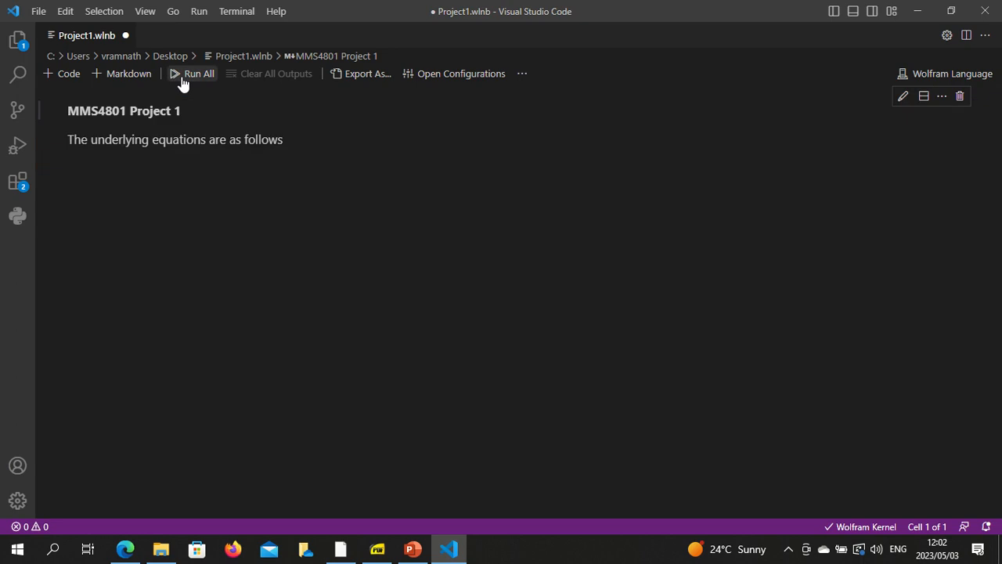
pyautogui.moveTo(194, 113)
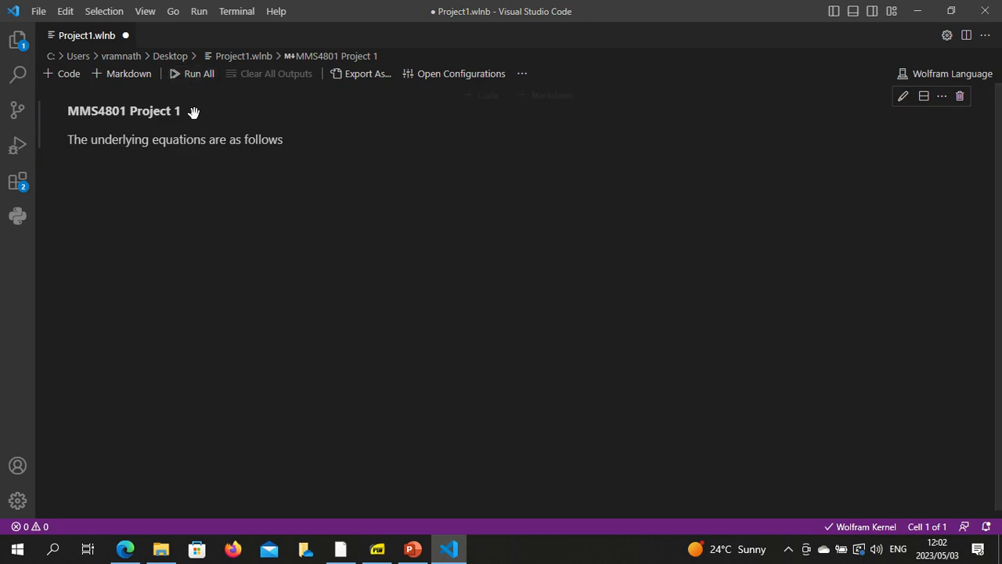
pyautogui.click(62, 73)
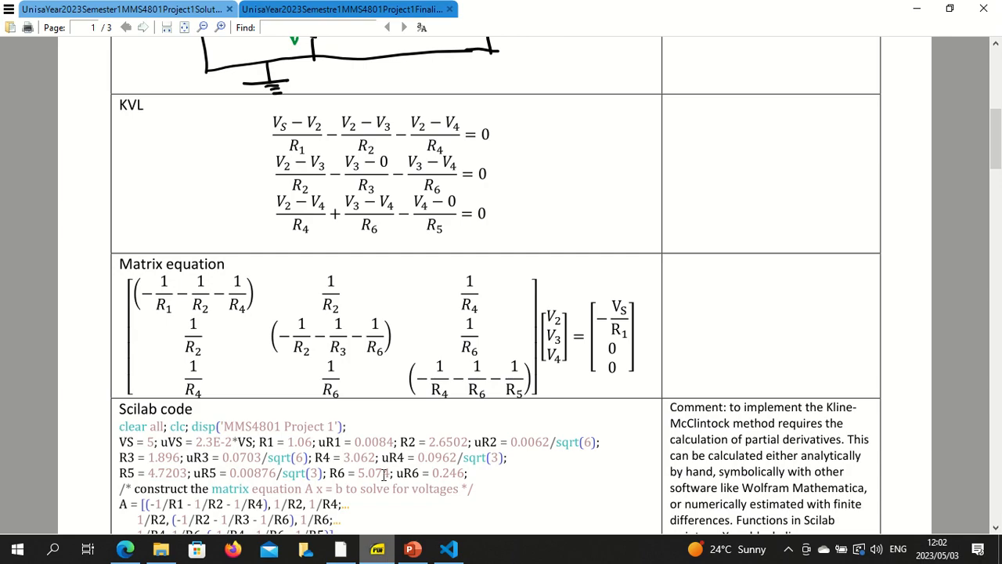
pyautogui.moveTo(419, 272)
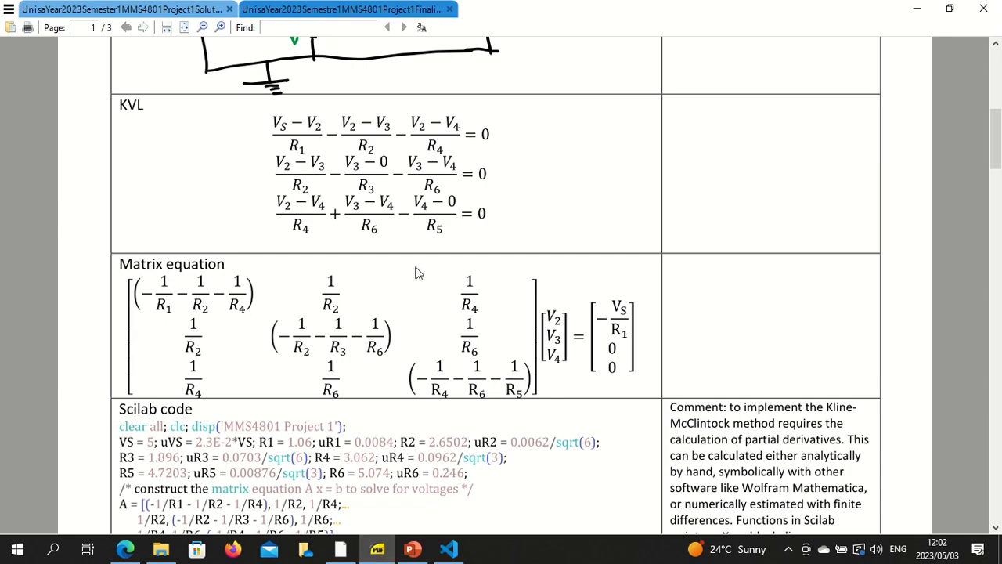
# Step: Define eq1 = (VS - V2)/R1 - (V2 - V3)/R2 - (V2 - V4)/R4 in the code cell
pyautogui.click(448, 548)
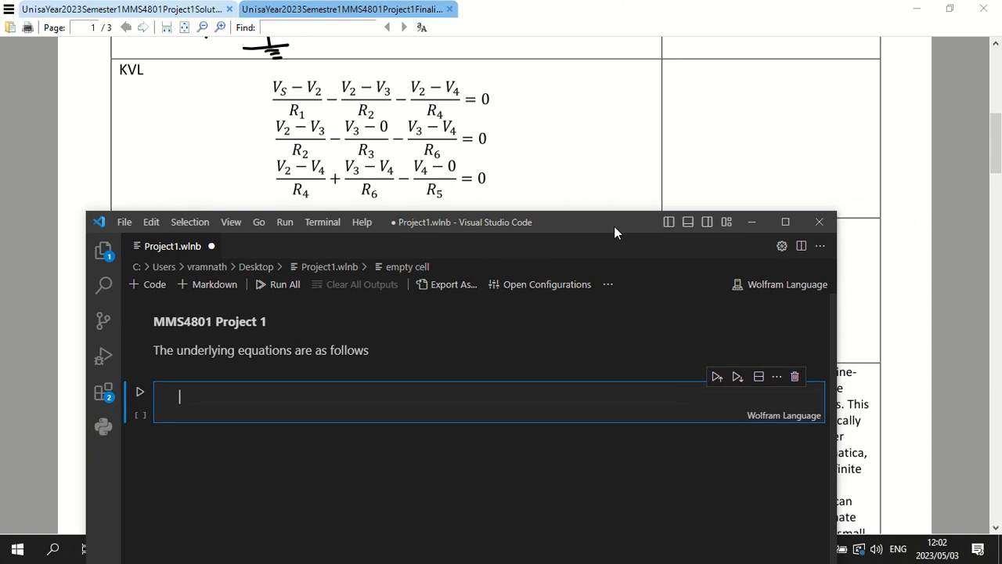
pyautogui.write('eq1 = (')
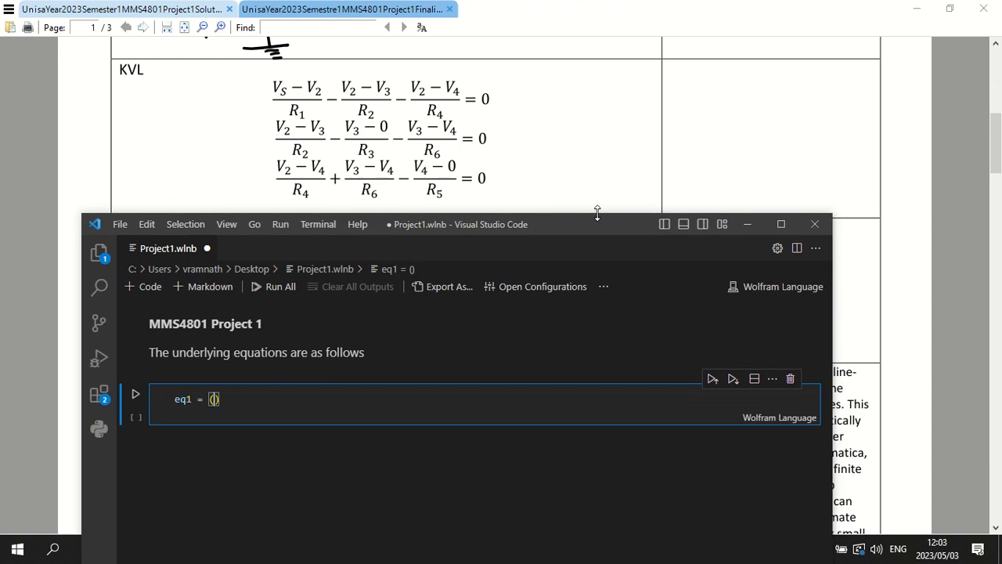
pyautogui.write('(VS -')
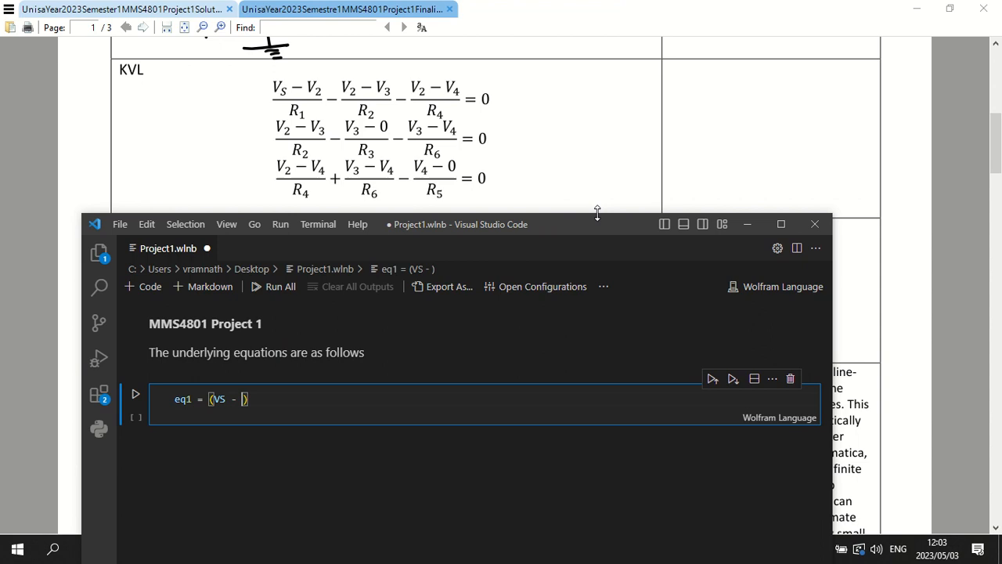
pyautogui.write('V2)/')
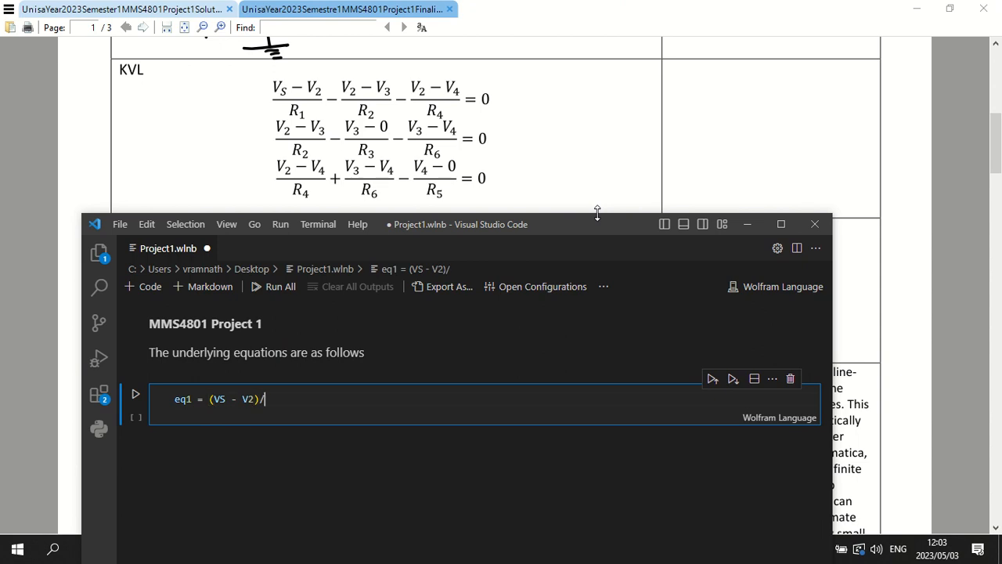
pyautogui.write('R1')
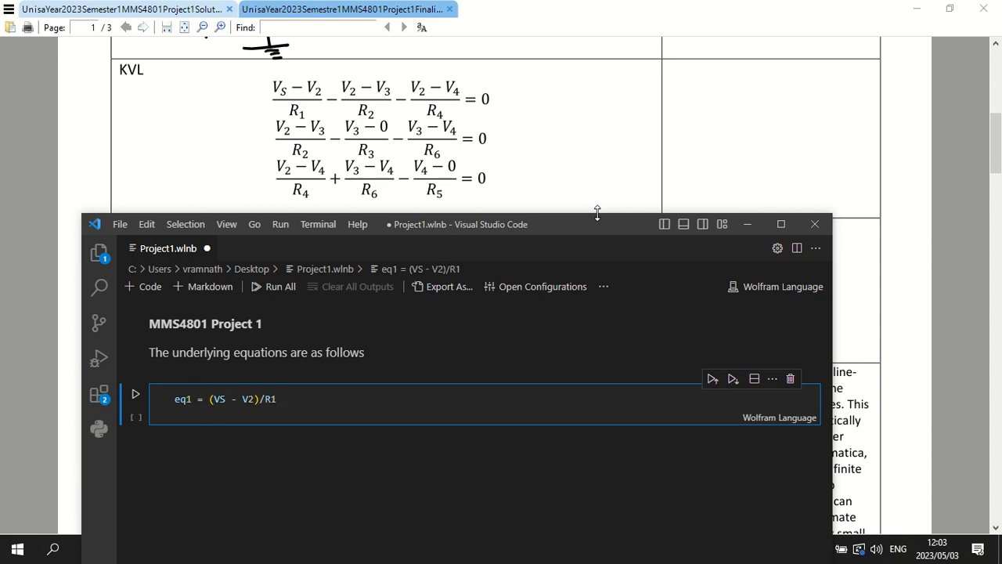
pyautogui.write('- (V2 -')
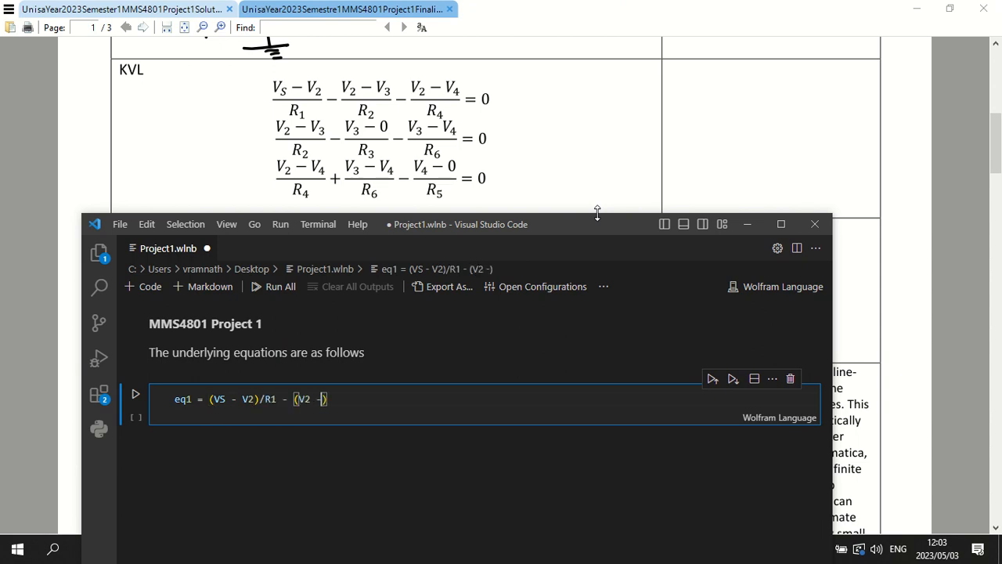
pyautogui.write('V3')
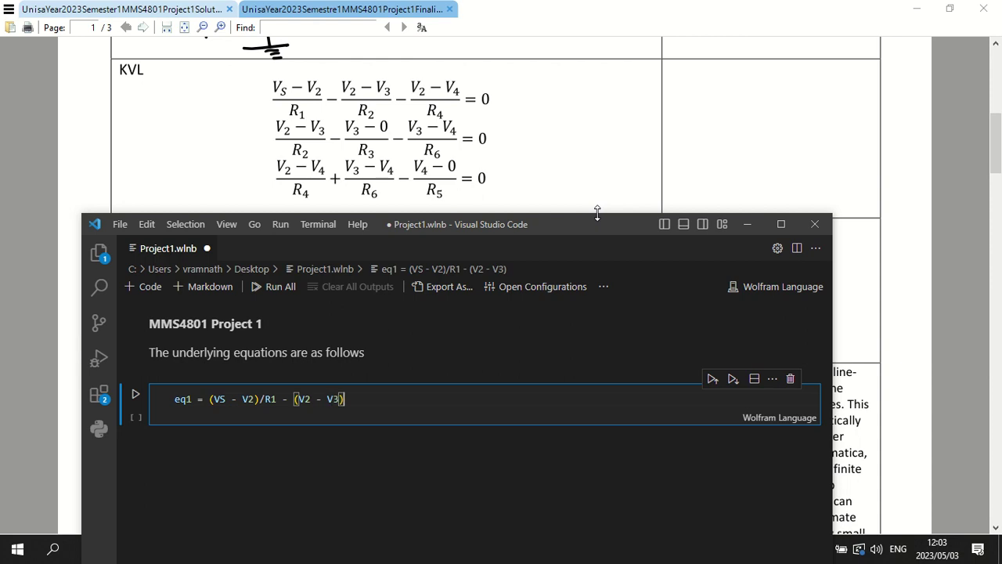
pyautogui.write('/R')
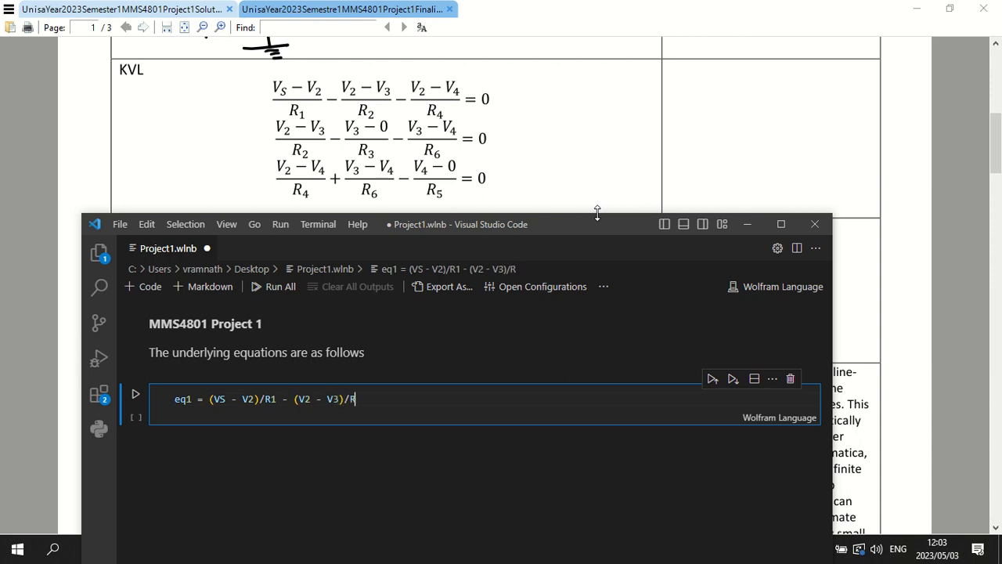
pyautogui.write('2')
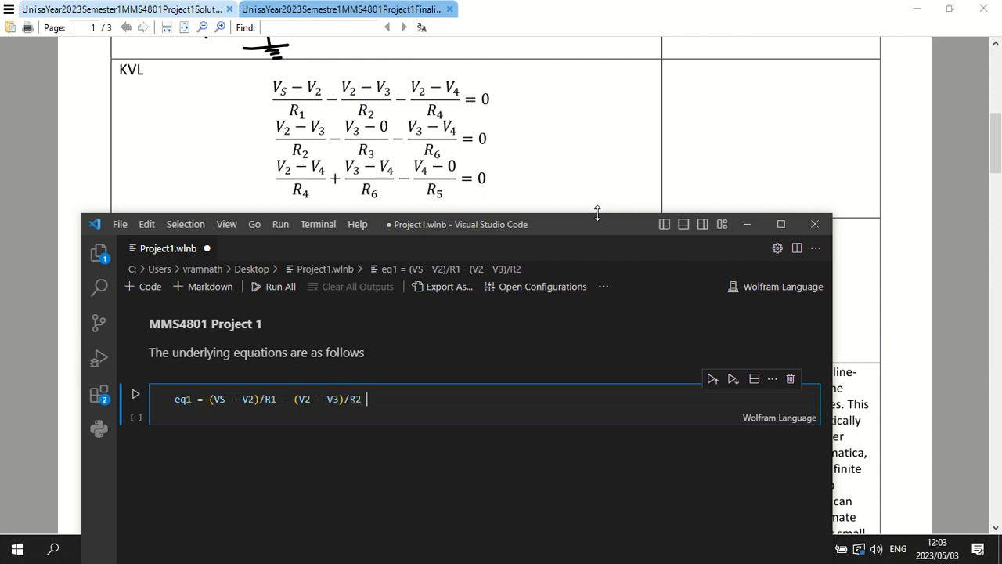
pyautogui.write('- (V2)')
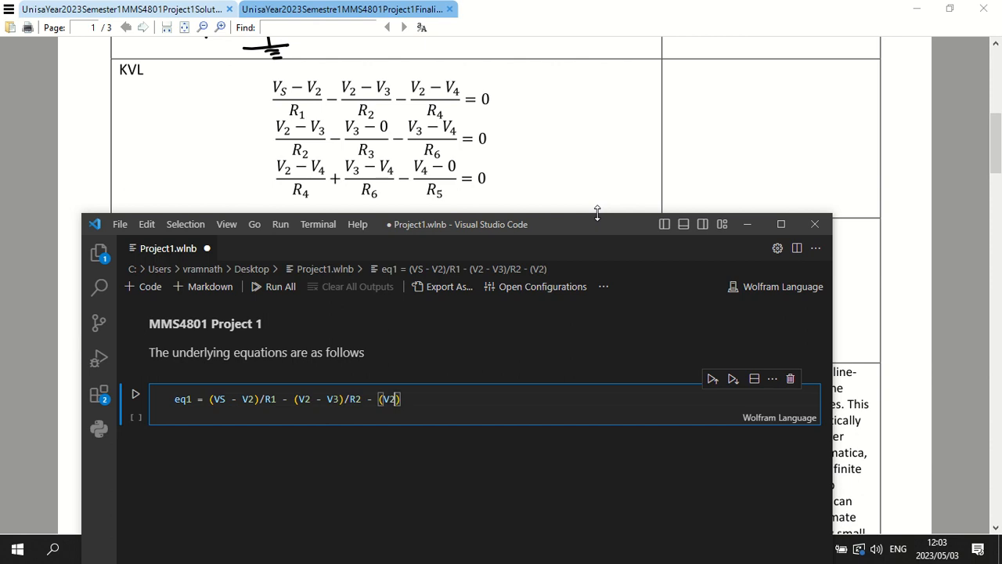
pyautogui.write('- V4')
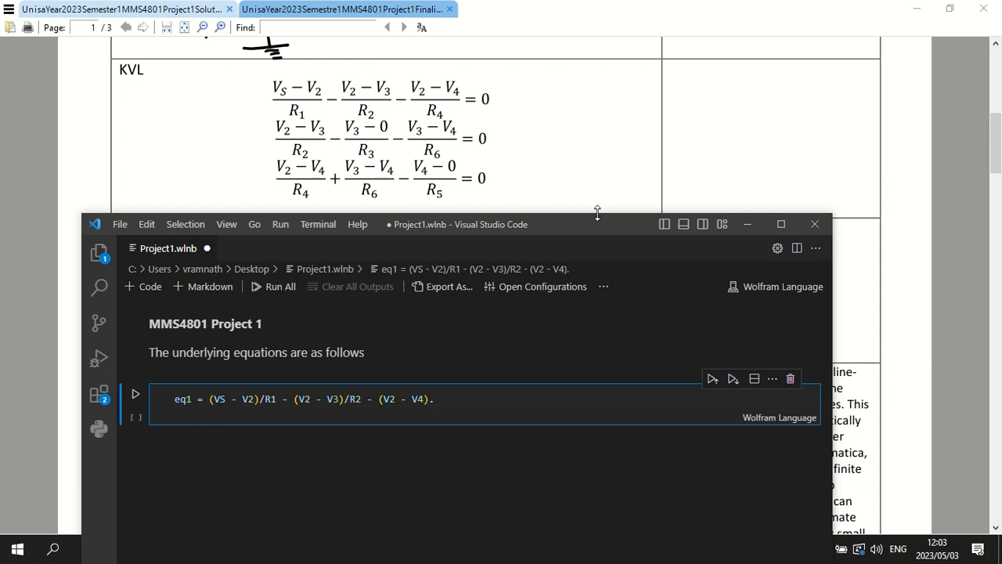
pyautogui.write('/R4')
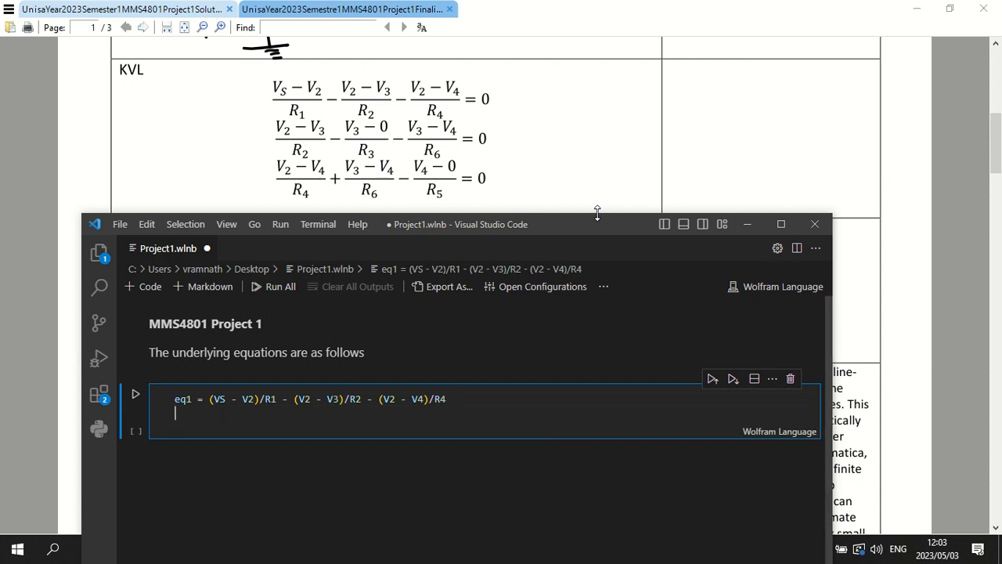
# Step: Define eq2 = (V2 - V3)/R2 - (V3 - 0)/R3 - (V3 - V4)/R6 on the next line
pyautogui.write('eq2 =')
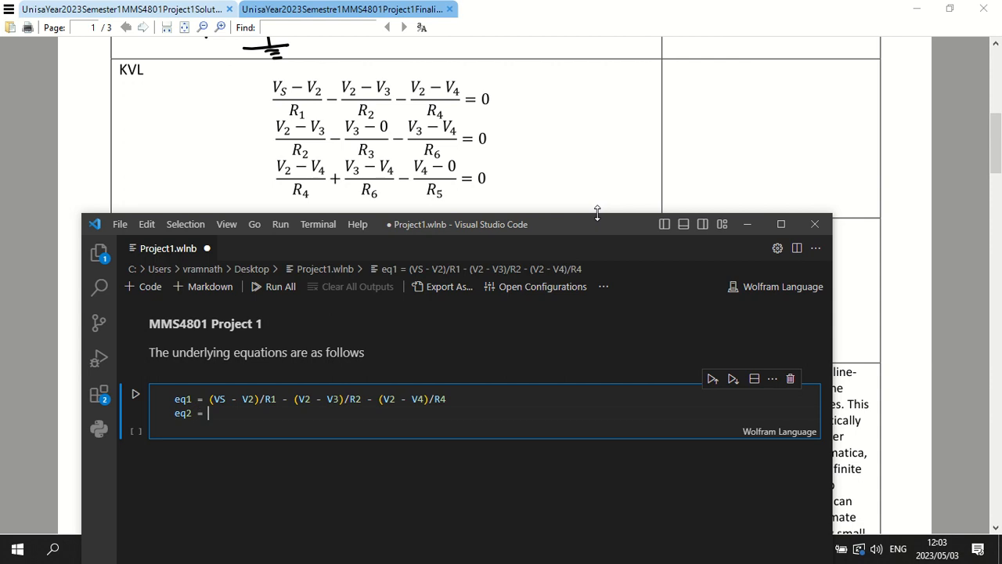
pyautogui.write('()')
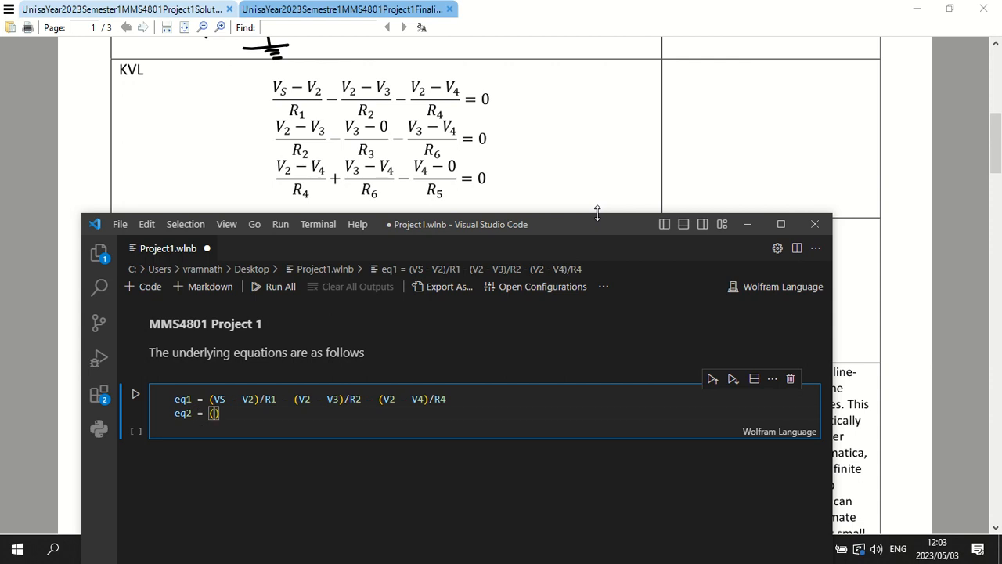
pyautogui.write('V2 -')
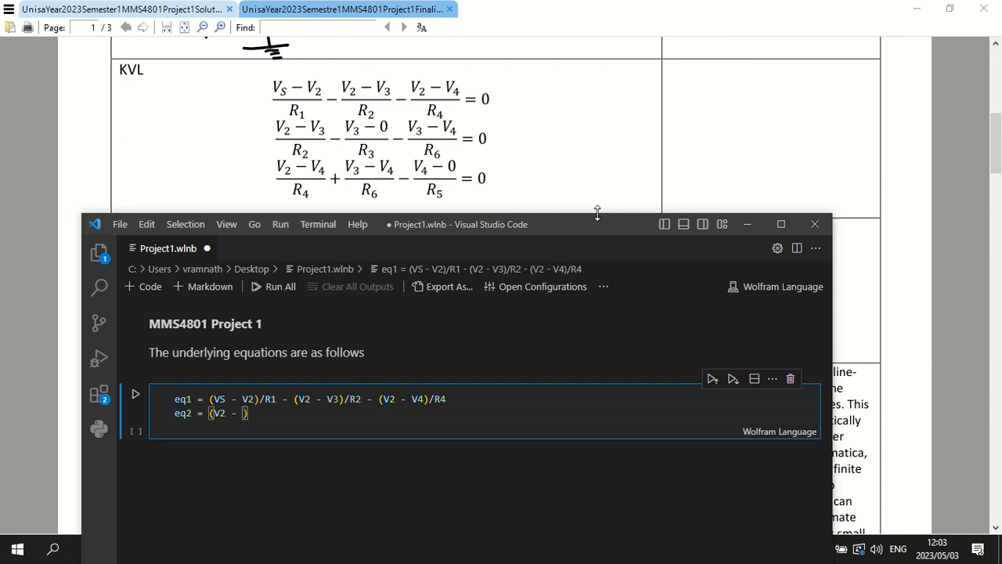
pyautogui.write('V3)/')
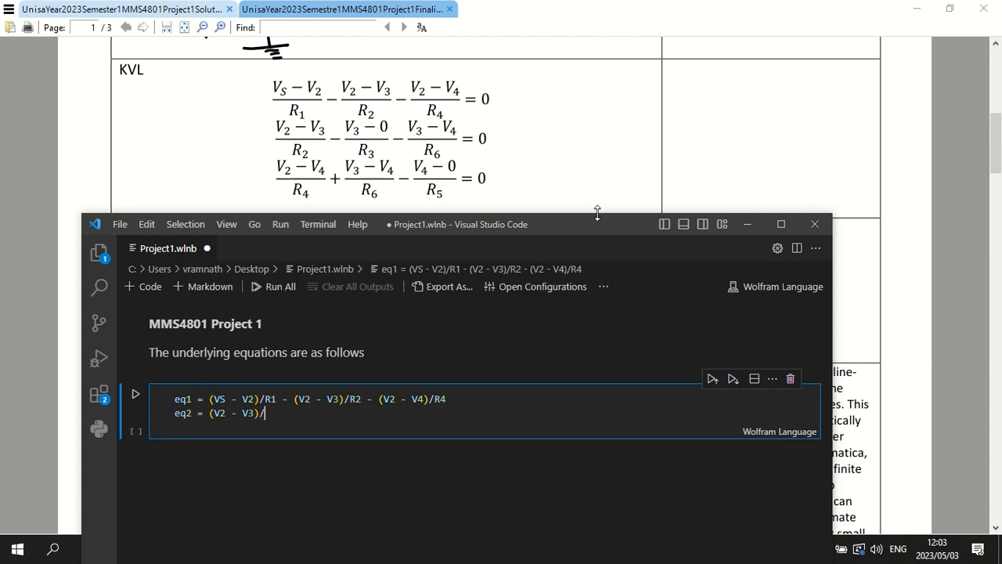
pyautogui.write('R2 -')
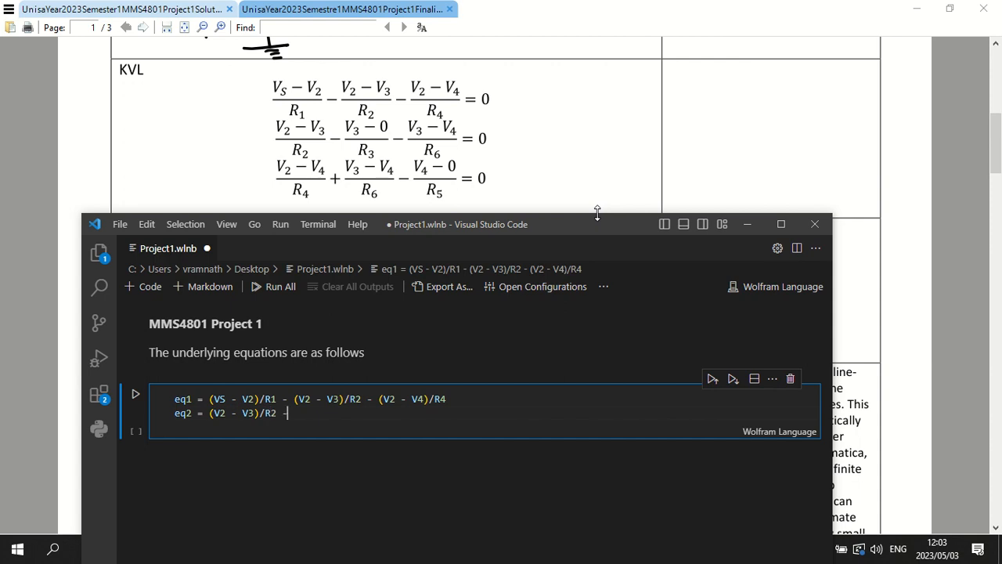
pyautogui.write('(V3 -')
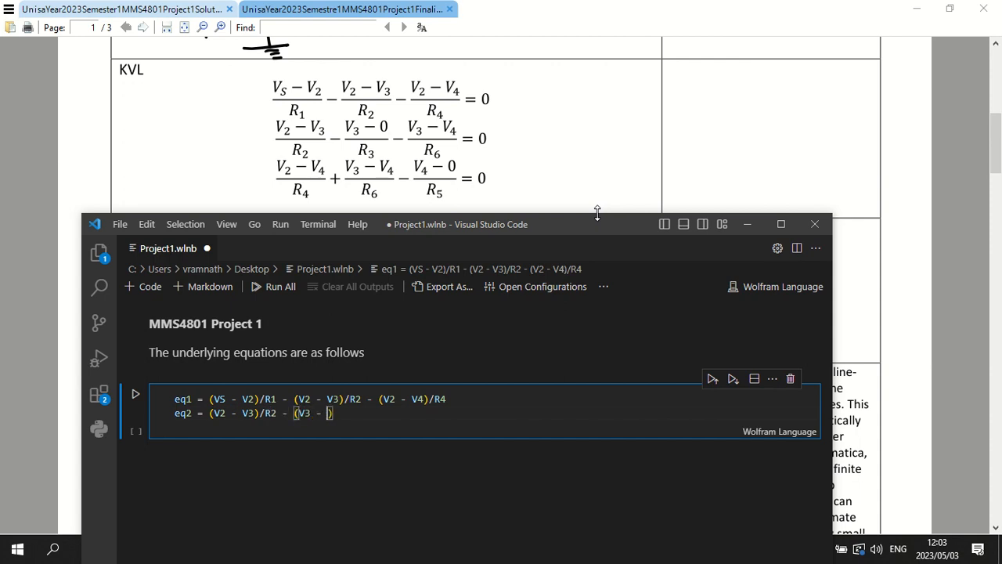
pyautogui.write('0)/')
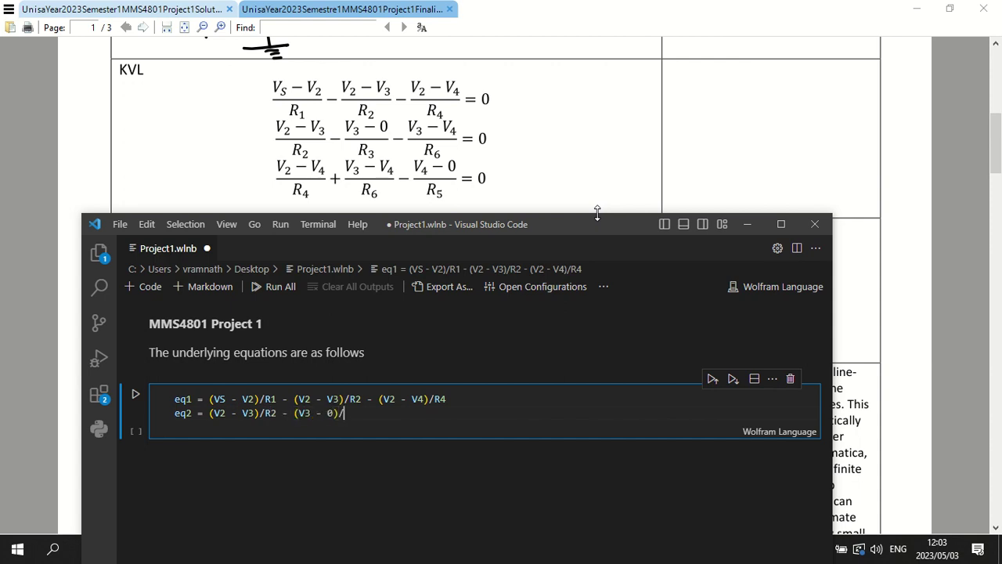
pyautogui.write('R3 - (V')
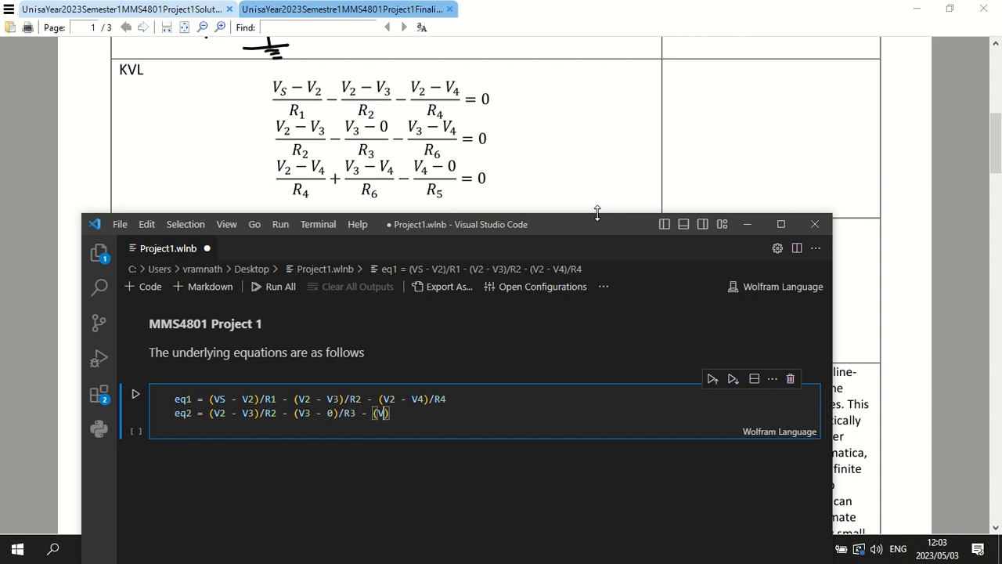
pyautogui.write('3 -')
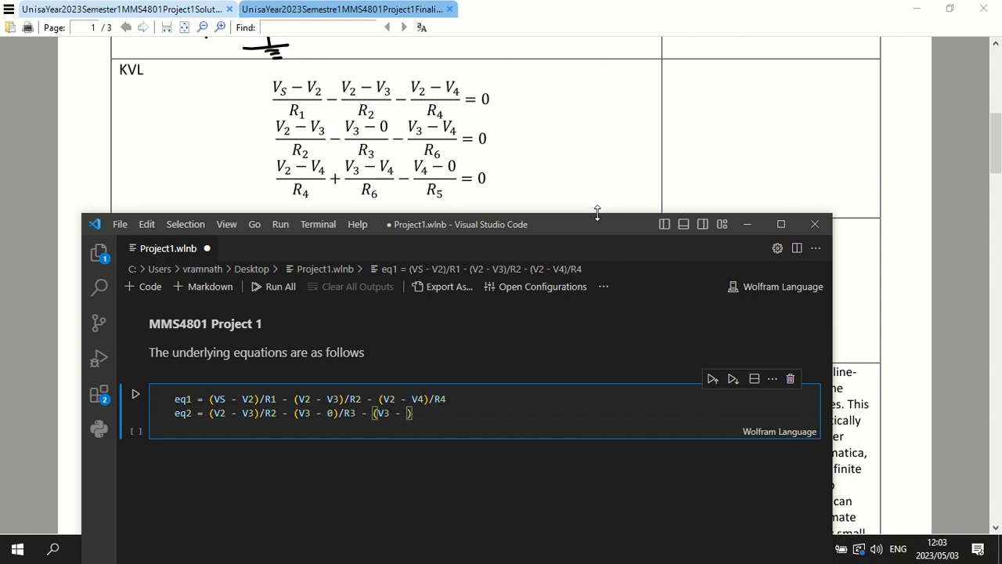
pyautogui.write('V4)/')
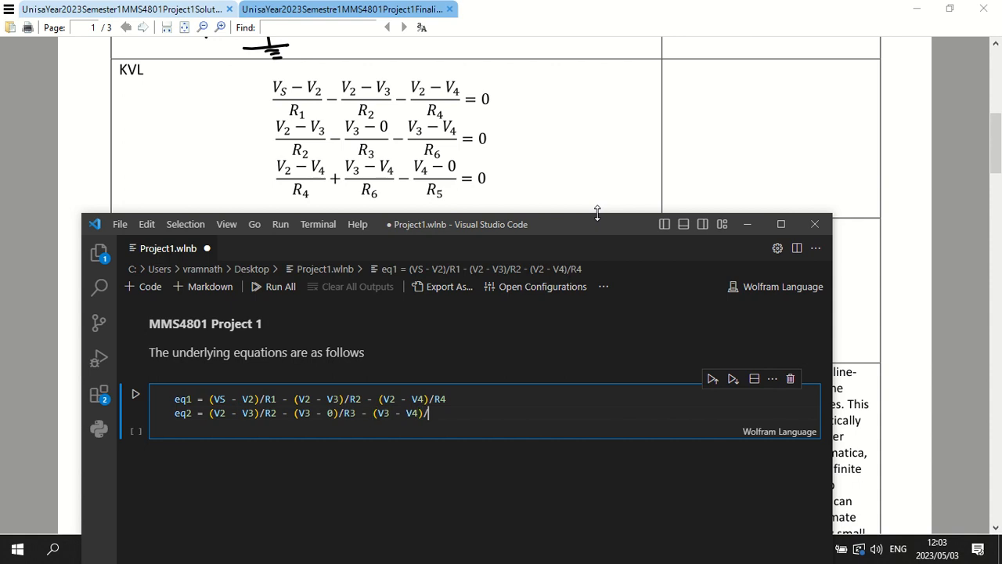
pyautogui.write('R6')
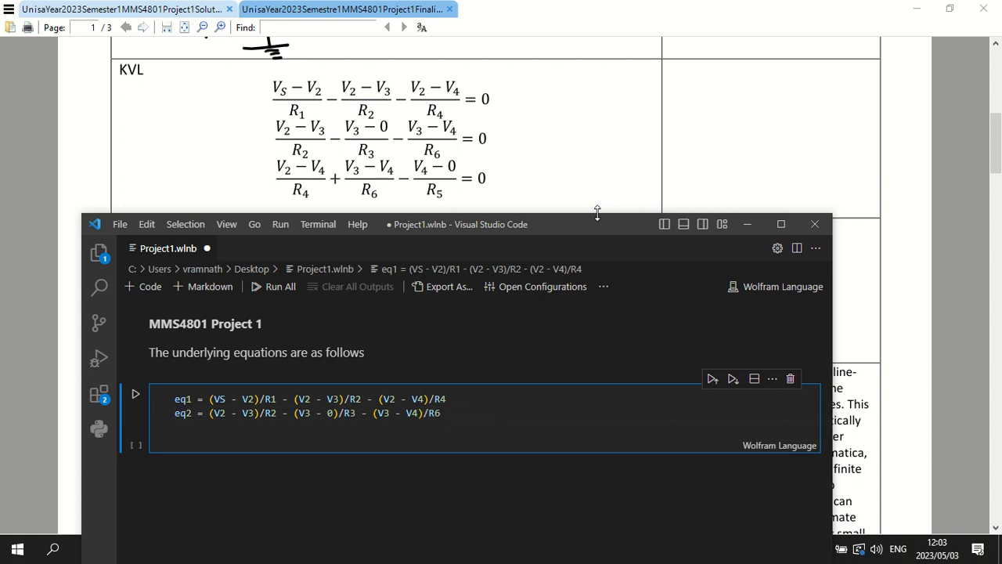
# Step: Define eq3 = (V2 - V4)/R4 + (V3 - V4)/R6 - (V4 - 0)/R5 and run the equation cell
pyautogui.write('eq3 = (V2 -)')
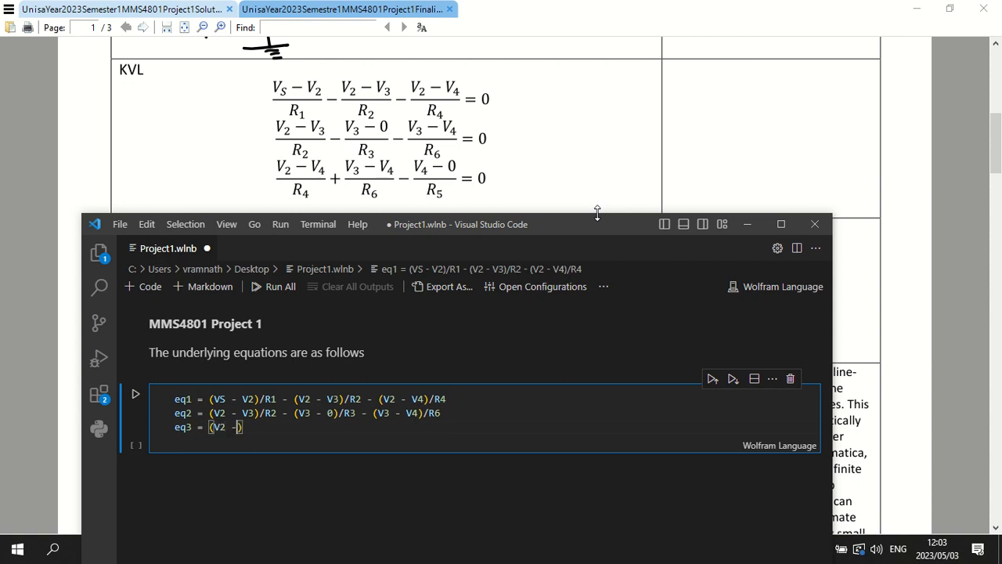
pyautogui.write('V4)')
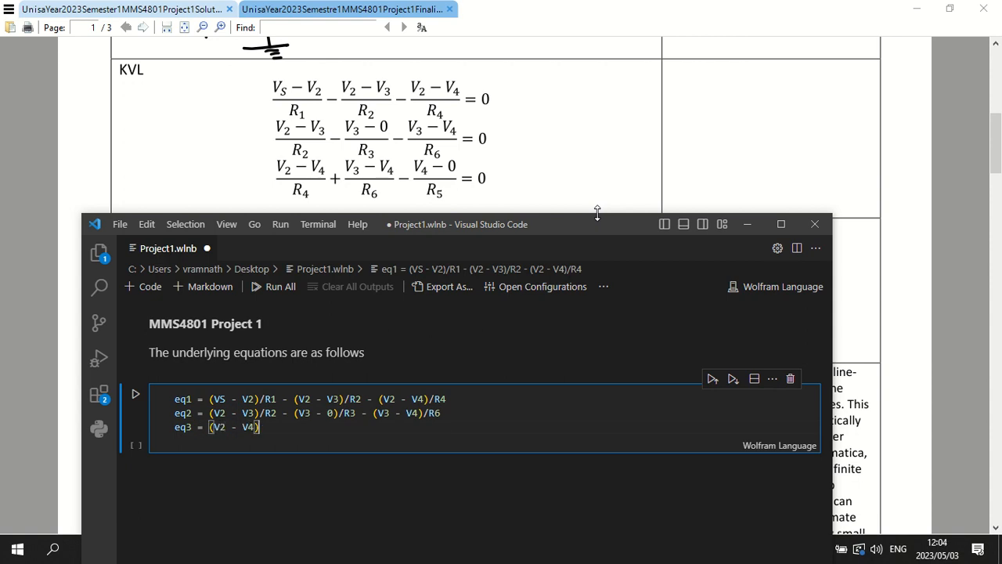
pyautogui.write('/R4 + (V)')
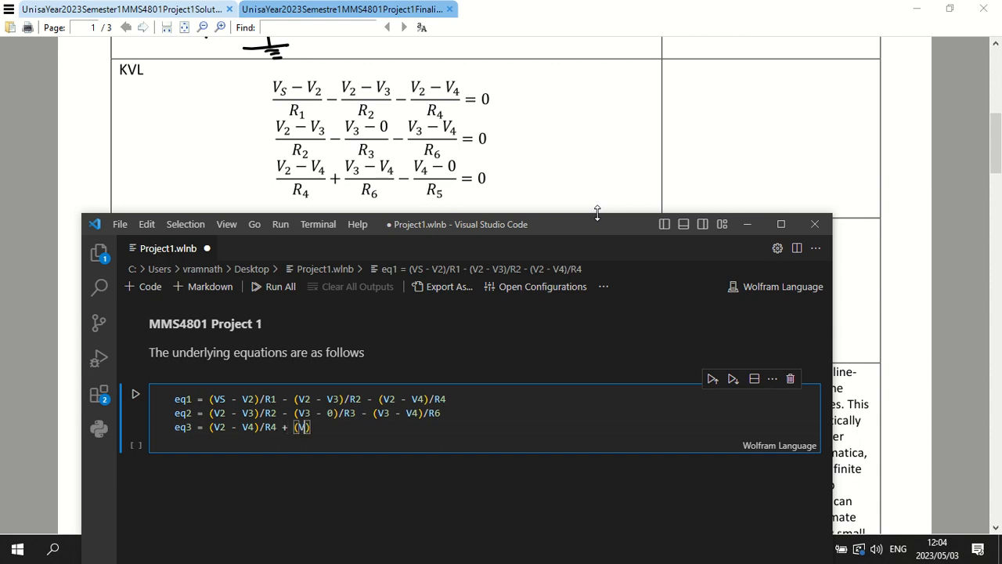
pyautogui.write('3 - V')
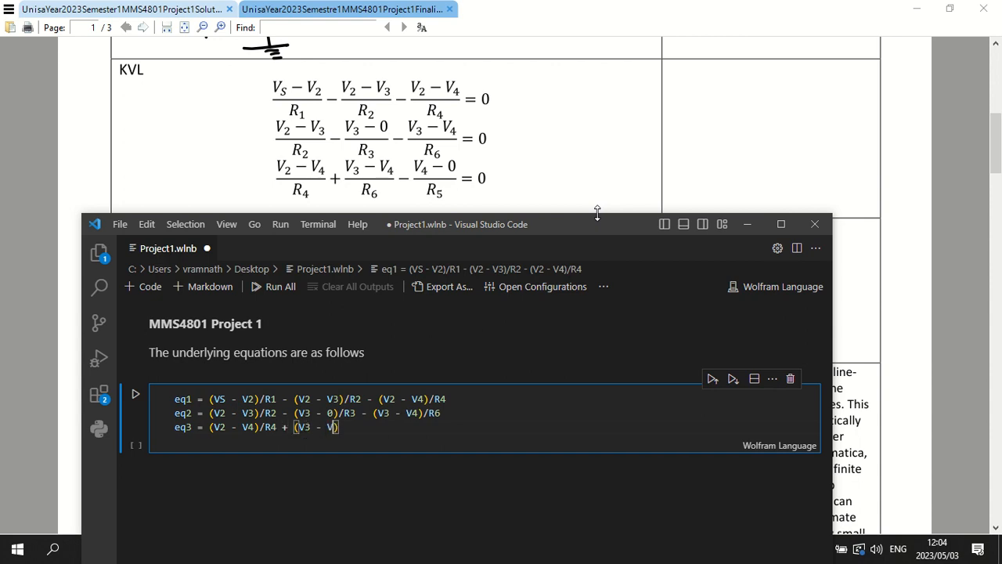
pyautogui.write('4)/')
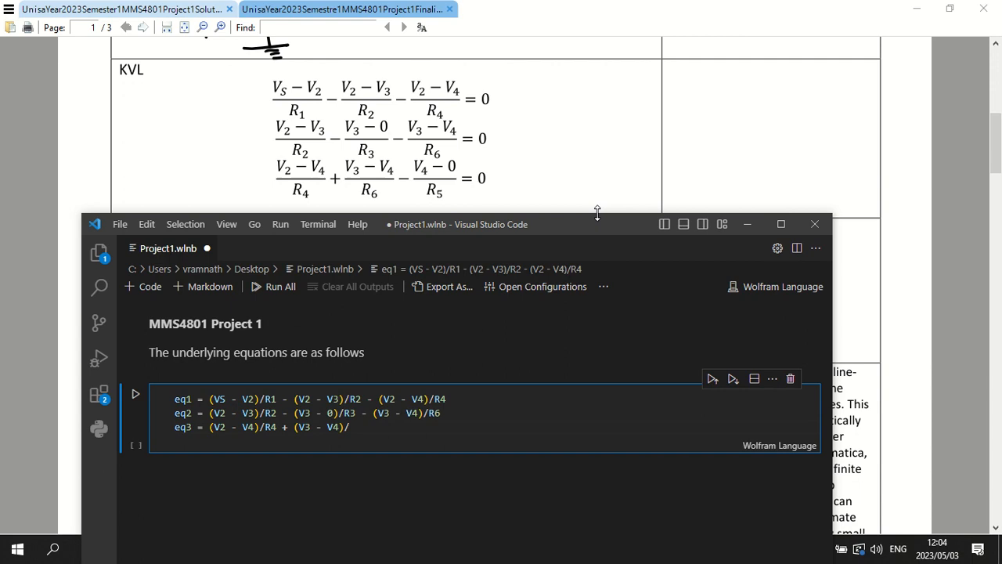
pyautogui.write('R6')
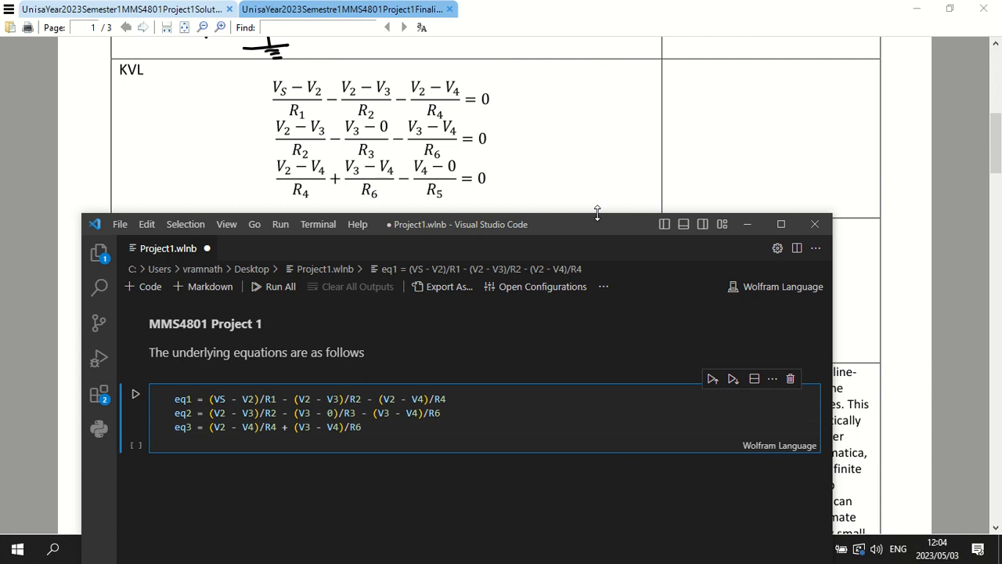
pyautogui.write('- (V4 )')
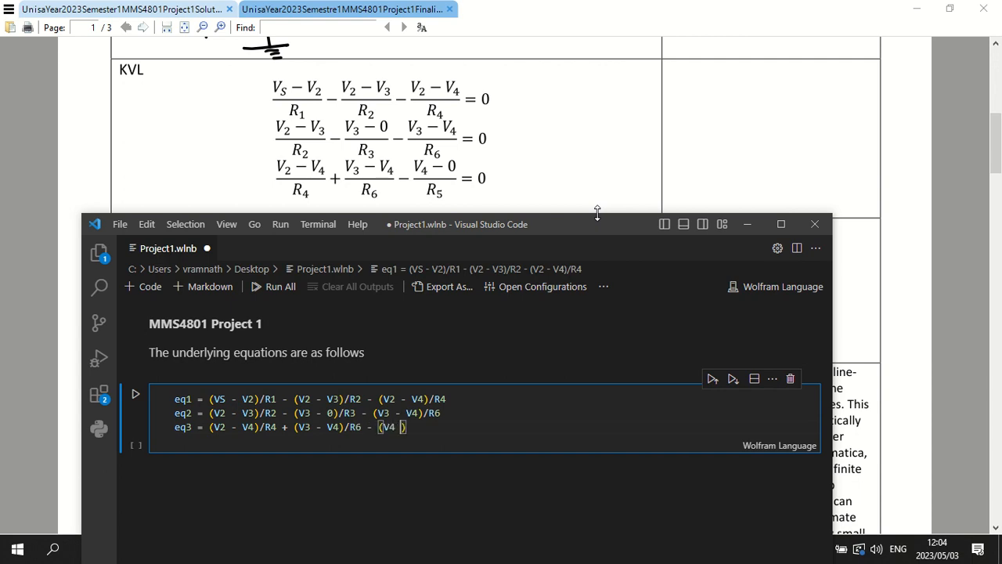
pyautogui.write('- 0')
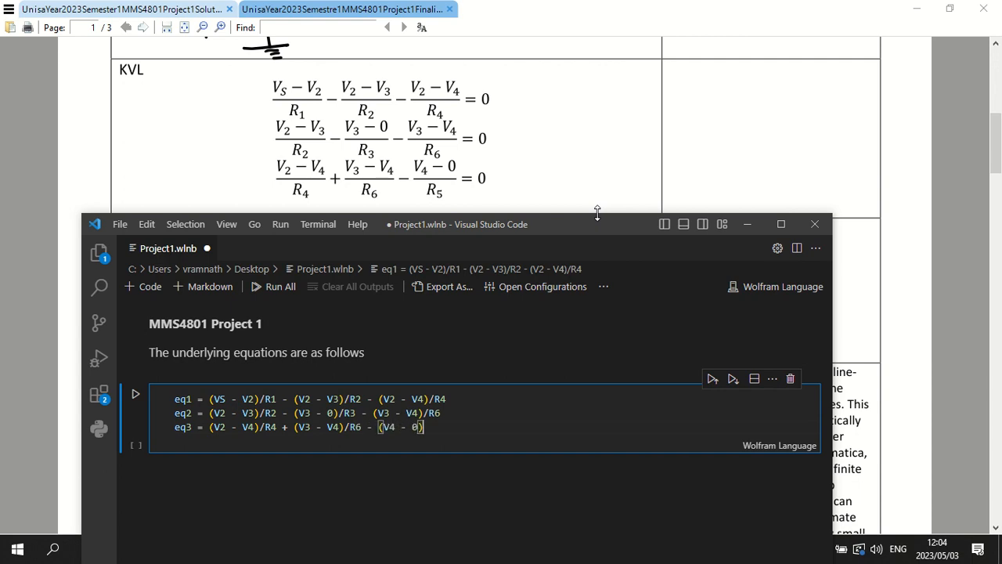
pyautogui.write('/R5')
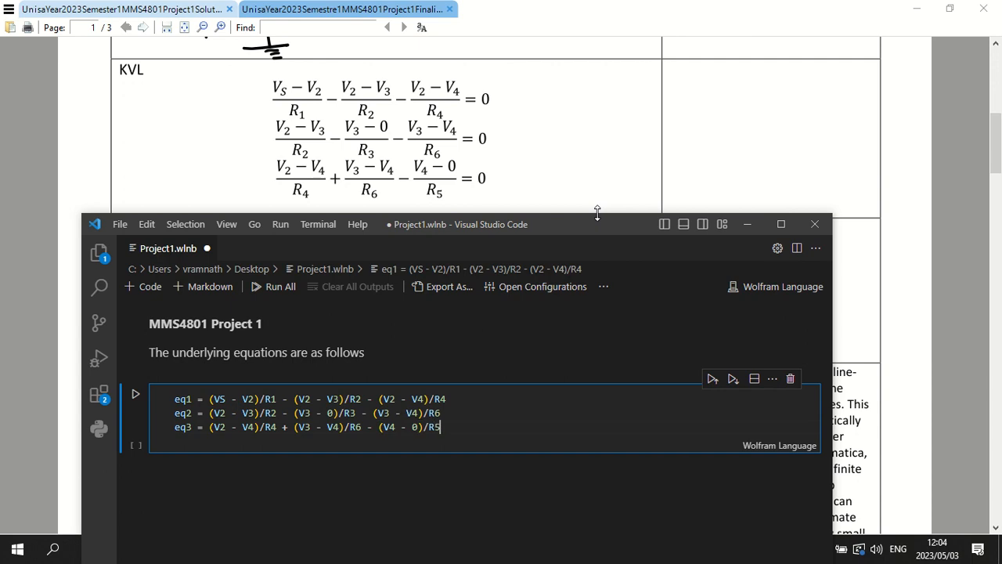
pyautogui.click(780, 224)
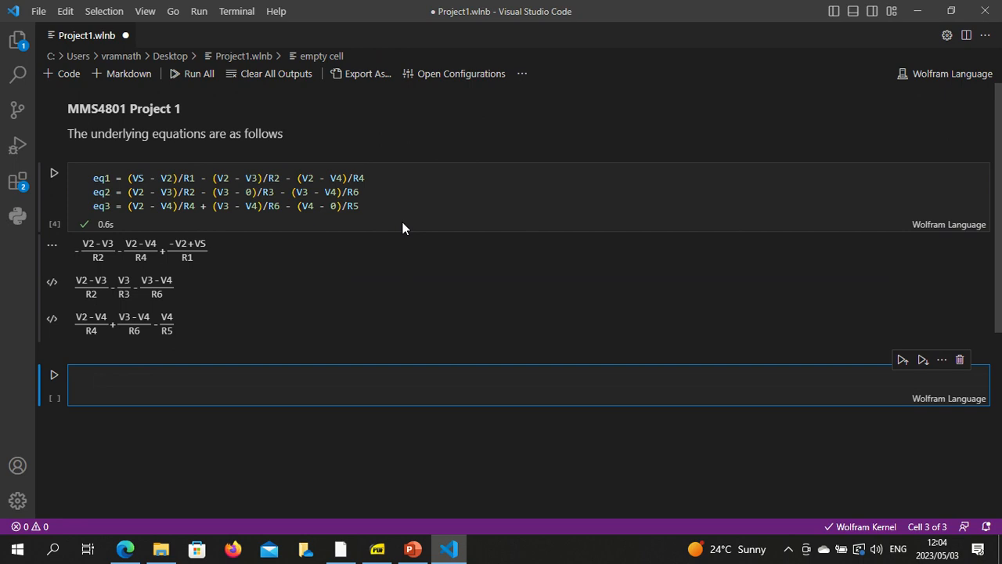
# Step: Evaluate eq1, eq2 and eq3 each in its own cell to redisplay the equations
pyautogui.write('e')
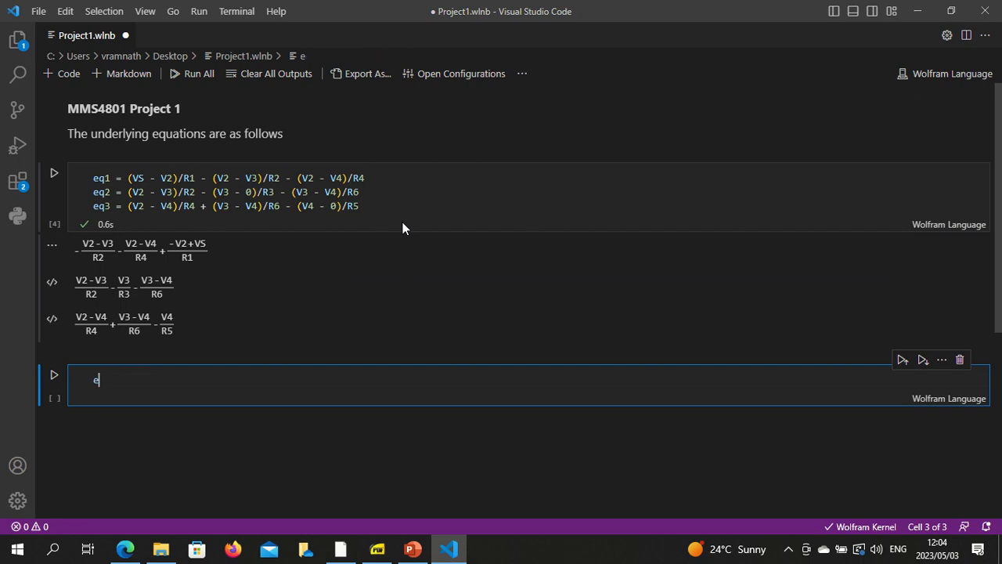
pyautogui.write('q1')
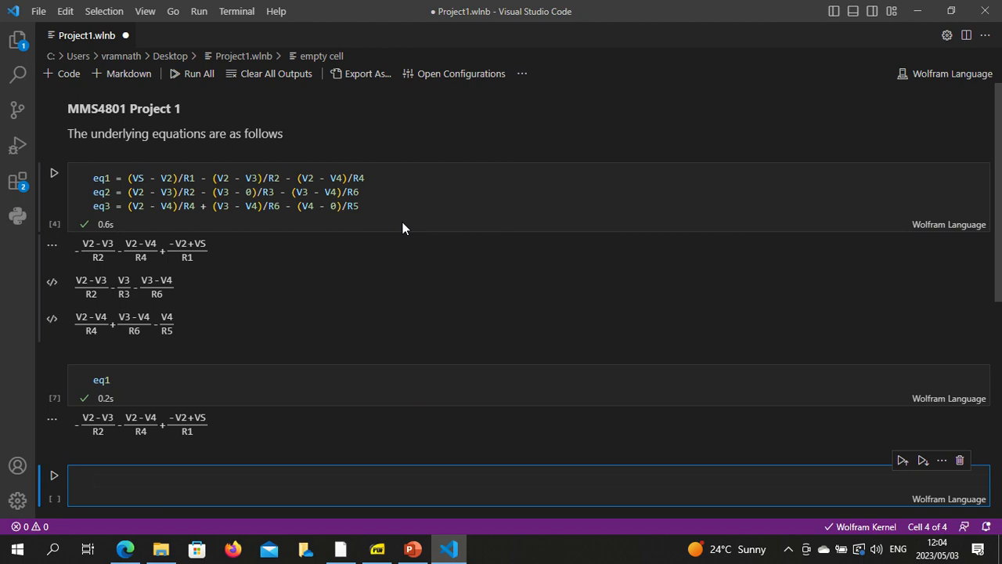
pyautogui.write('eq2')
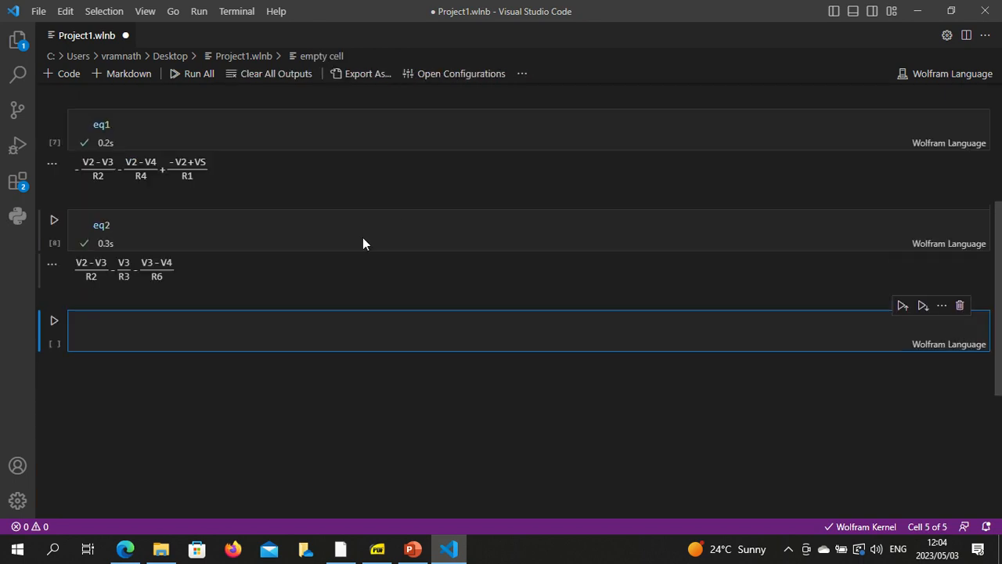
pyautogui.write('eq3')
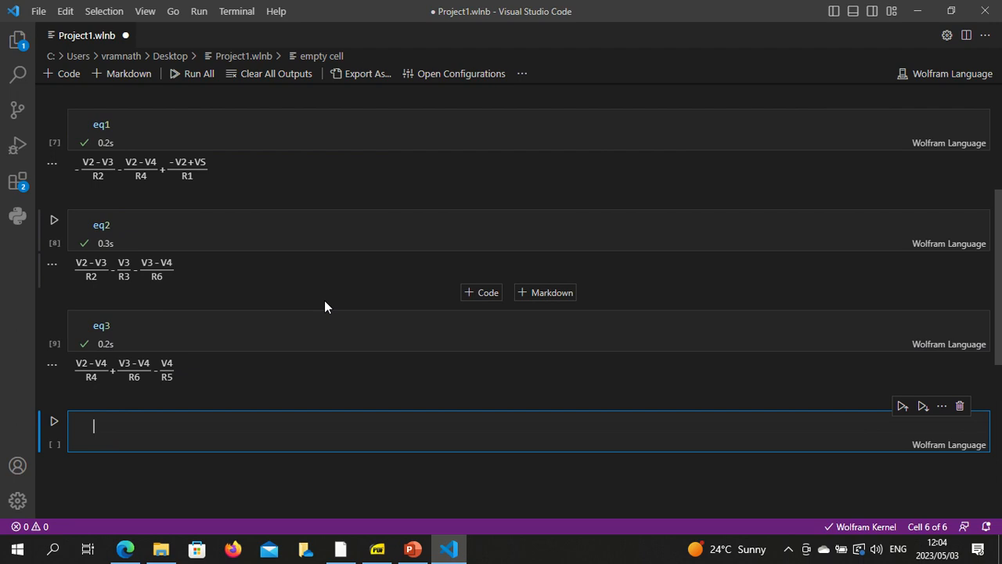
# Step: Run S = Solve[eq1==0 && eq2==0 && eq3==0, {V2,V3,V4}] and start an 'a =' cell for the V2 solution
pyautogui.write('s = s')
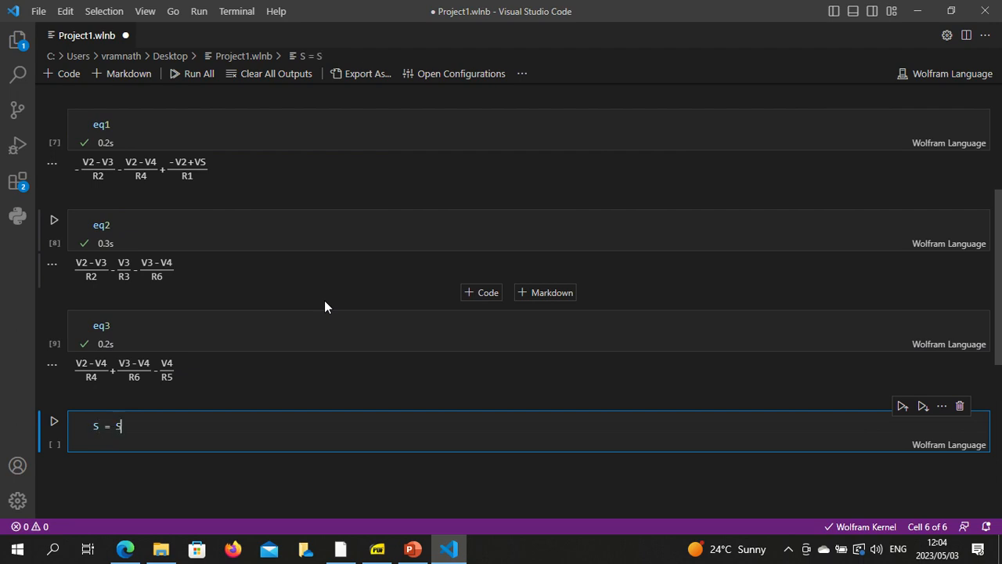
pyautogui.write('olve[]')
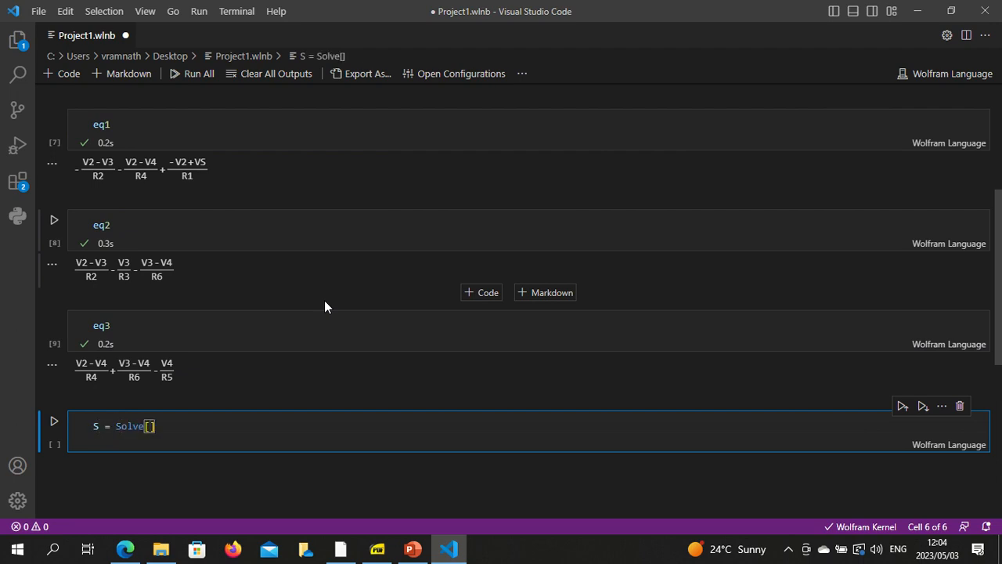
pyautogui.write('eq1==0 && eq2')
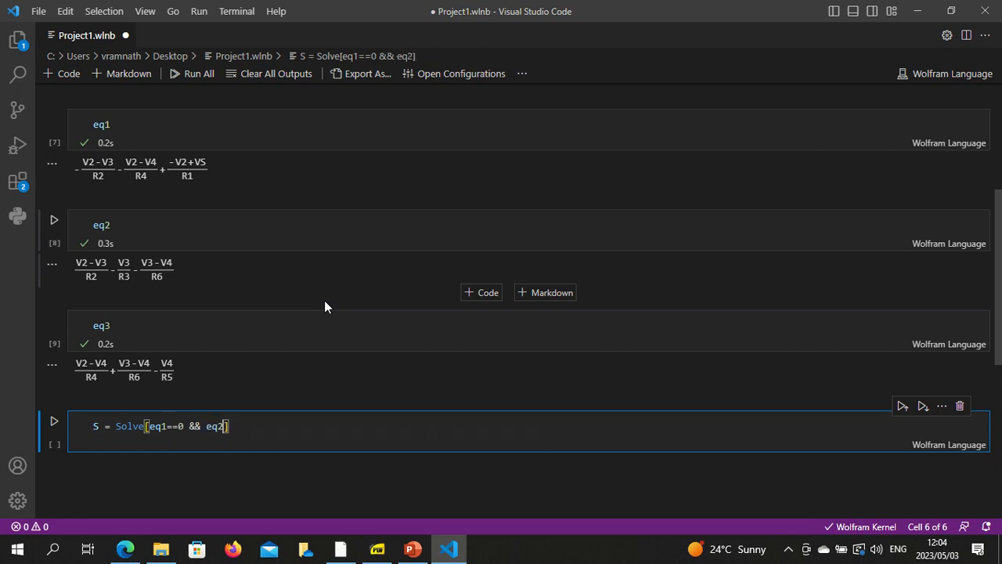
pyautogui.write('==0')
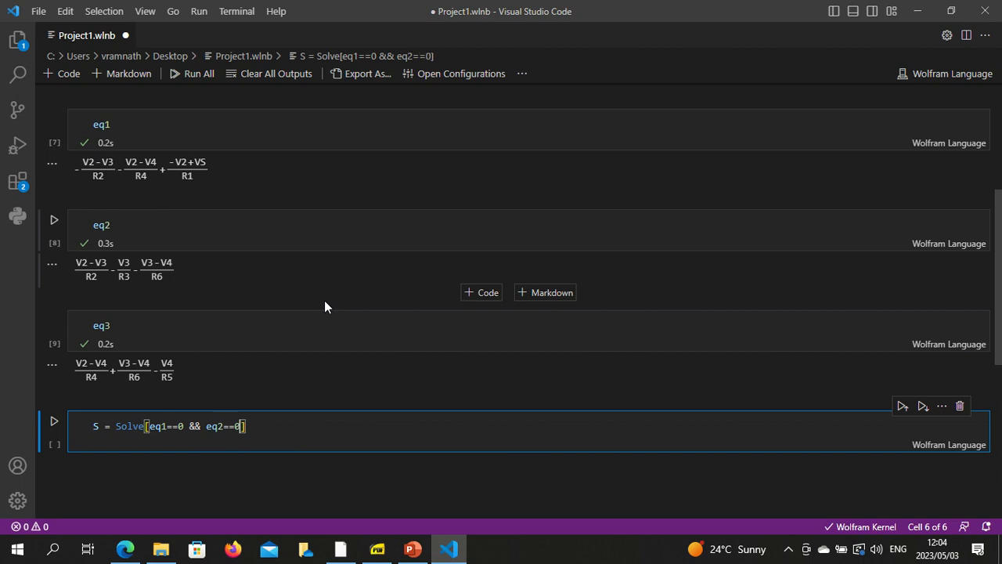
pyautogui.write('&&')
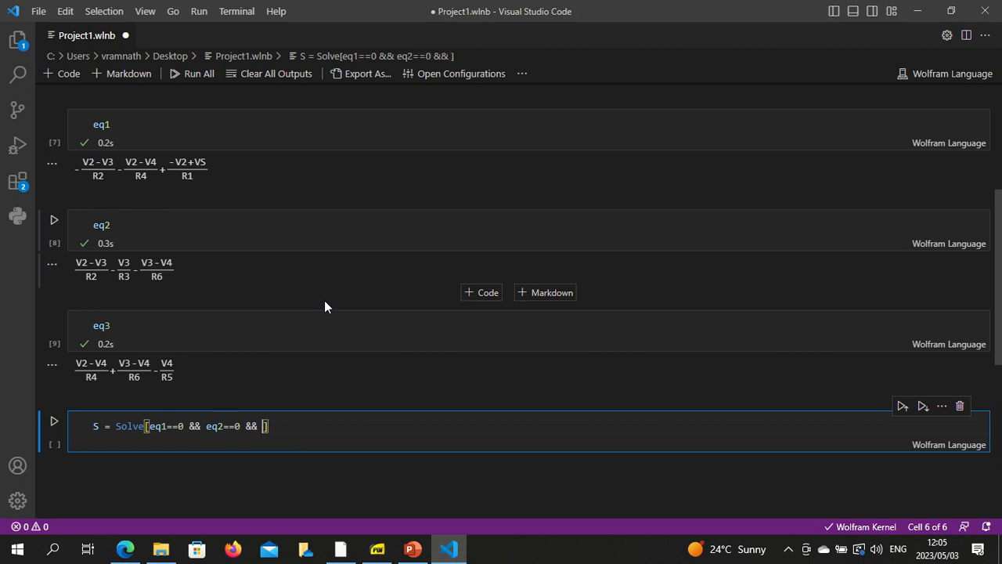
pyautogui.write('eq3==0')
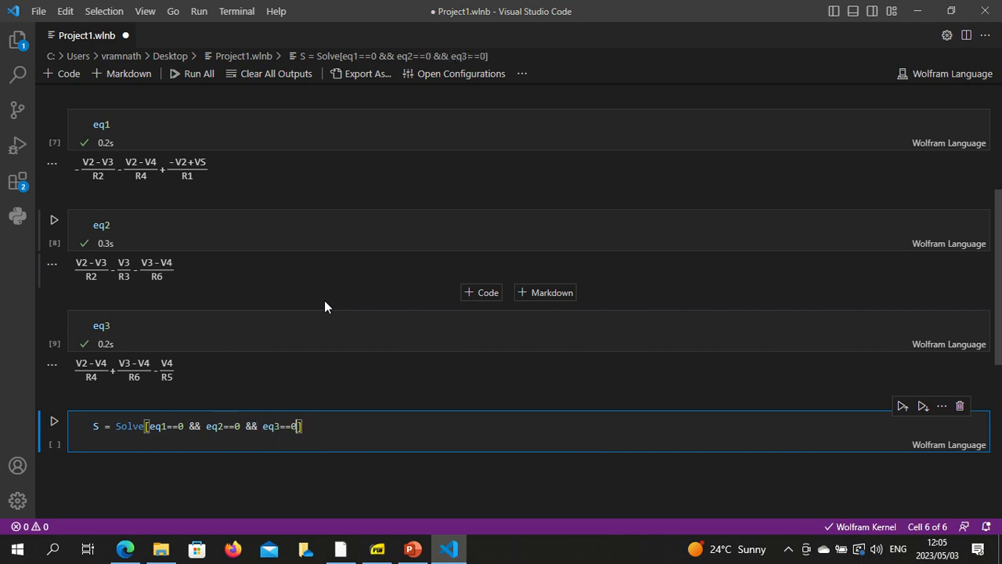
pyautogui.moveTo(181, 441)
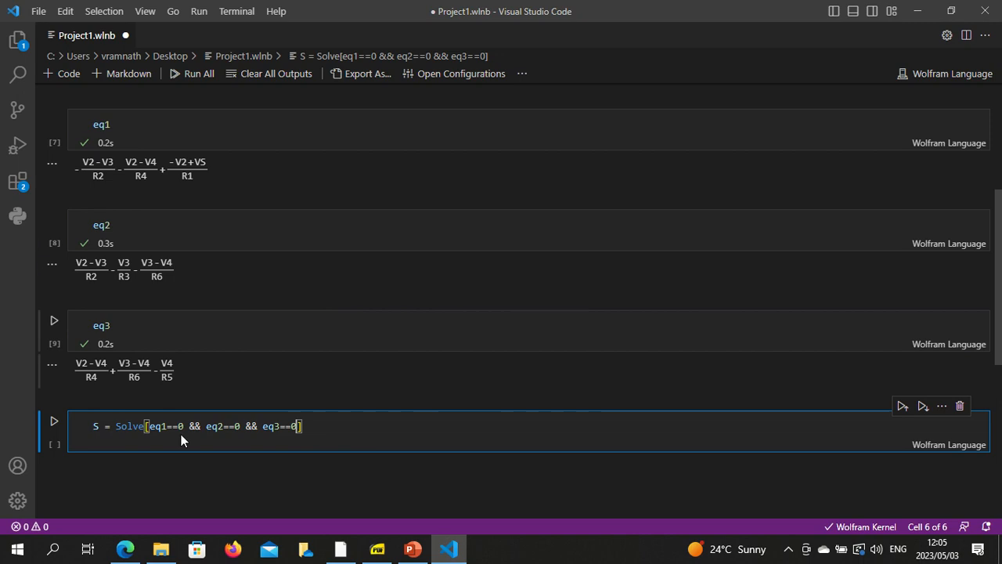
pyautogui.moveTo(267, 403)
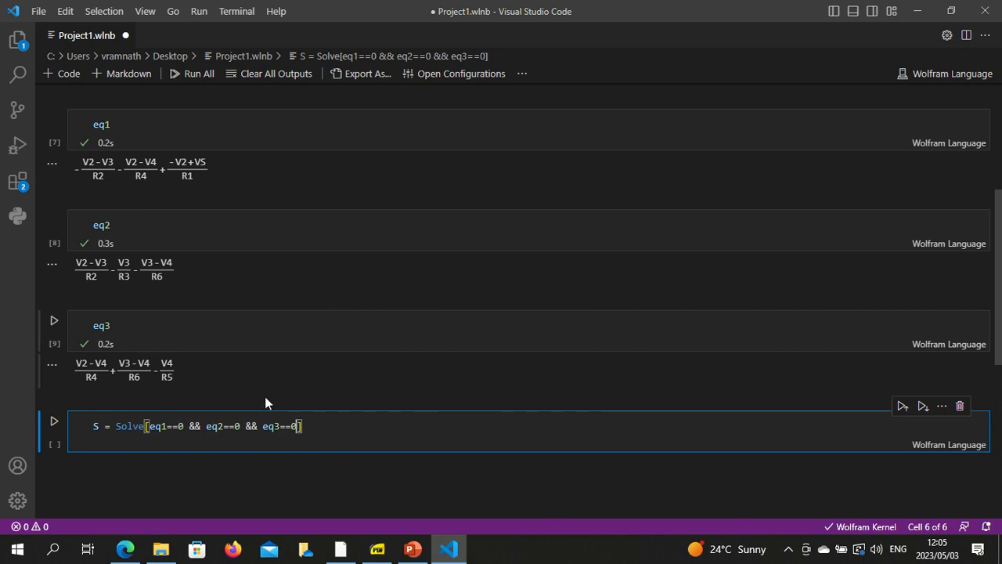
pyautogui.write(', {}')
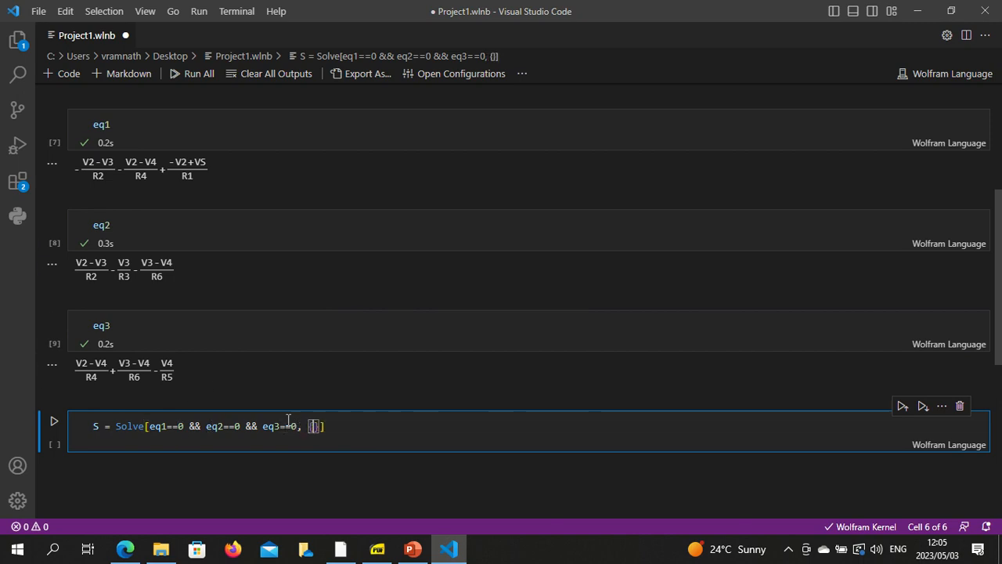
pyautogui.write('V2,V3,V4')
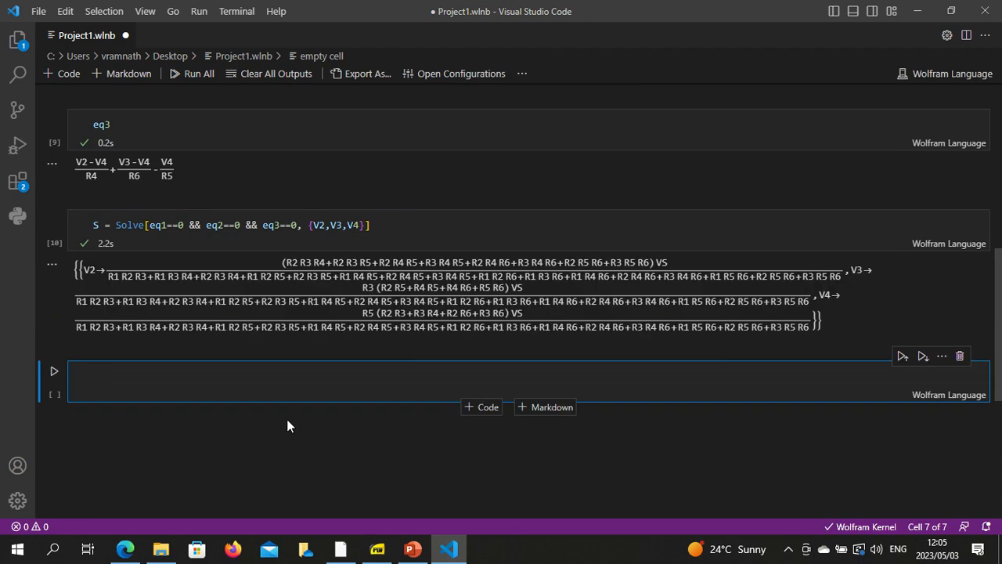
pyautogui.moveTo(755, 203)
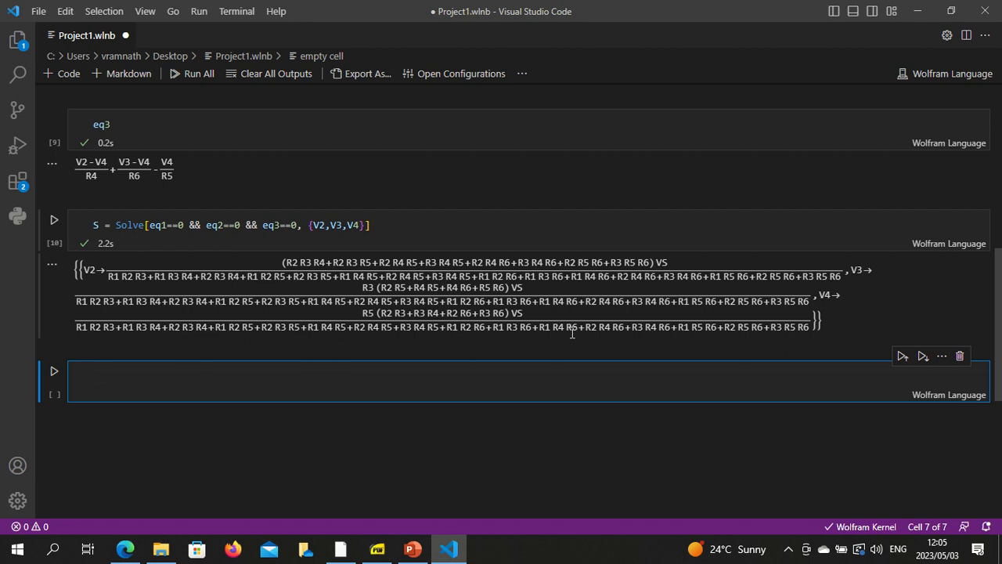
pyautogui.write('a =')
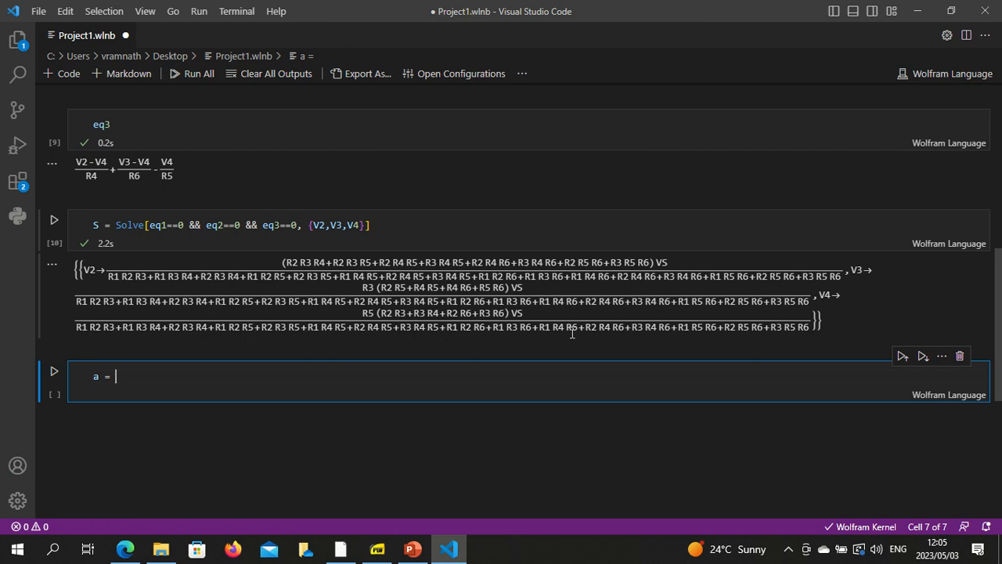
# Step: Extract a = V2 /. S[[1]] and b = V3 /. S[[1]], assigning V2 = a and V3 = b
pyautogui.write('V2 /.')
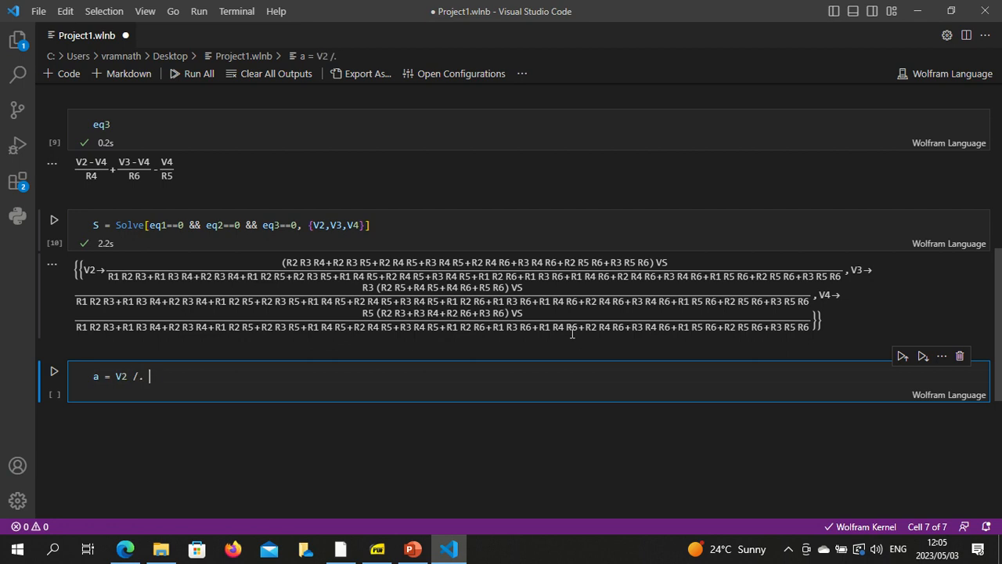
pyautogui.write('S[[1]]')
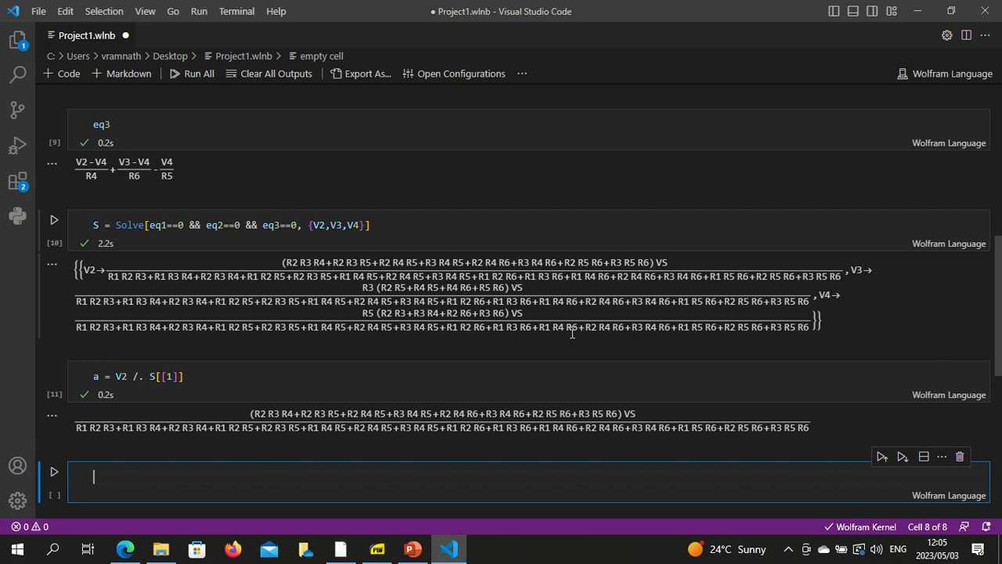
pyautogui.write('V2 = a')
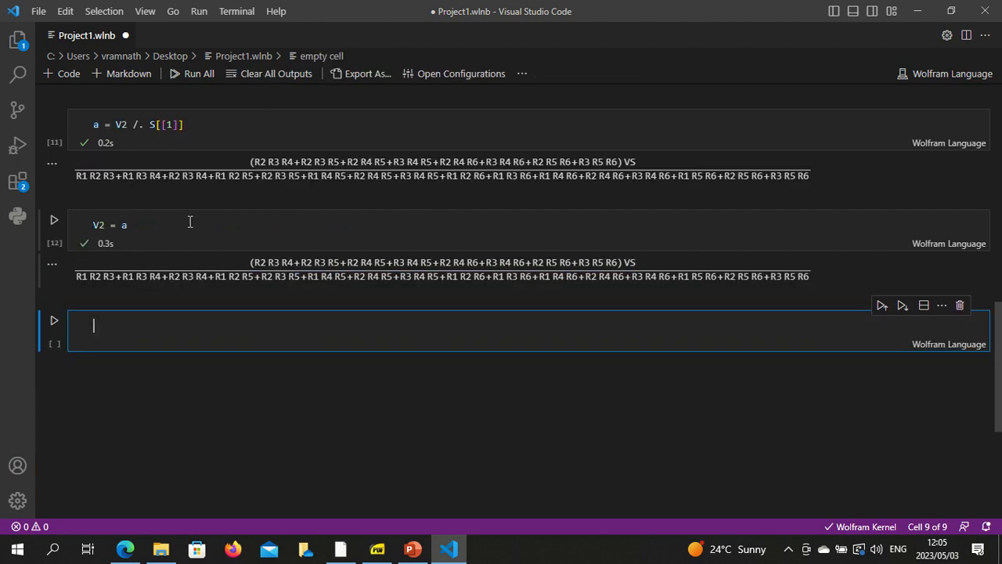
pyautogui.write('V3 =')
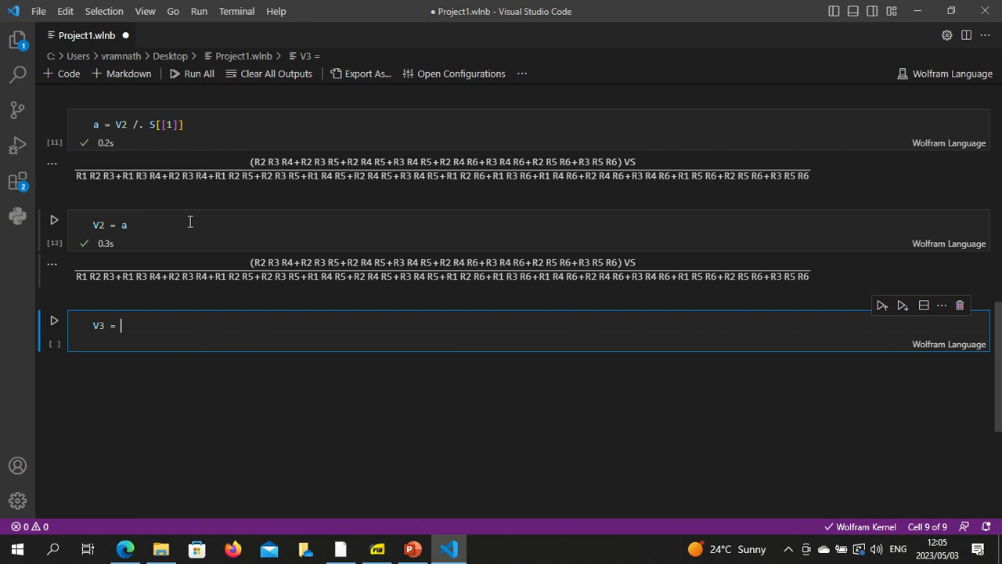
pyautogui.press('ctrl+a')
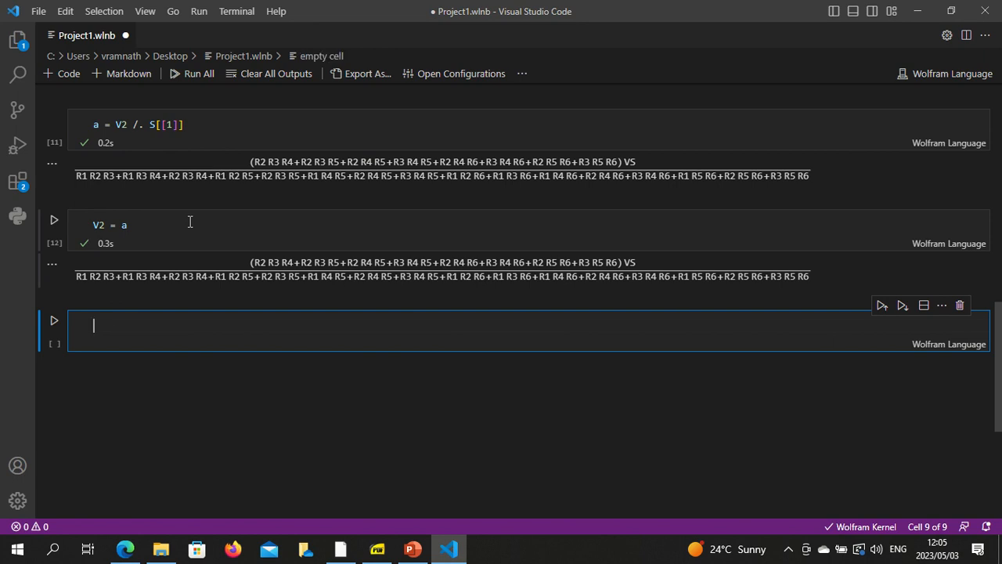
pyautogui.write('b =')
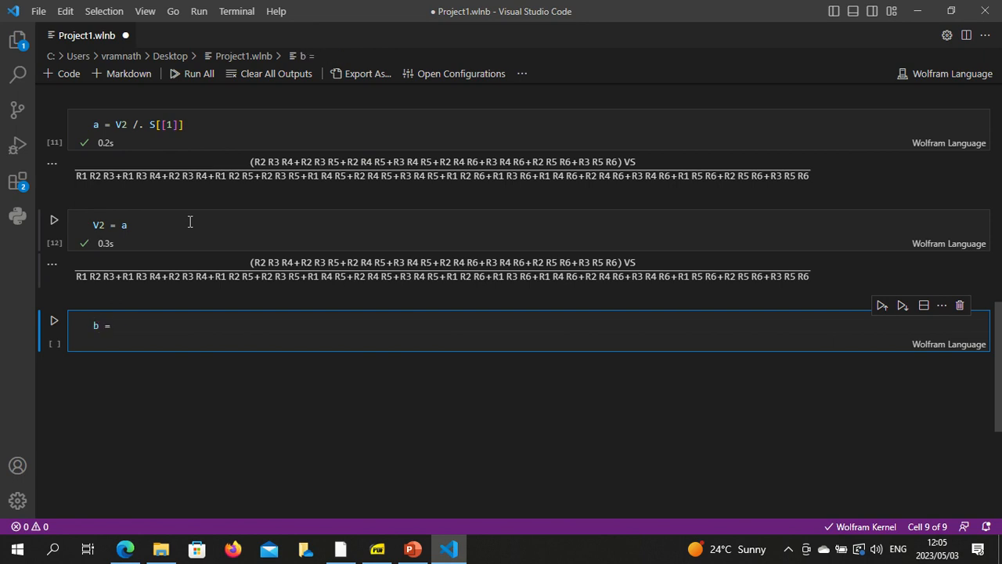
pyautogui.write('V3 /.')
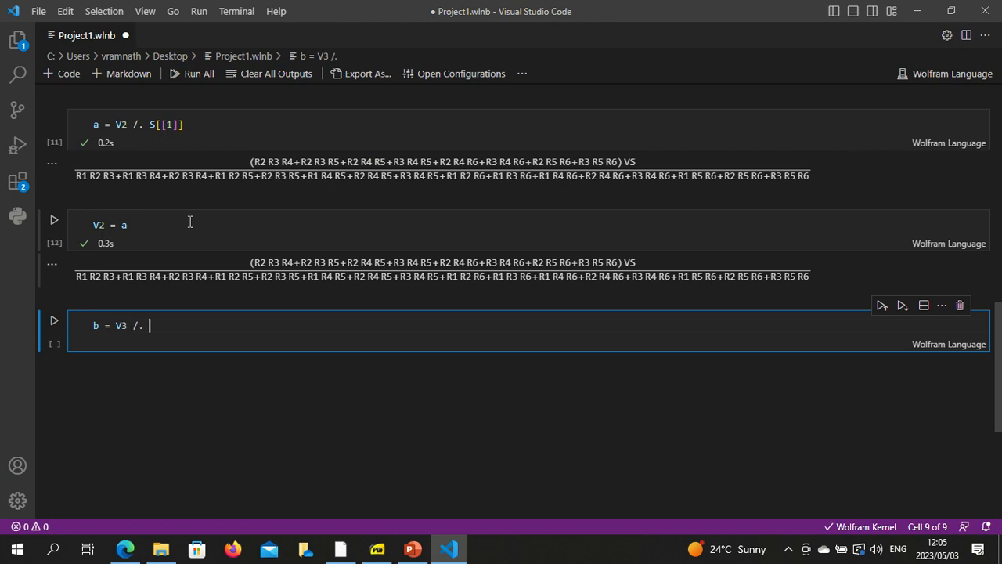
pyautogui.write('S[[1]]')
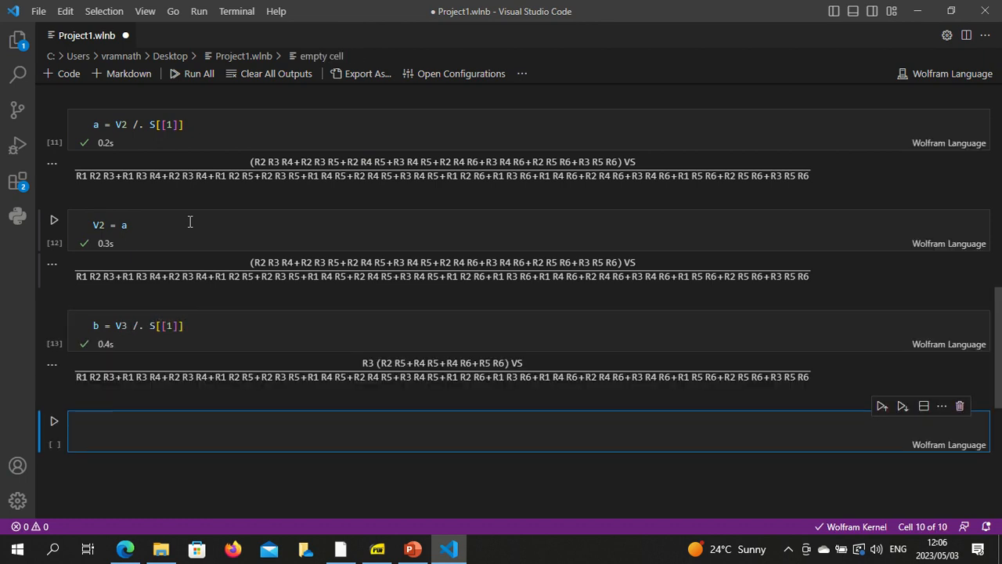
pyautogui.write('V3 = b')
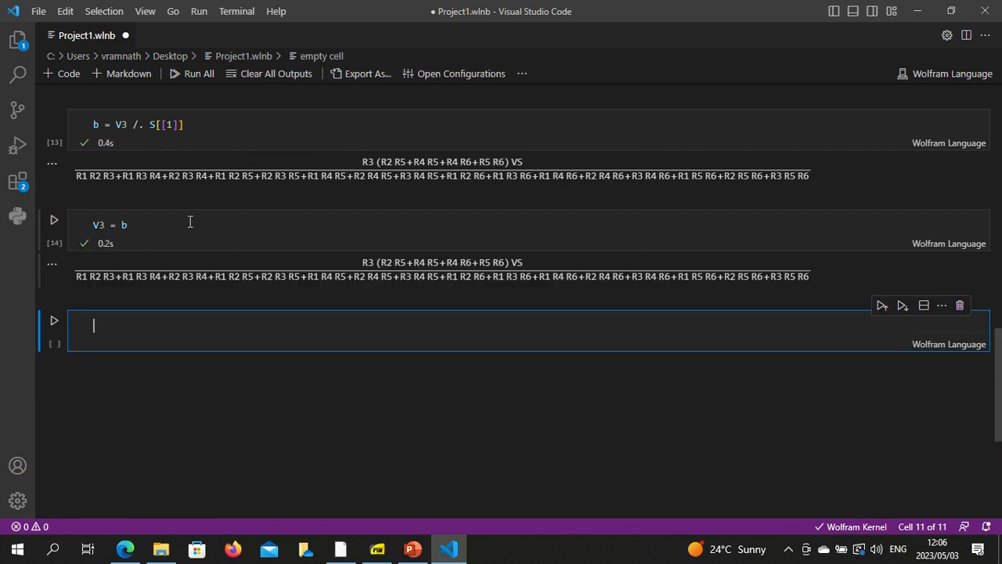
# Step: Extract c = V4 /. S[[1]] and assign V4 = c, checking against the solution PDF
pyautogui.write('c')
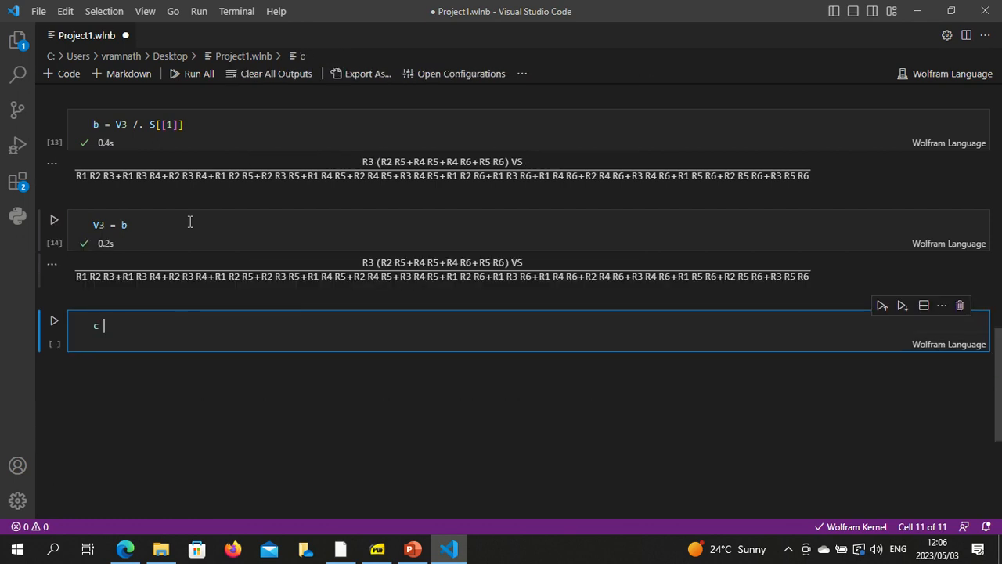
pyautogui.write('= V4 /')
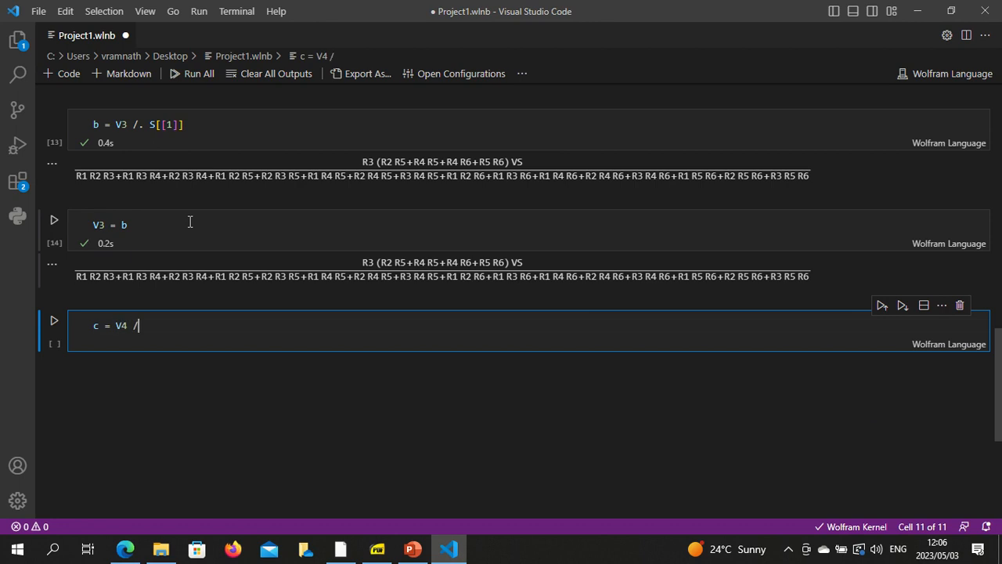
pyautogui.write('/. S[[1]]')
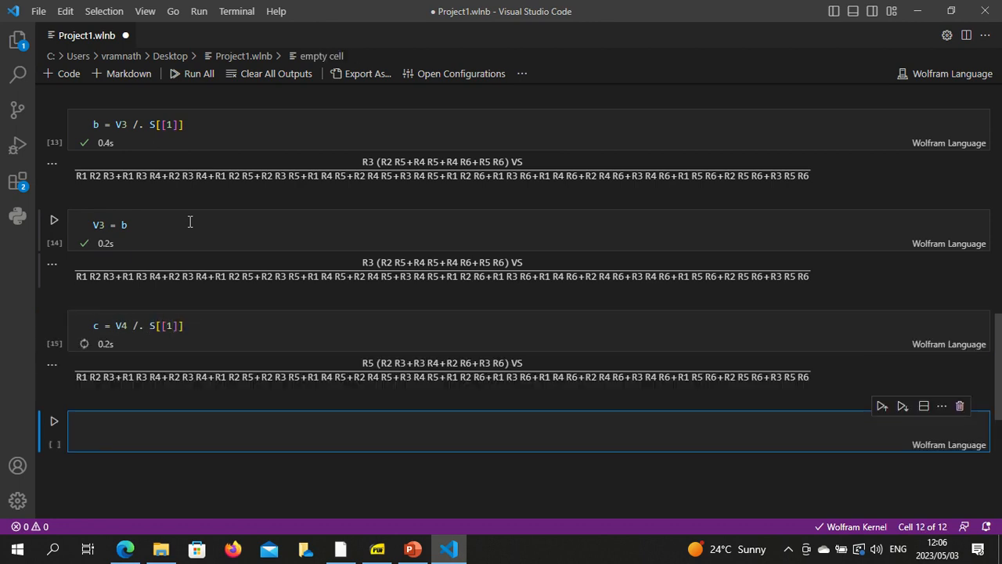
pyautogui.write('V4')
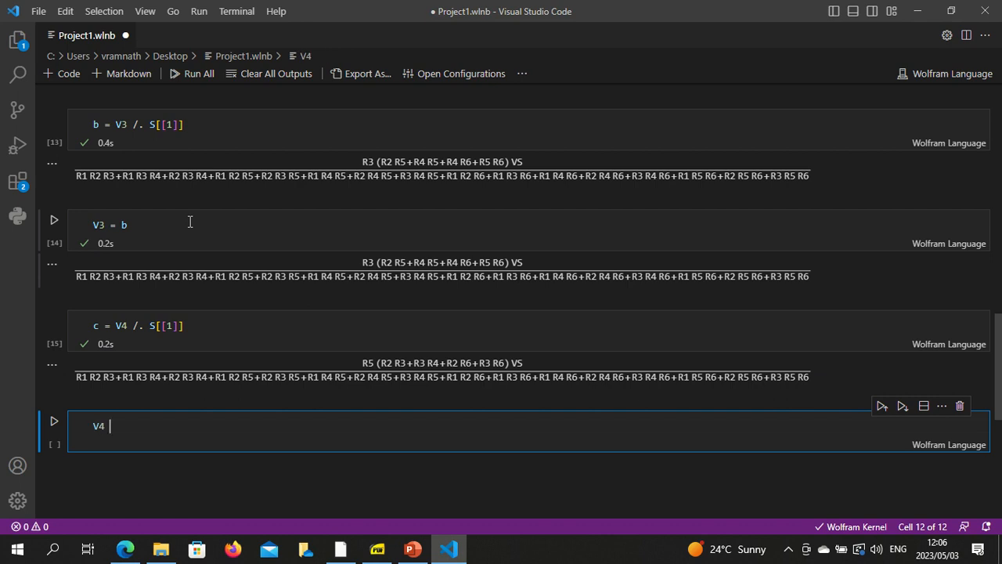
pyautogui.write('= c')
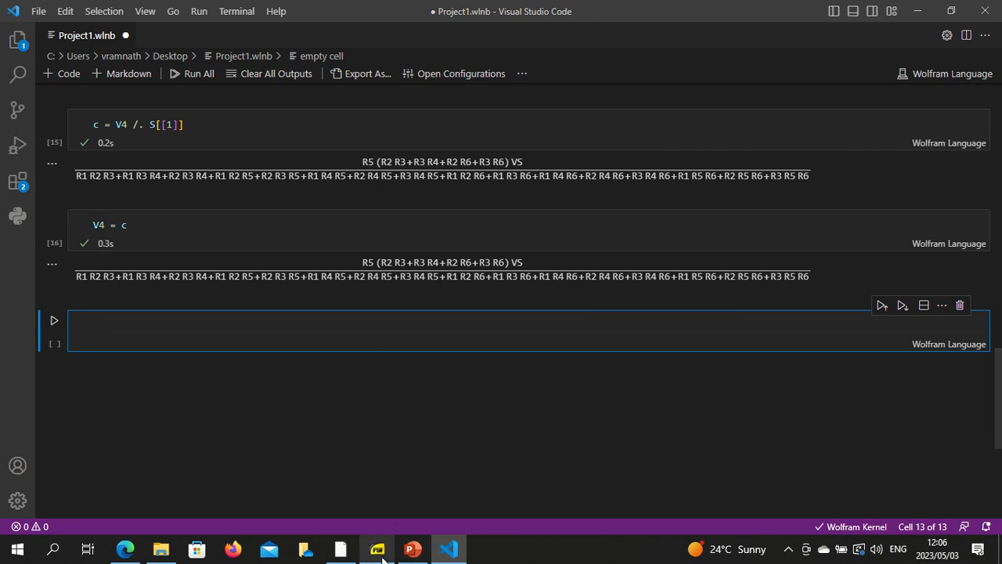
pyautogui.click(376, 548)
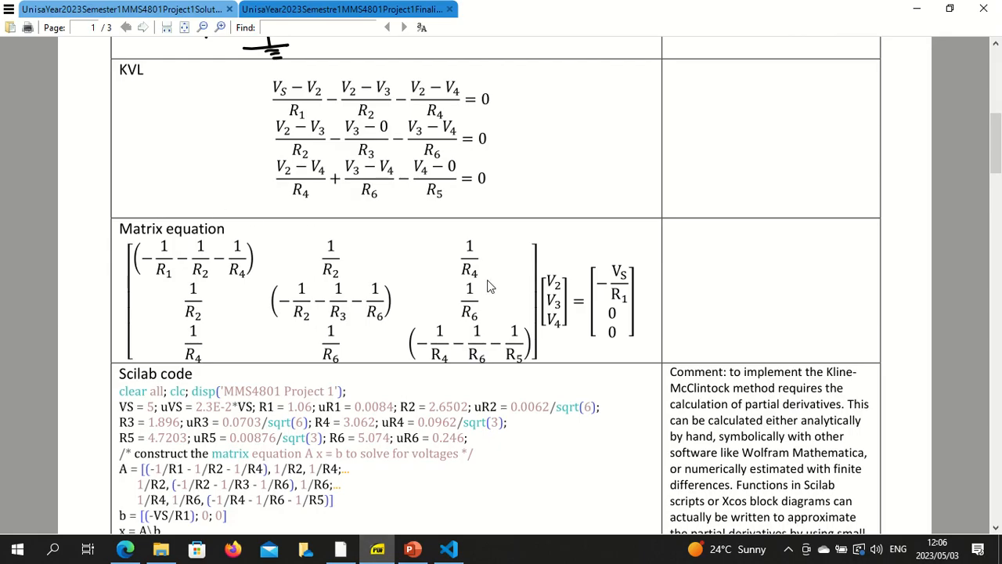
pyautogui.scroll(-3)
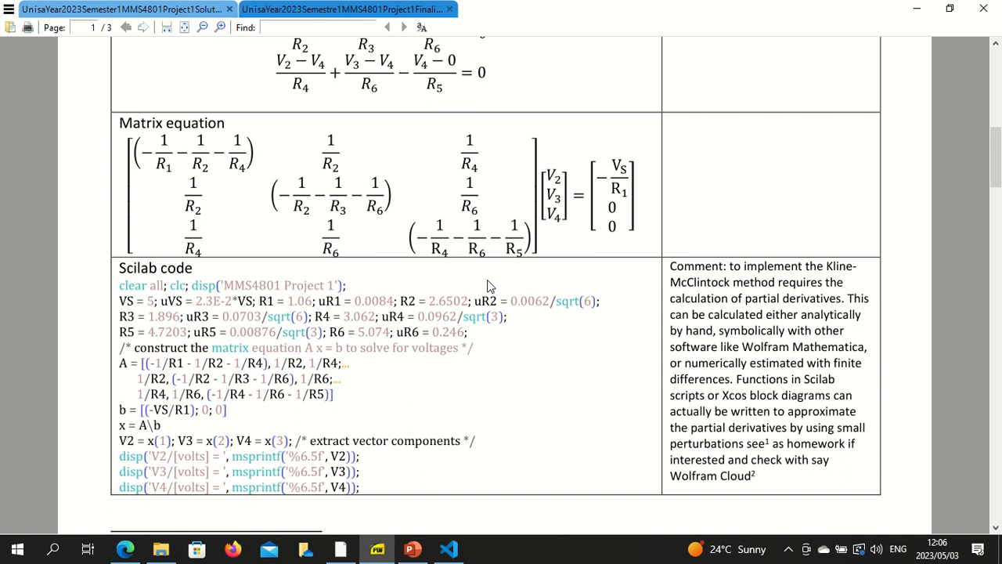
pyautogui.click(448, 548)
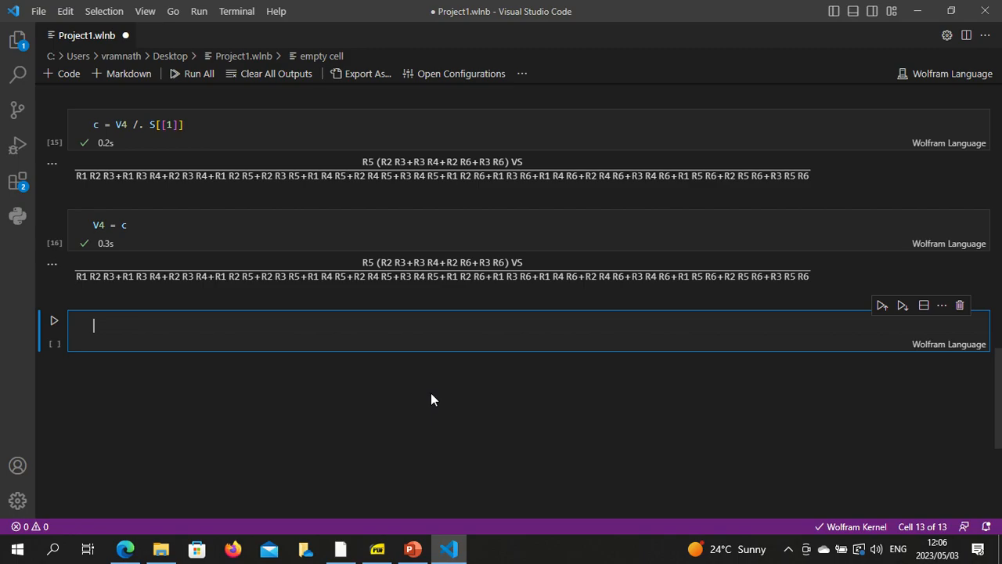
pyautogui.moveTo(429, 378)
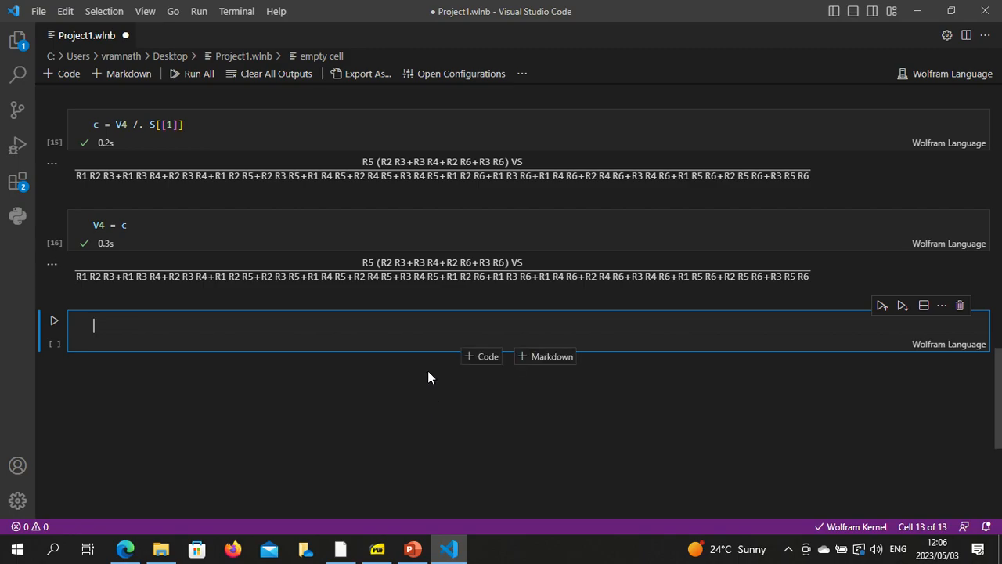
# Step: Compute the symbolic derivative dV2dVS = D[V2, VS]
pyautogui.write('dV2')
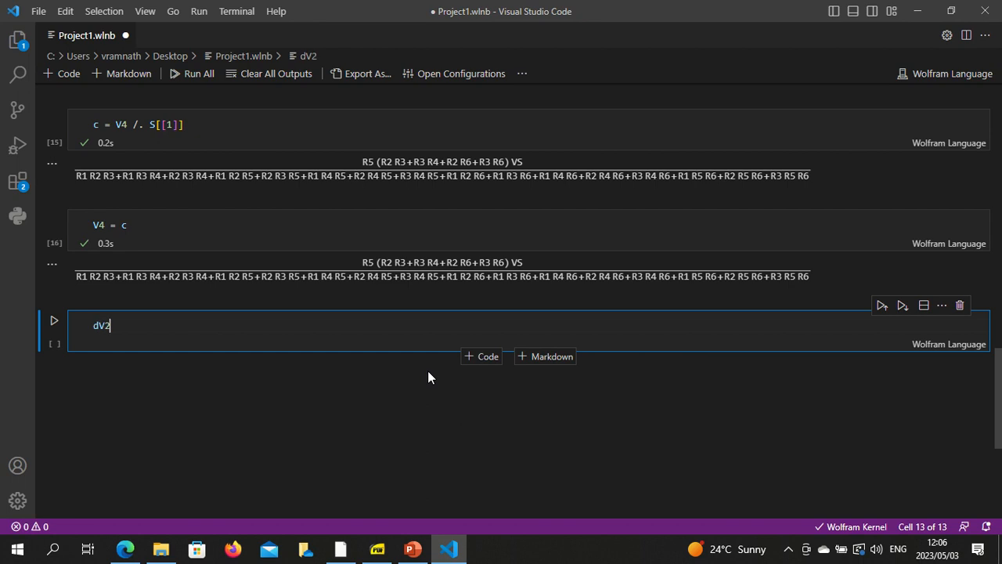
pyautogui.write('VS')
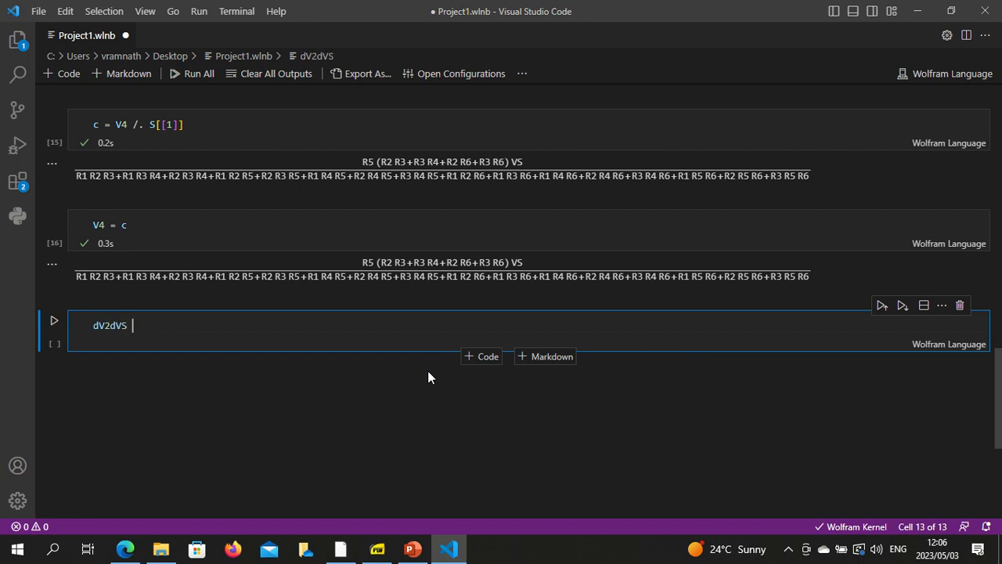
pyautogui.write('= D')
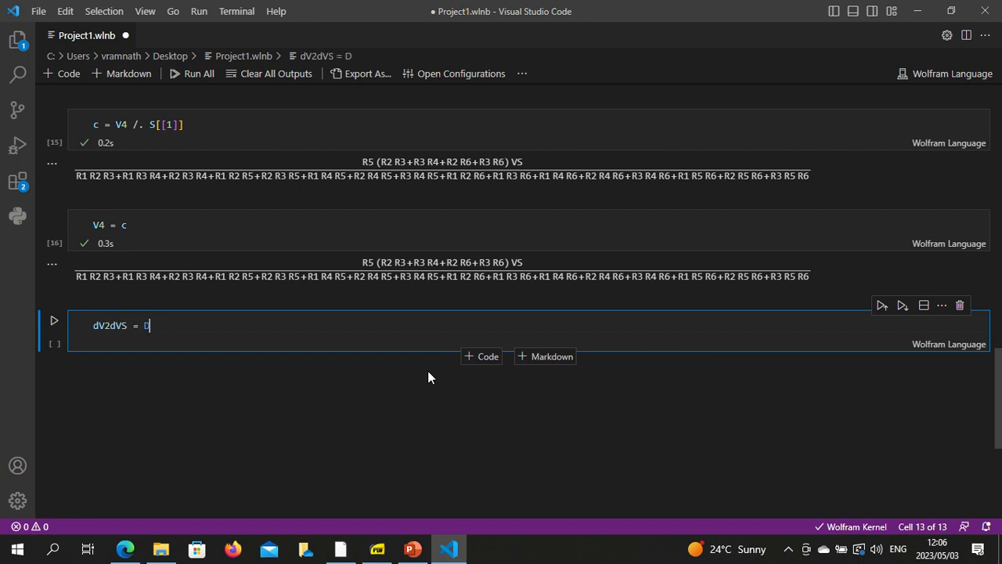
pyautogui.write('[')
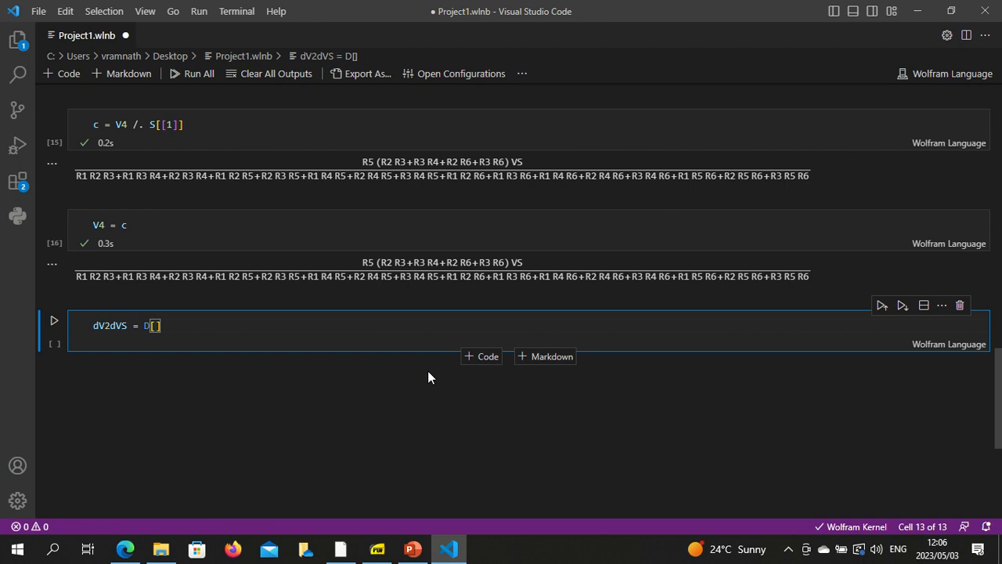
pyautogui.write('V2, VS')
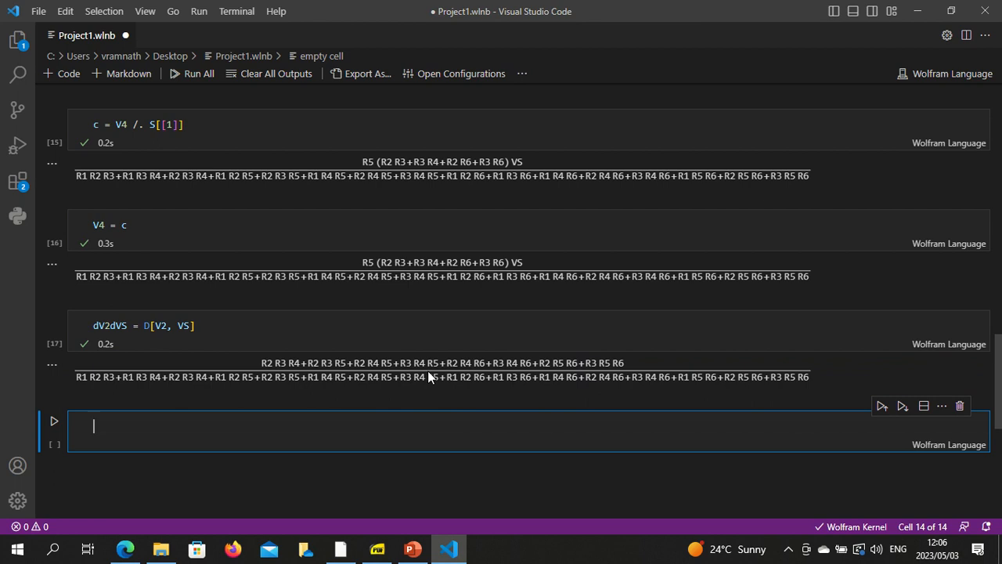
# Step: Compute the symbolic derivative dV2dR1 = D[V2, R1] and review the output
pyautogui.write('dV2dR1 =')
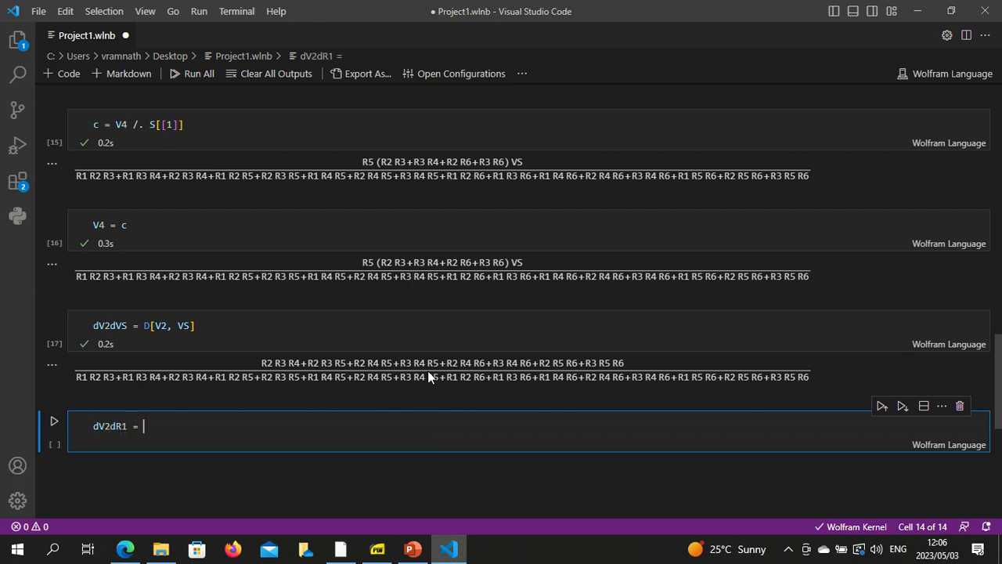
pyautogui.write('D[]')
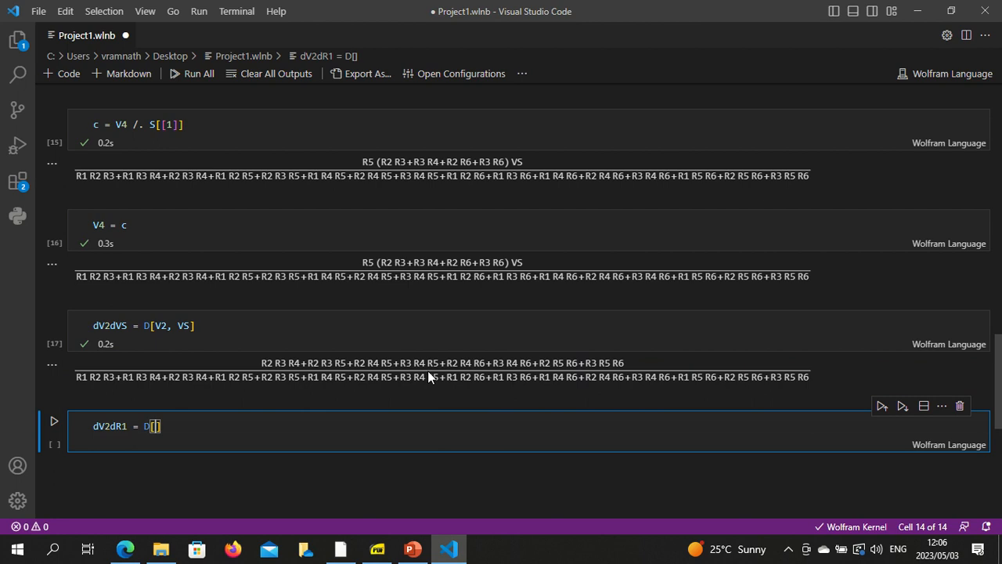
pyautogui.write('V2,')
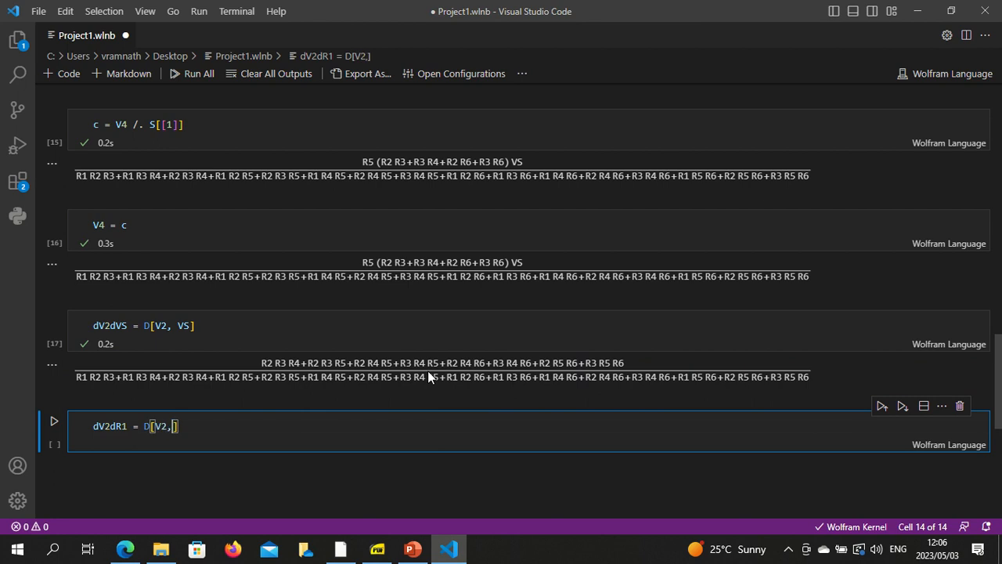
pyautogui.write('R1')
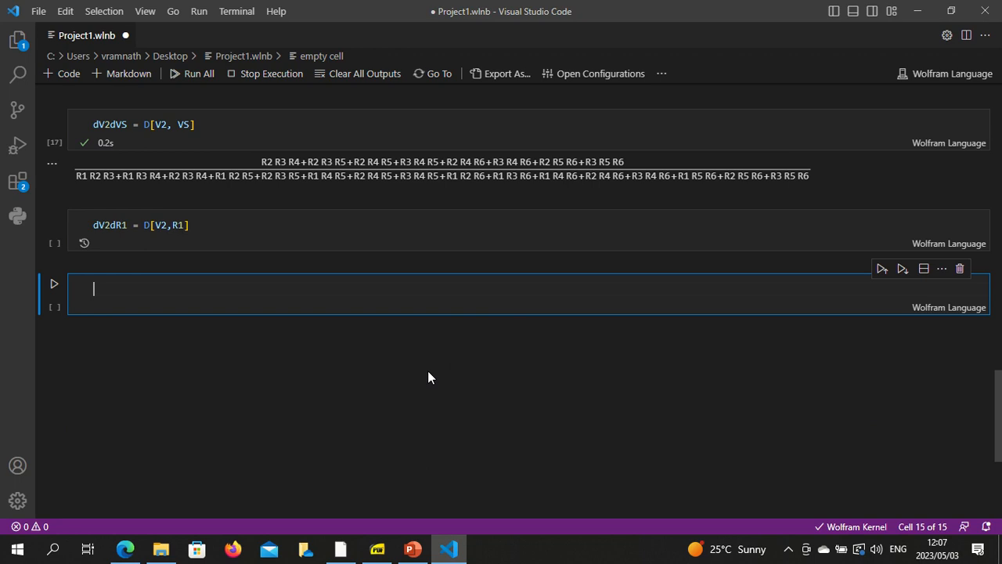
pyautogui.click(53, 283)
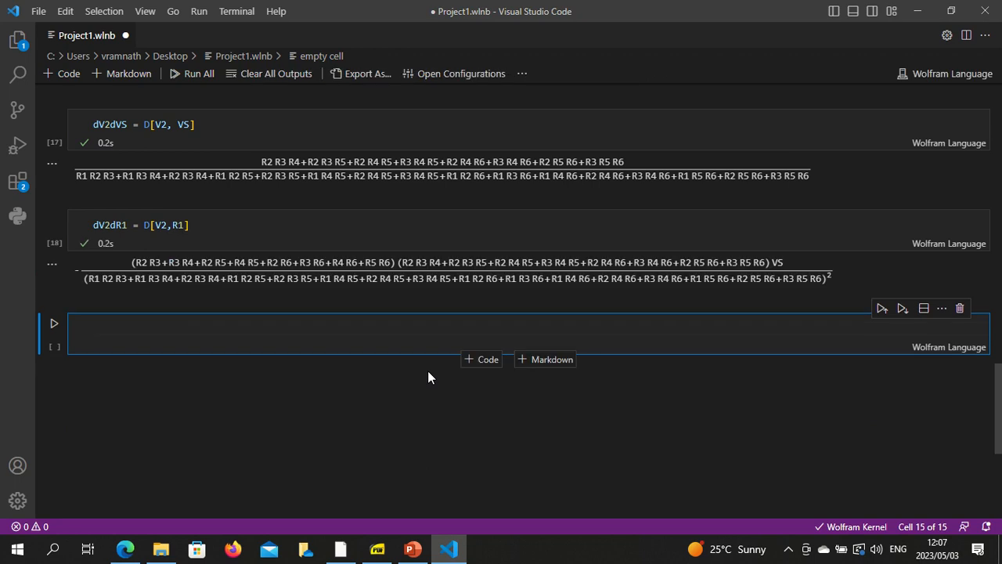
pyautogui.scroll(3)
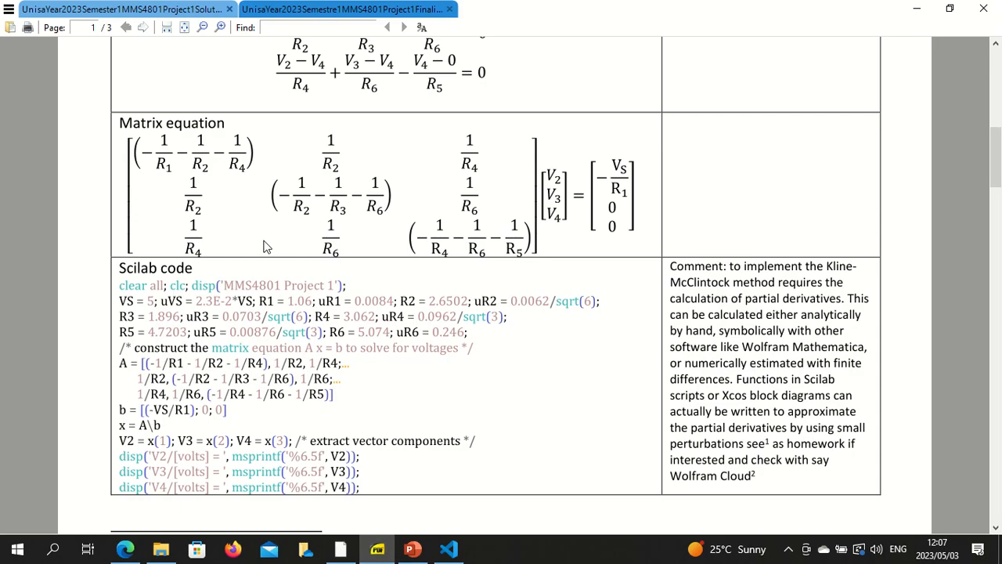
# Step: Scroll the project PDF to the matrix equation and Scilab code section
pyautogui.scroll(-3)
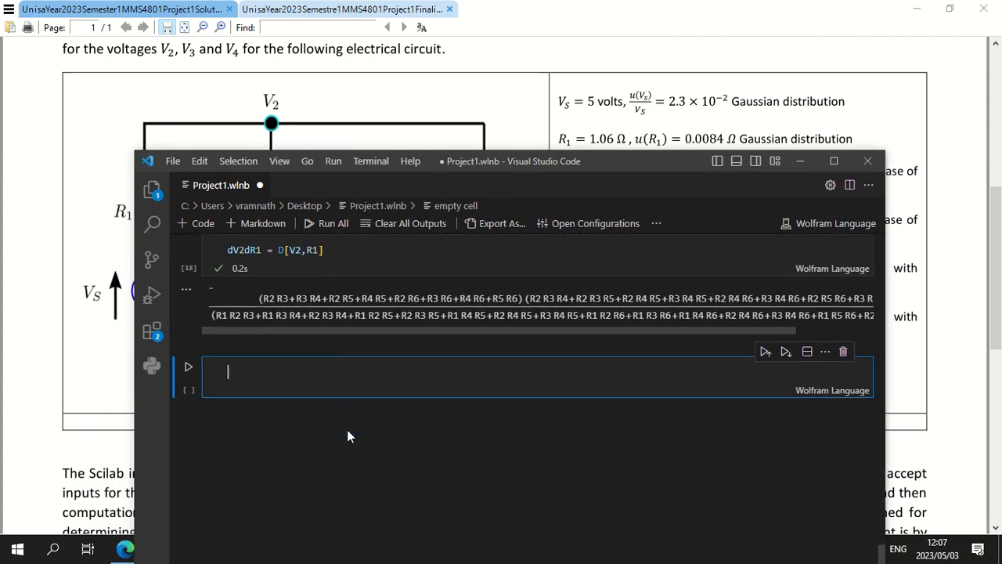
# Step: Start the numericalV2 = With cell substituting VS=5, R1=1.06, R2=2.6502
pyautogui.write('numericalV2 =')
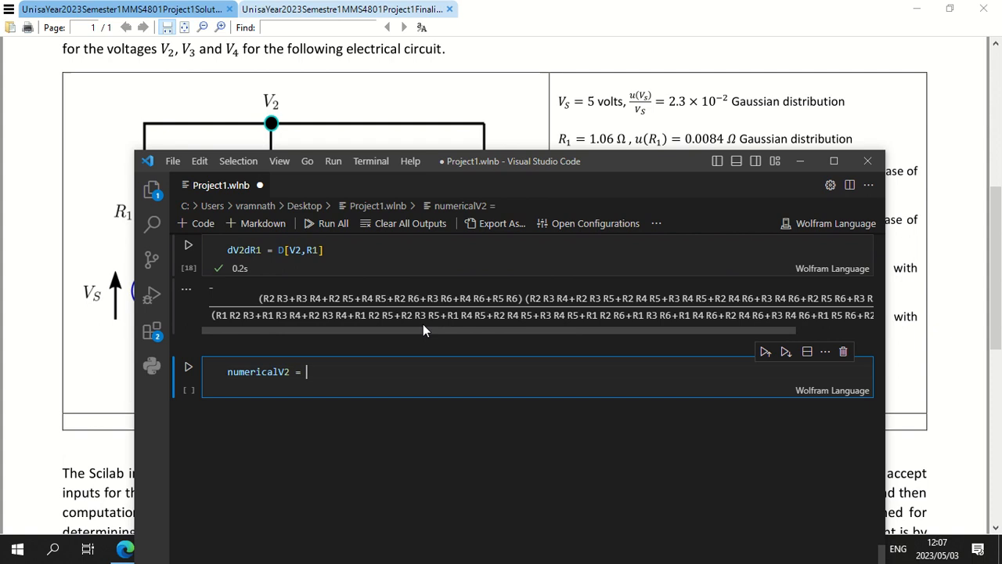
pyautogui.write('With[{')
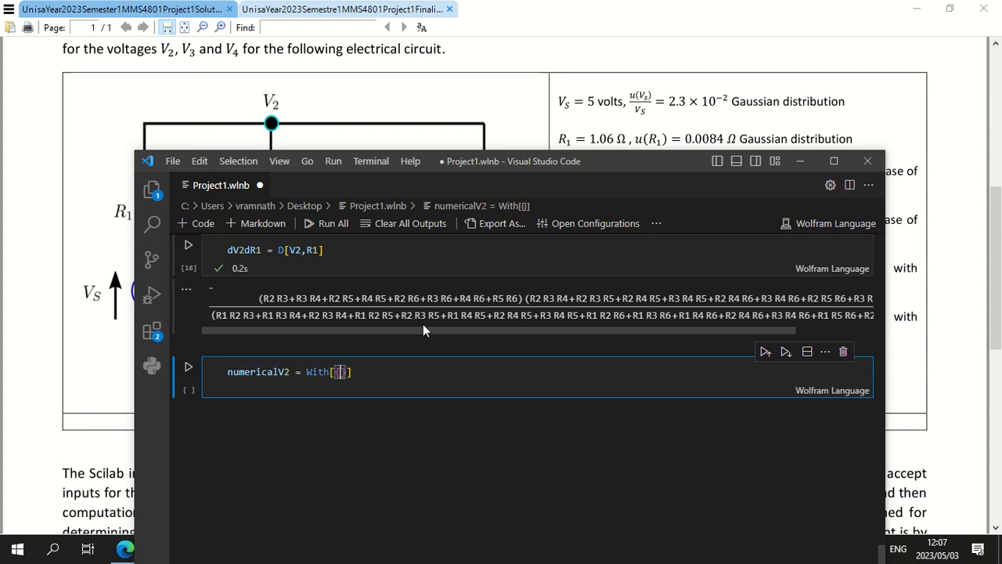
pyautogui.write('VS=')
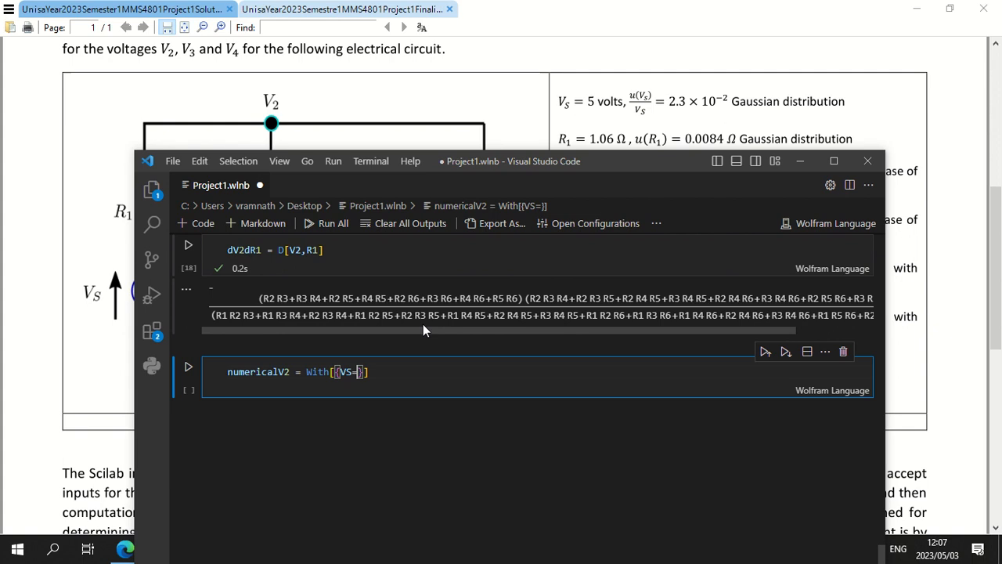
pyautogui.write('5,')
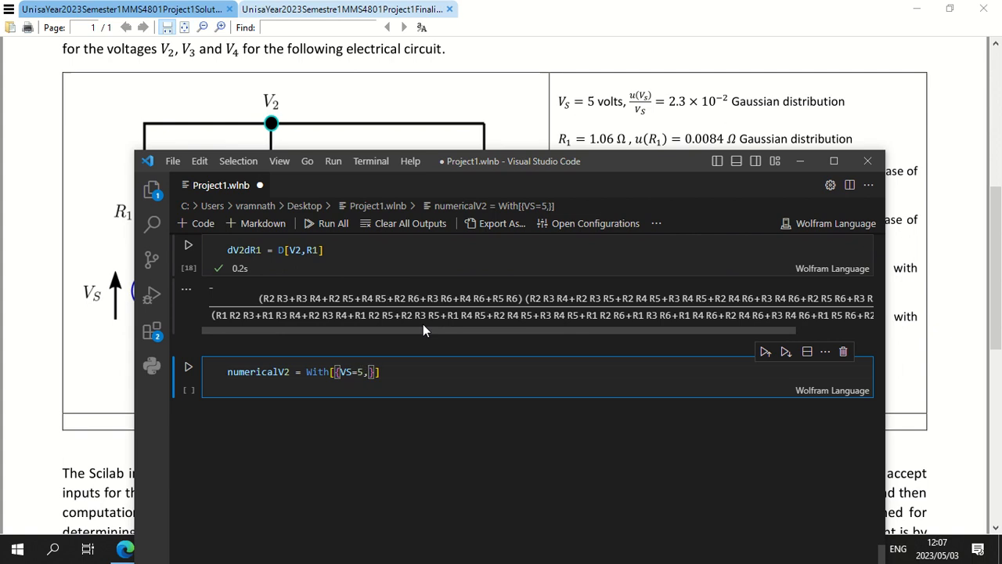
pyautogui.write('R1=')
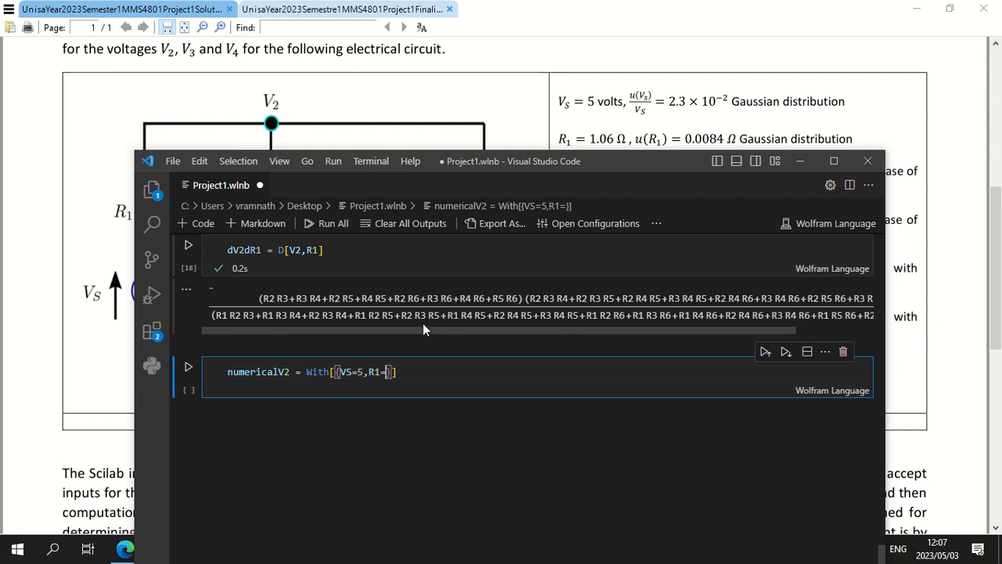
pyautogui.write('.06,R2=')
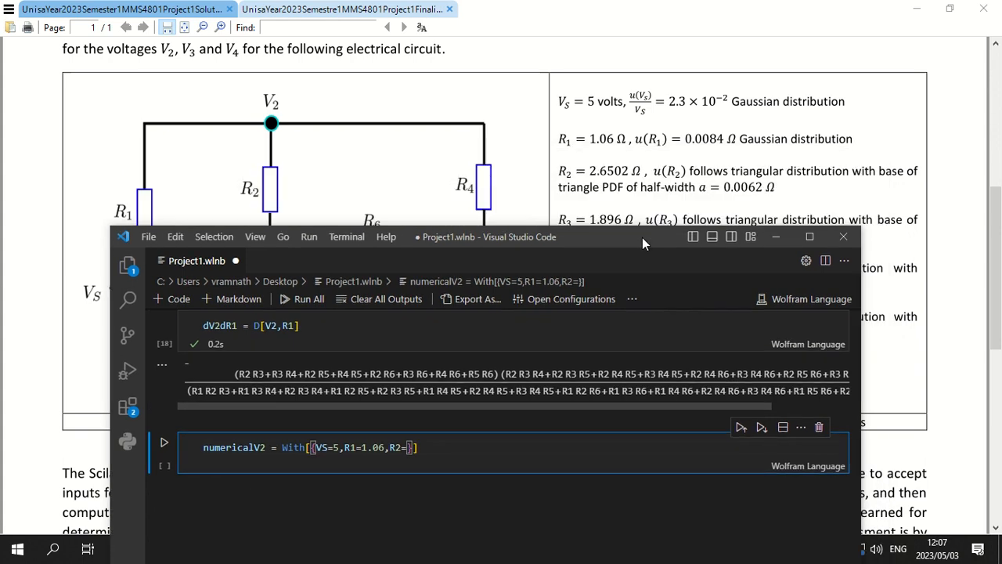
pyautogui.write('2.6')
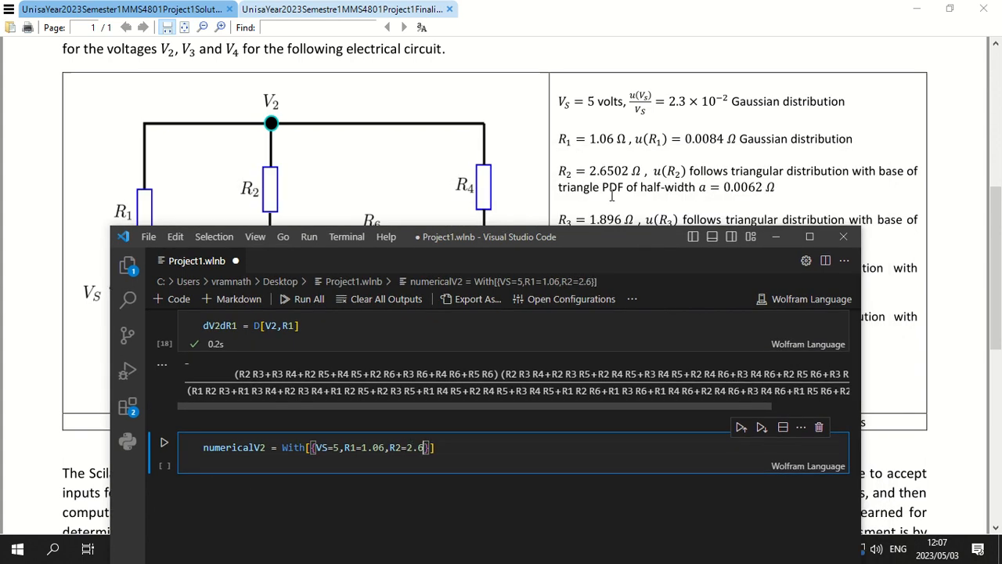
pyautogui.write('502,R')
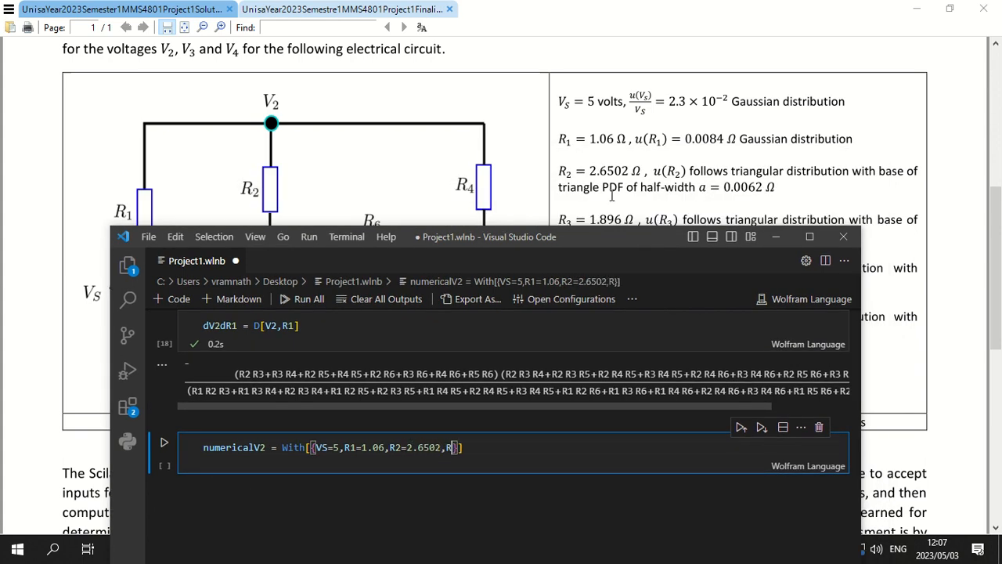
pyautogui.write('3=1.')
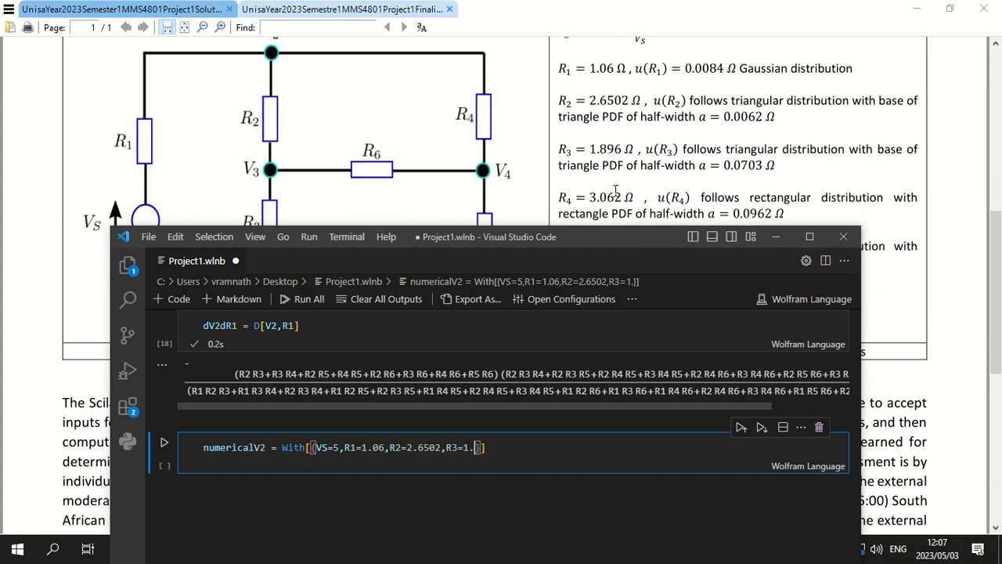
# Step: Continue the substitution list with R3=1.896, R4=3.062, R5=4.7203, R6=5.074
pyautogui.write('896,R4')
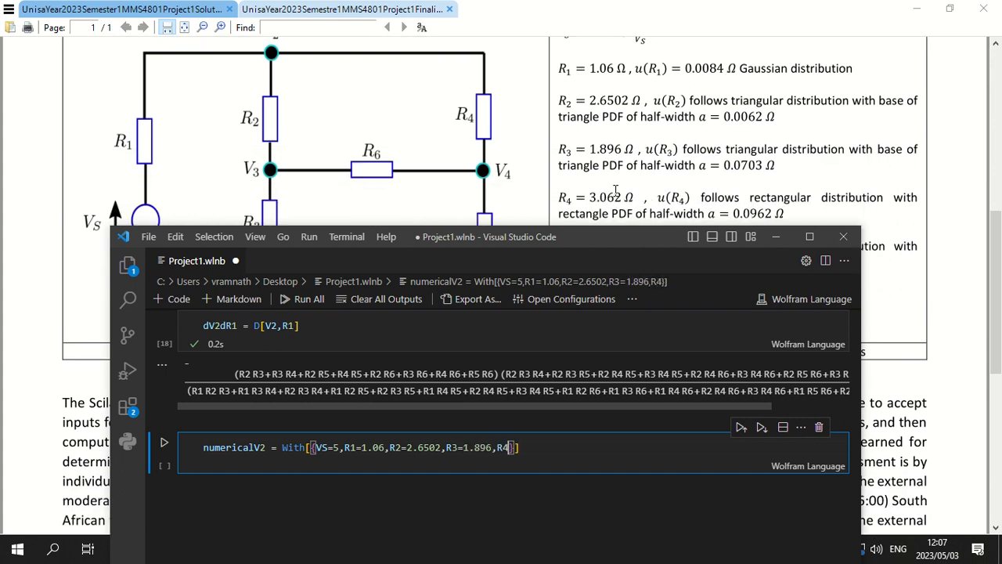
pyautogui.write('=')
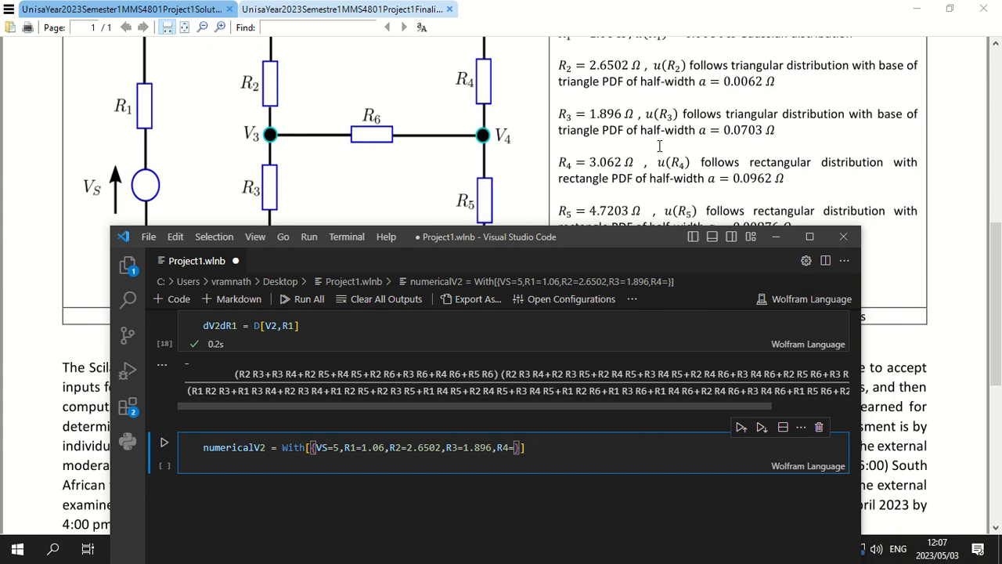
pyautogui.write('3.062')
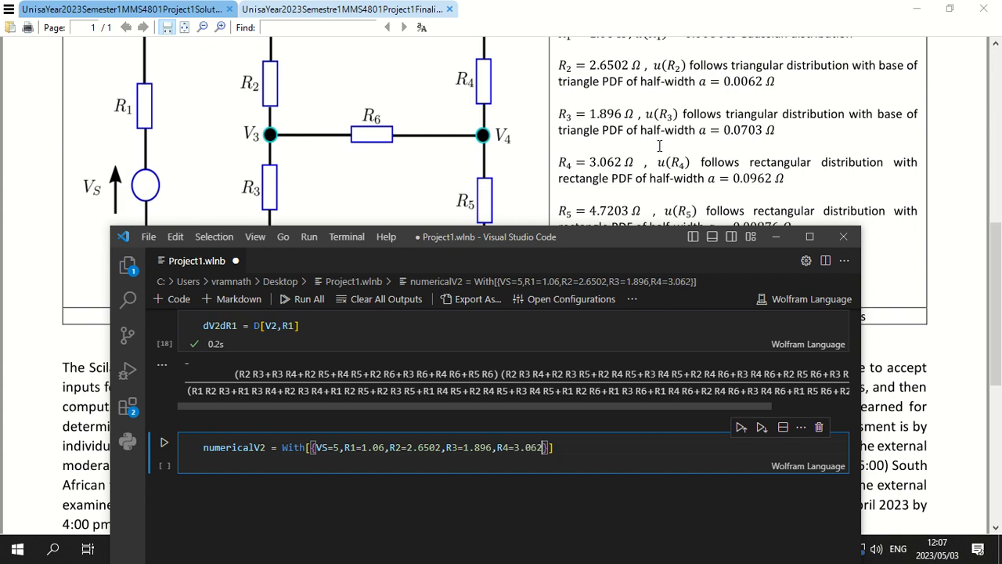
pyautogui.write(',R5=')
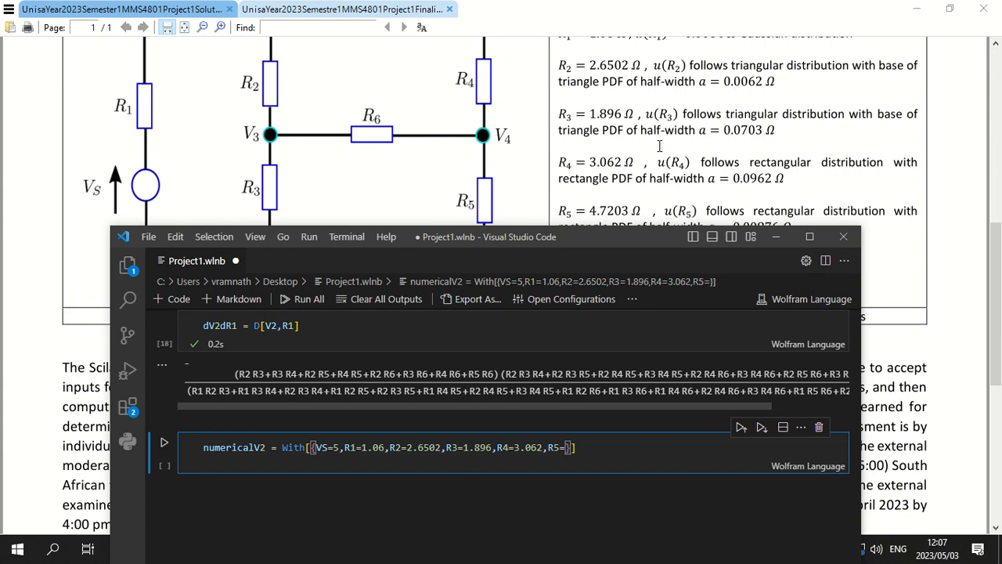
pyautogui.write('4.72')
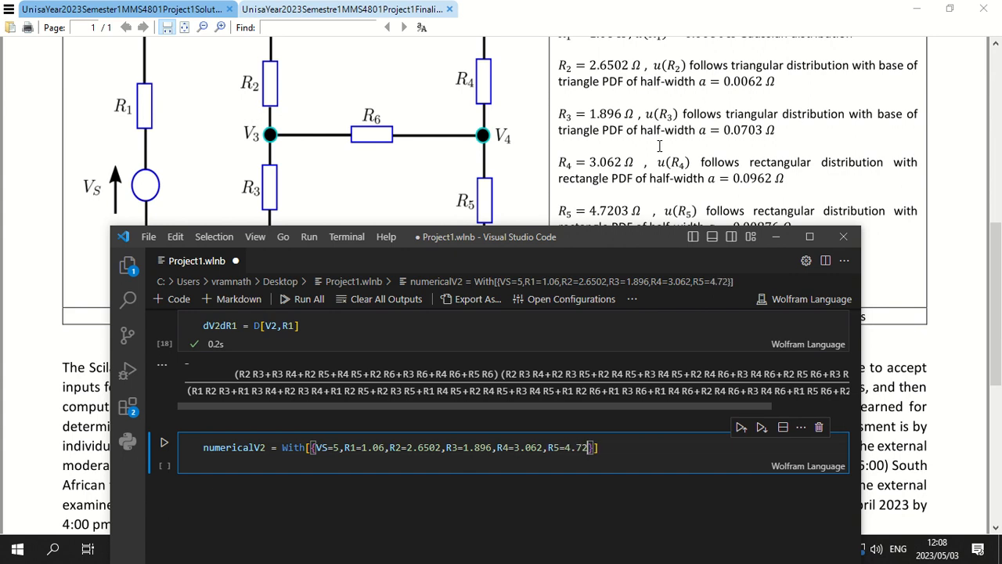
pyautogui.write('0')
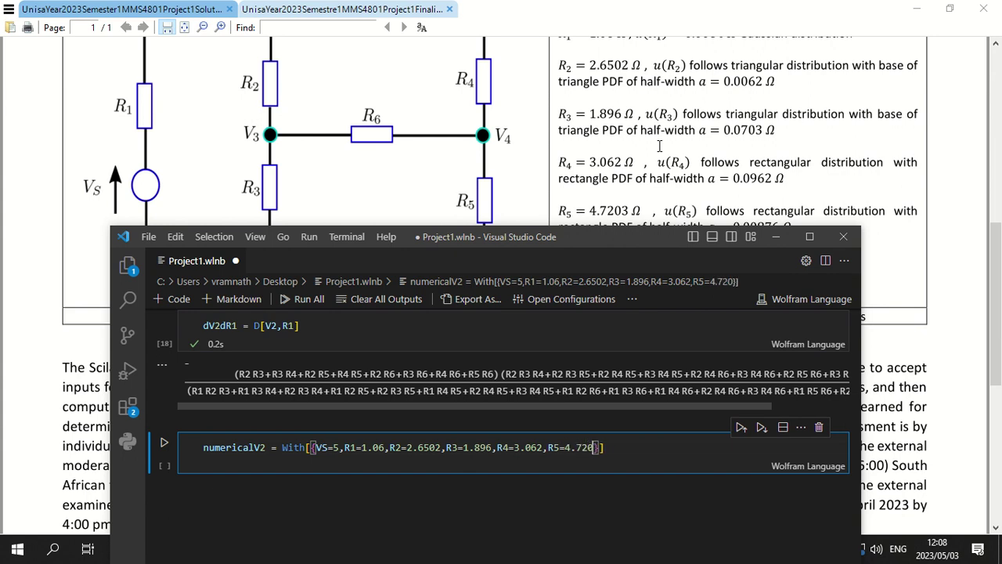
pyautogui.write(',R6=')
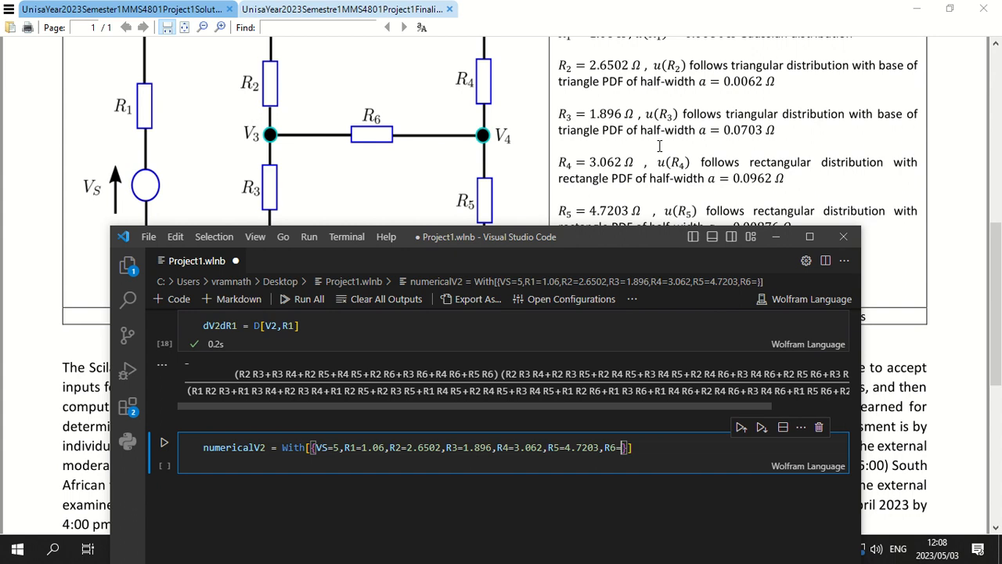
pyautogui.scroll(-3)
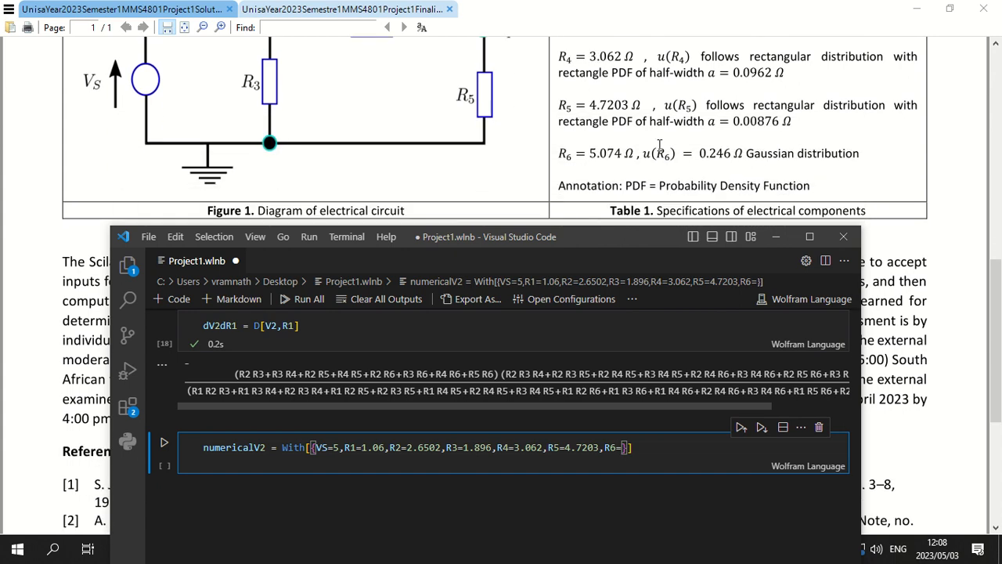
pyautogui.write('5.074')
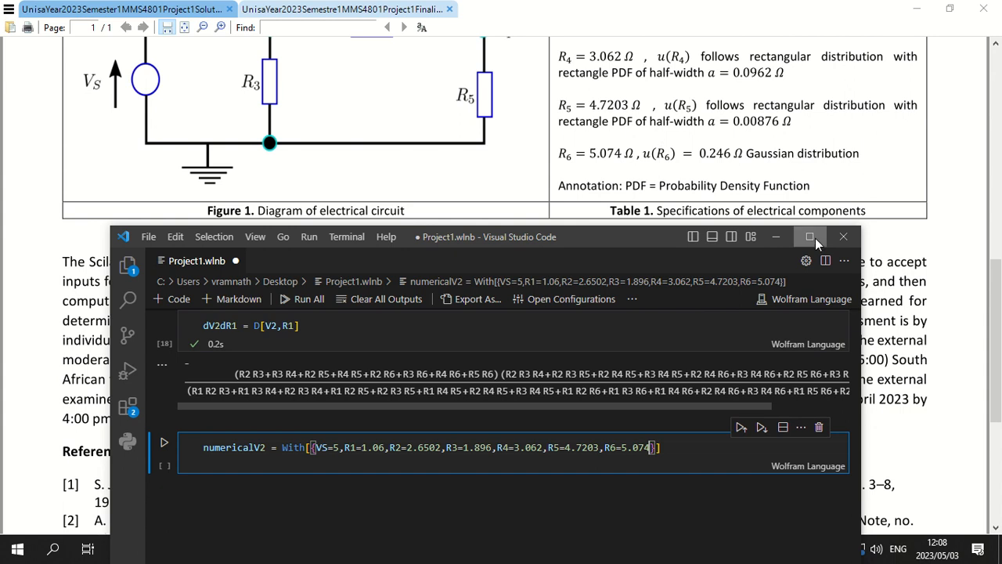
# Step: Finish the cell with ,Evaluate[V2], run it to get V2 = 3.63873, and move to a new cell
pyautogui.click(812, 236)
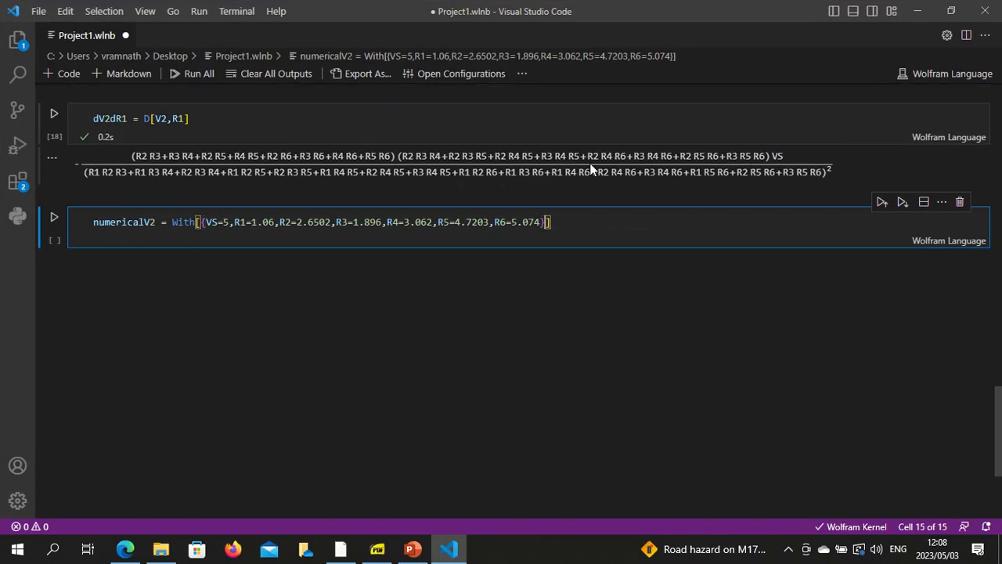
pyautogui.write(',Eva')
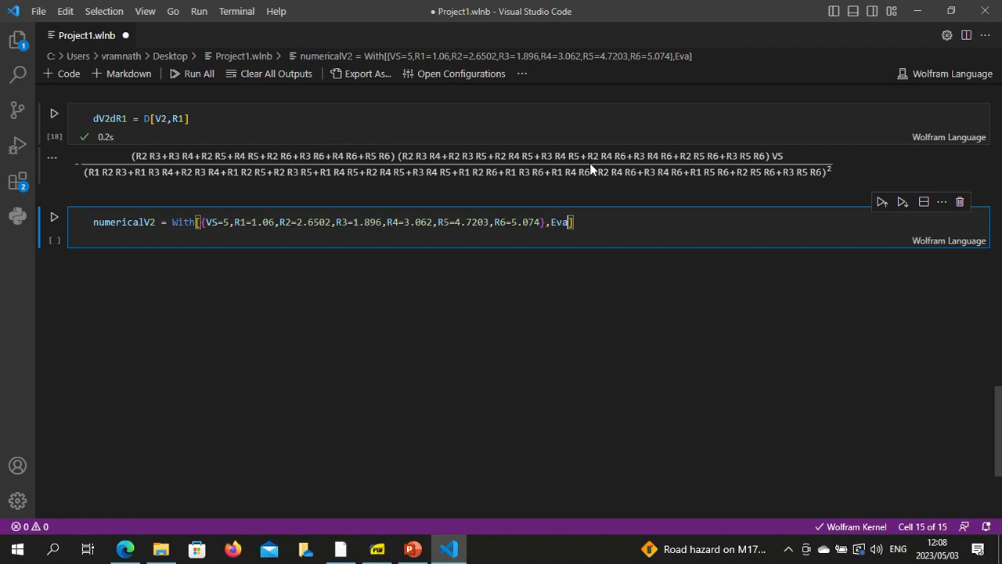
pyautogui.write('luate[V2')
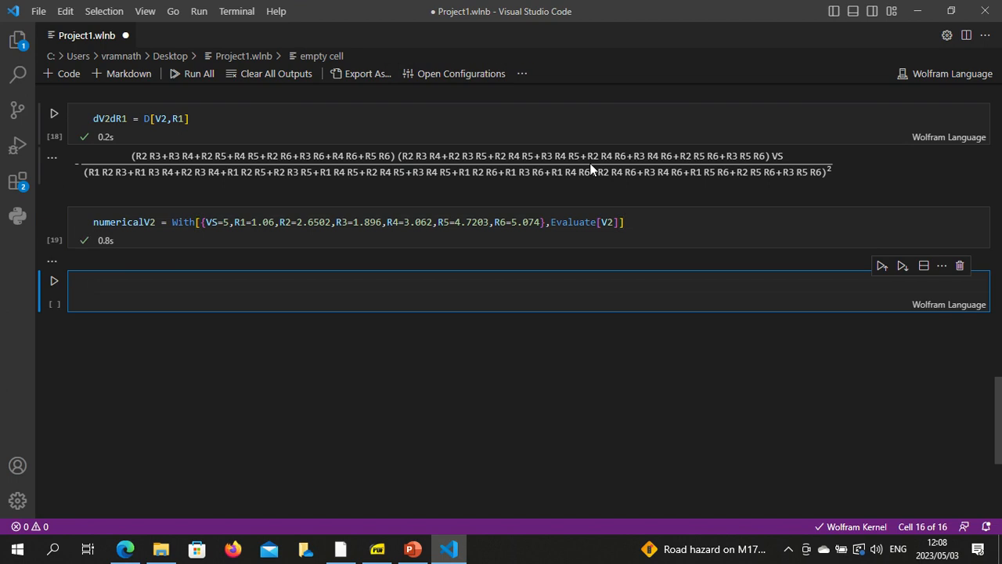
pyautogui.click(54, 222)
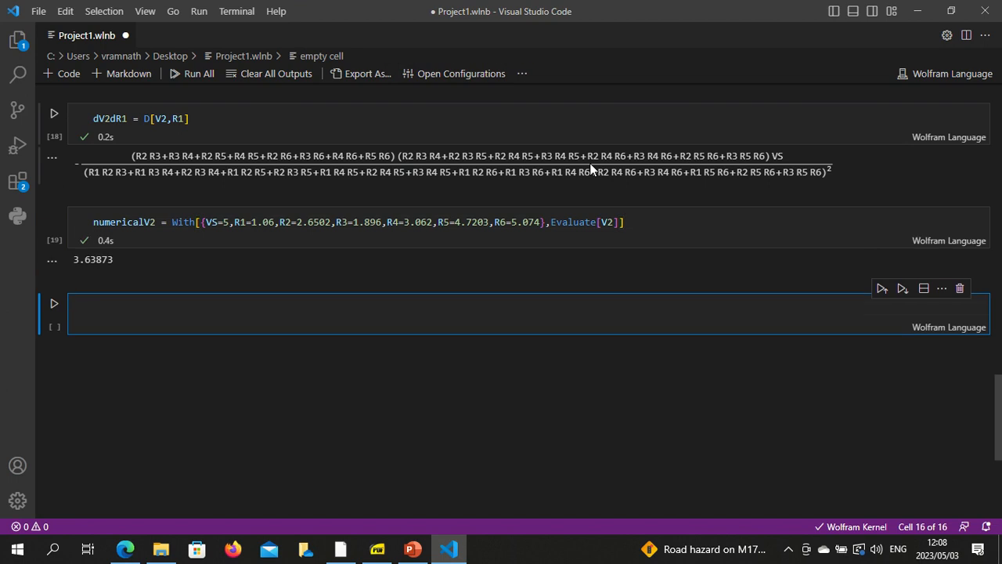
pyautogui.click(626, 224)
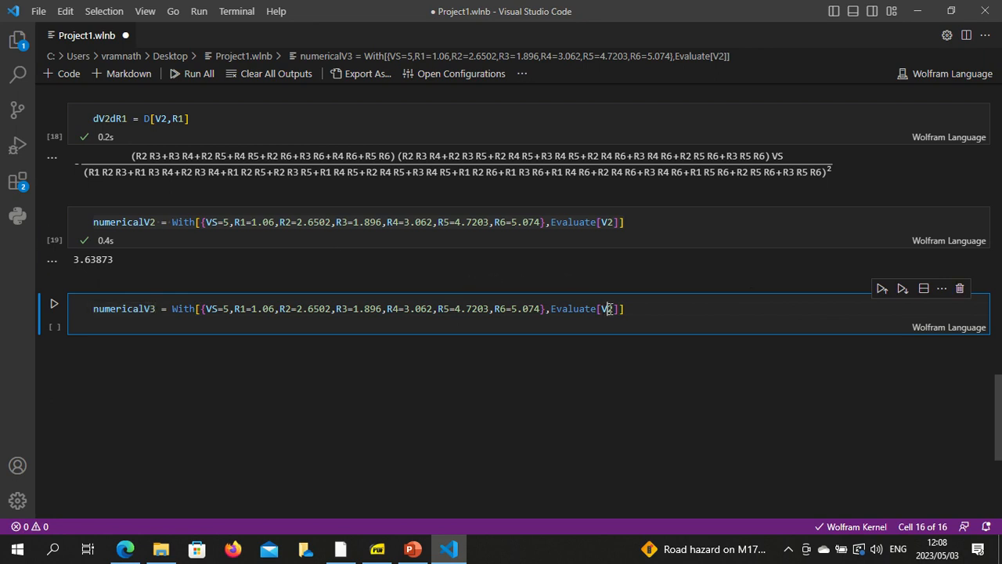
# Step: Rename the pasted cell to numericalV3 and run it, giving V3 = 1.61237
pyautogui.write('3')
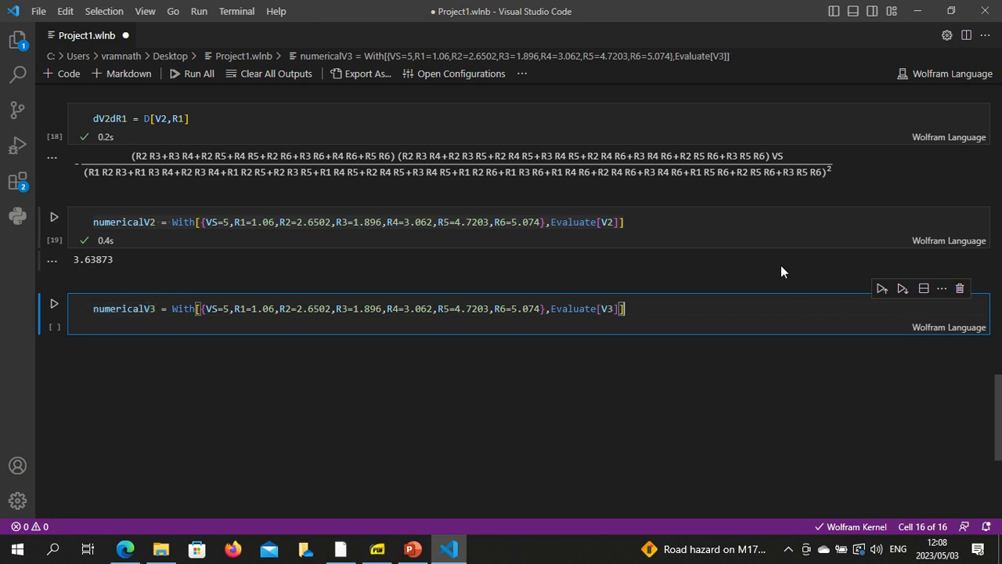
pyautogui.click(53, 304)
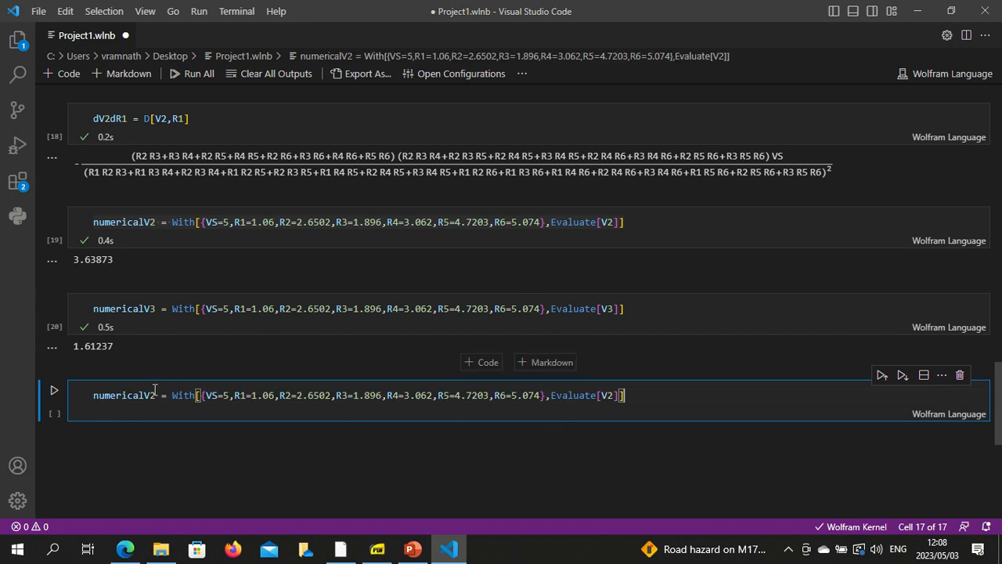
# Step: Rename the next copy to numericalV4 with Evaluate[V4] and run it, giving 2.0477
pyautogui.press('Backspace')
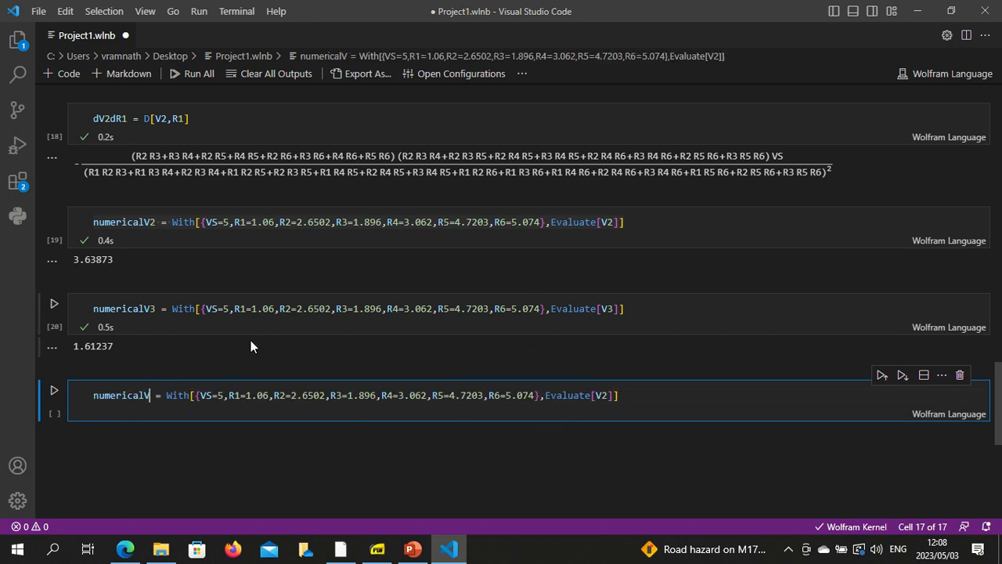
pyautogui.write('4')
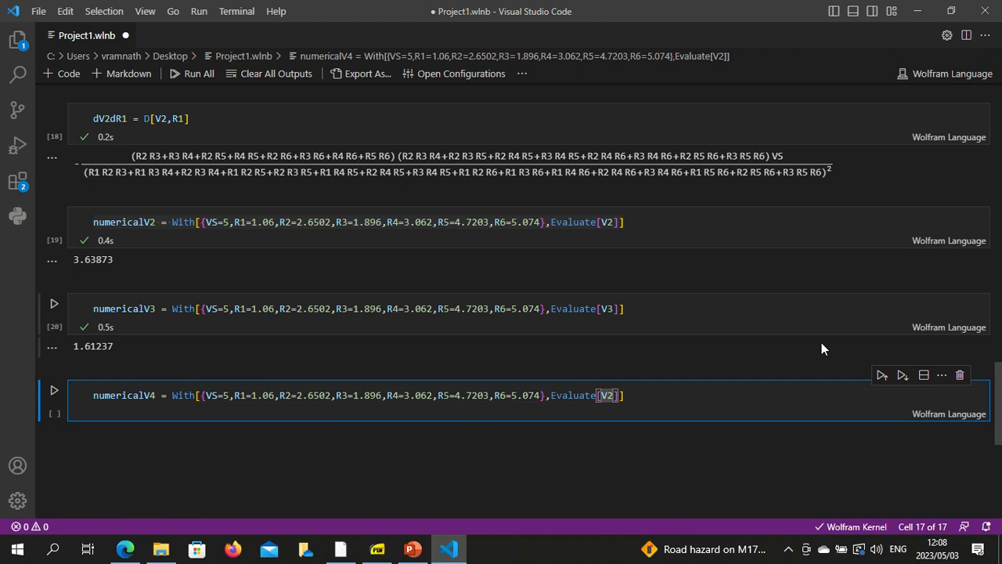
pyautogui.write('V4')
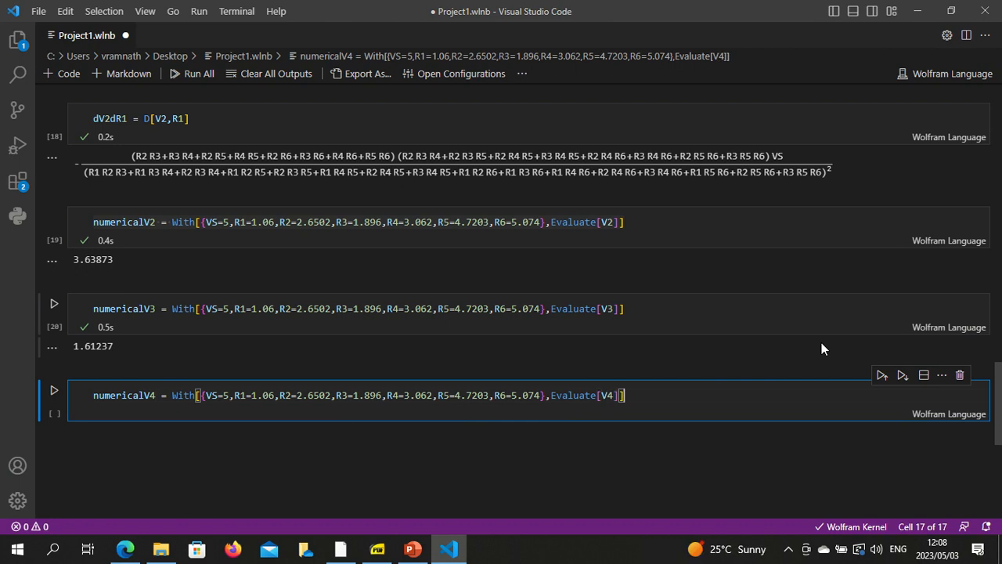
pyautogui.click(53, 390)
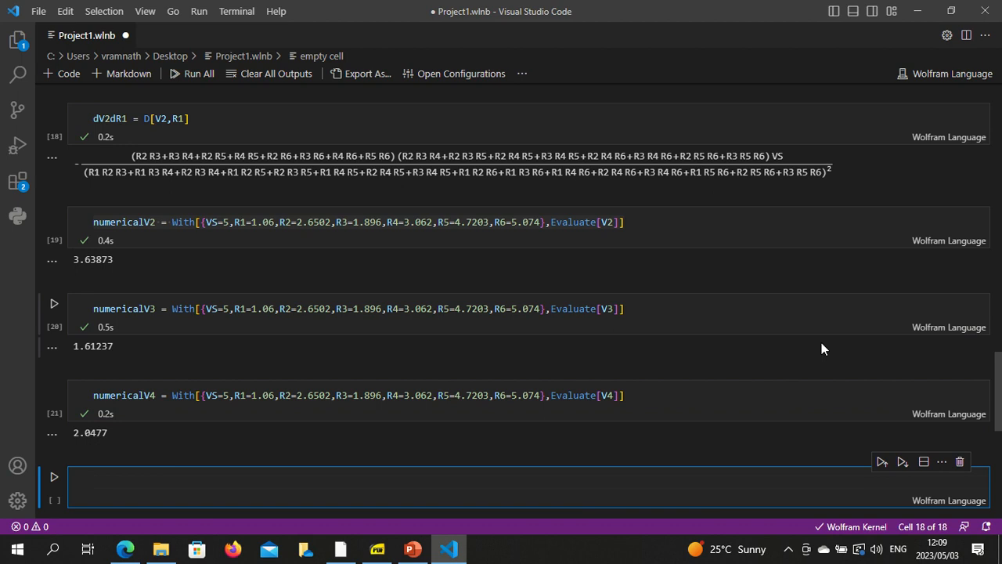
pyautogui.moveTo(377, 548)
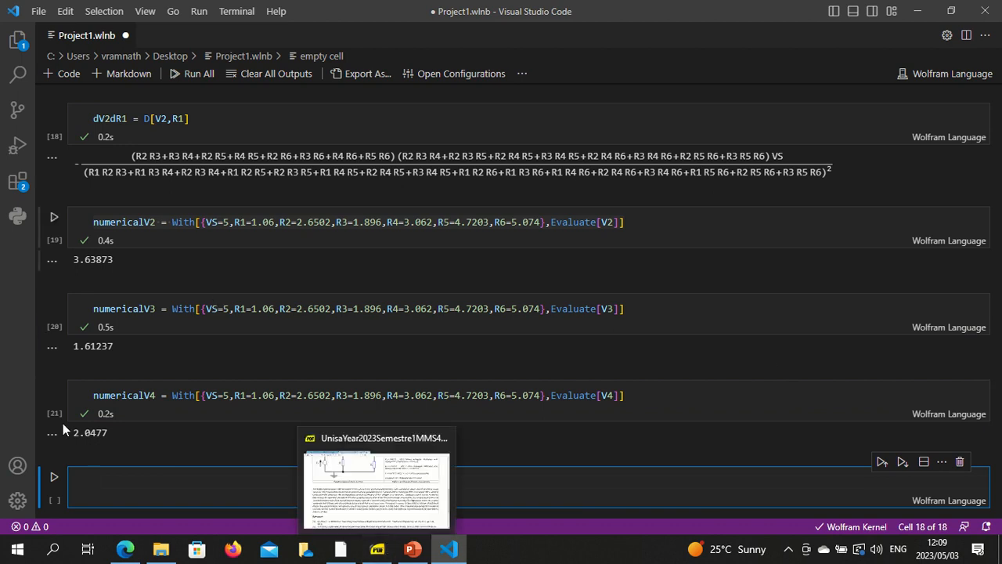
pyautogui.moveTo(388, 376)
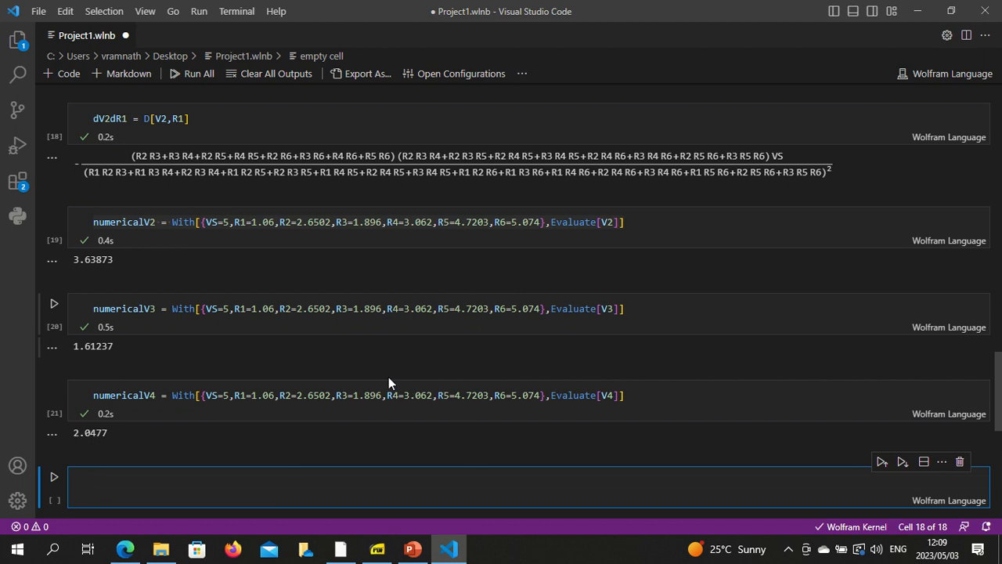
pyautogui.moveTo(401, 354)
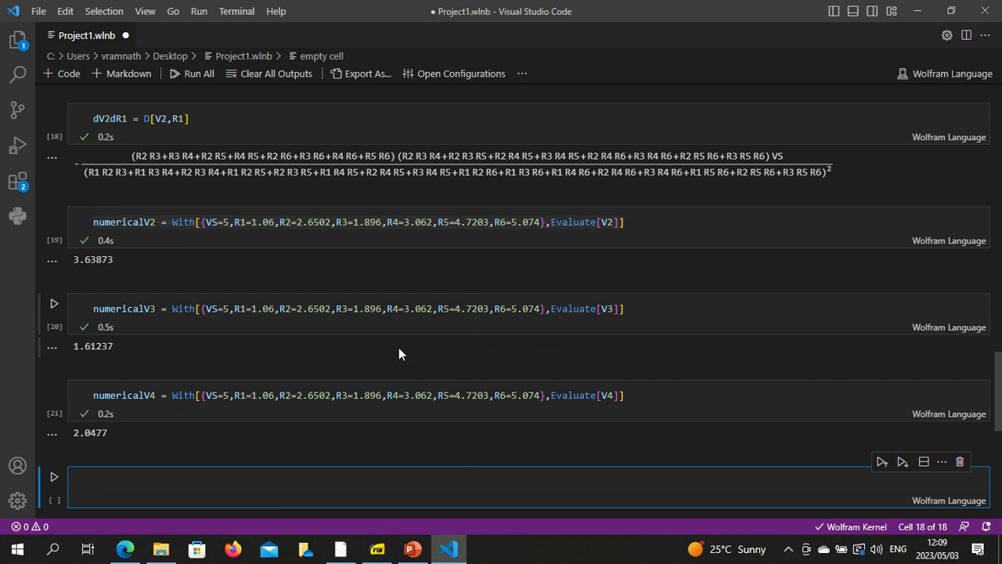
# Step: Paste the With expression, rename it numericaldV2dVS with Evaluate[dV2dVS], and run it, giving 0.727747
pyautogui.write('numericalV2 = With[{VS=5,R1=1.06,R2=2.6502,R3=1.896,R4=3.062,R5=4.7203,R6=5.074},Evaluate[V2]]')
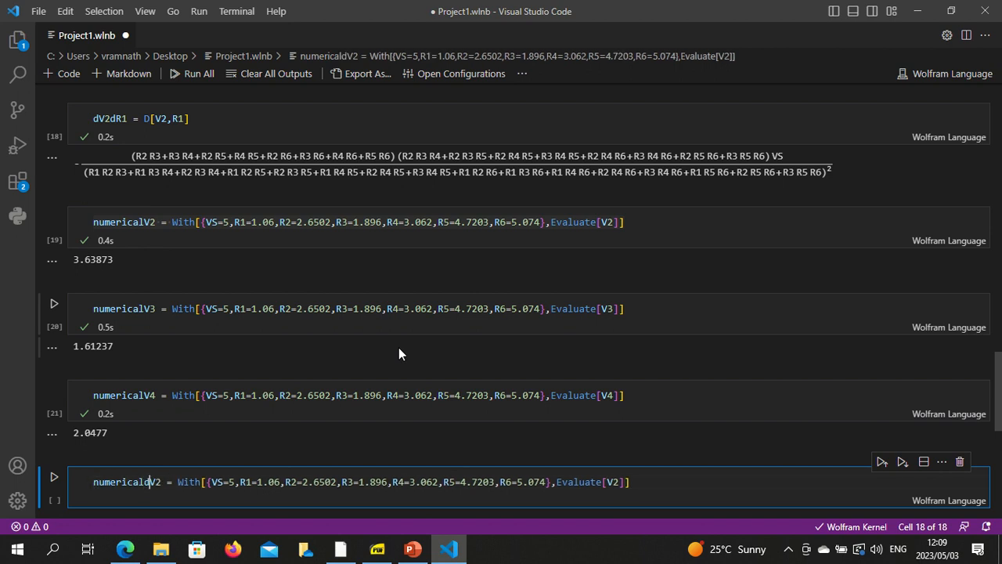
pyautogui.write('d')
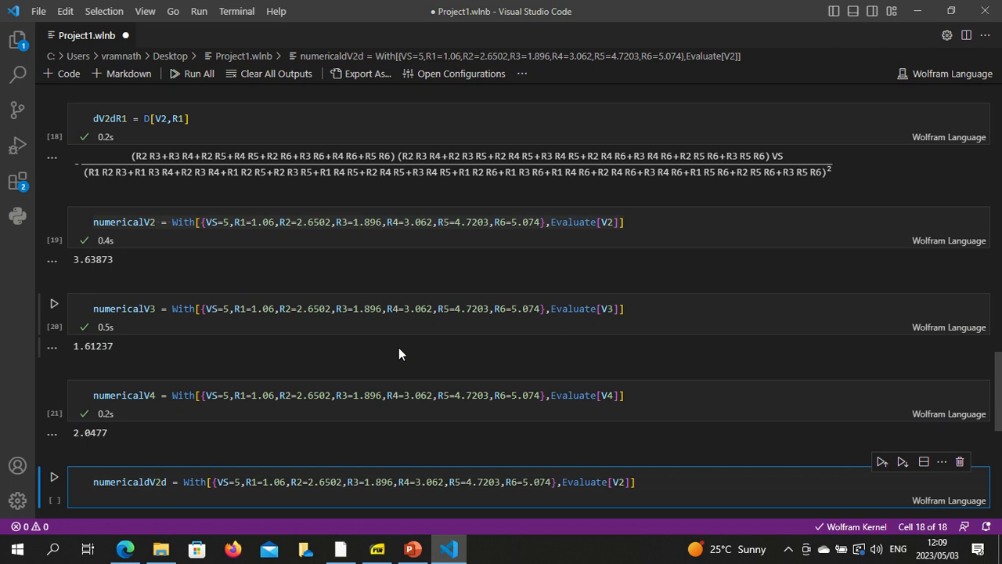
pyautogui.write('VS')
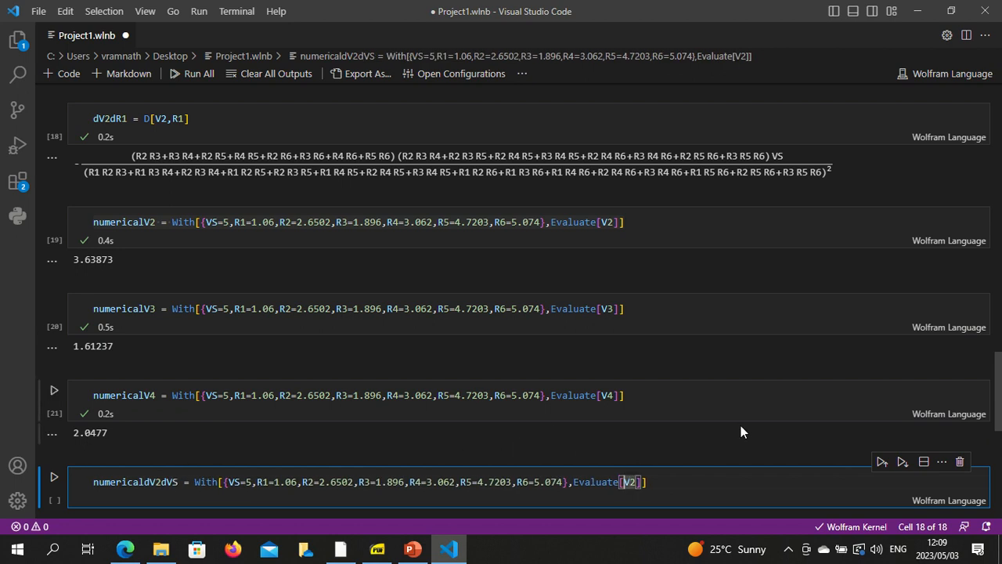
pyautogui.write('dV2dVS')
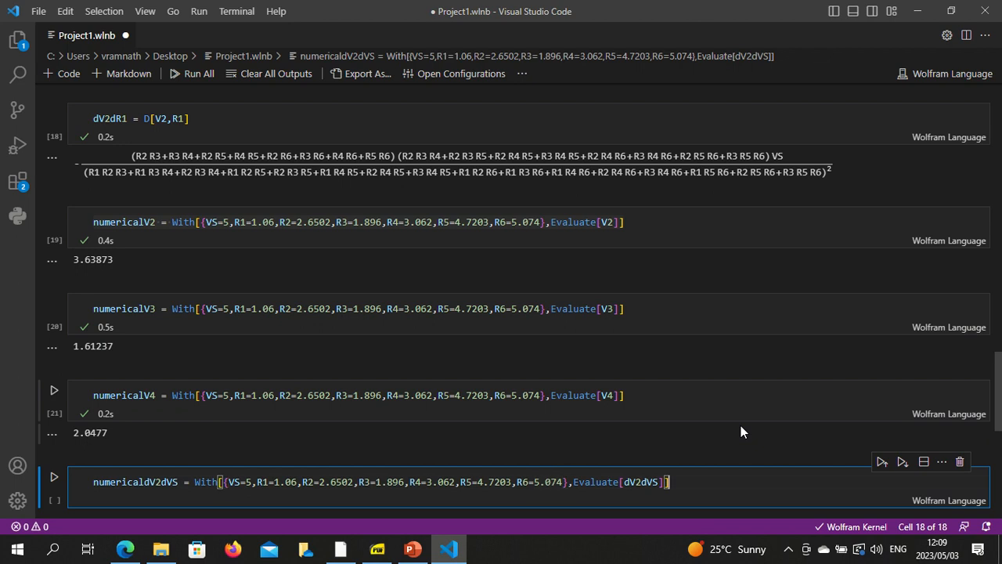
pyautogui.click(882, 460)
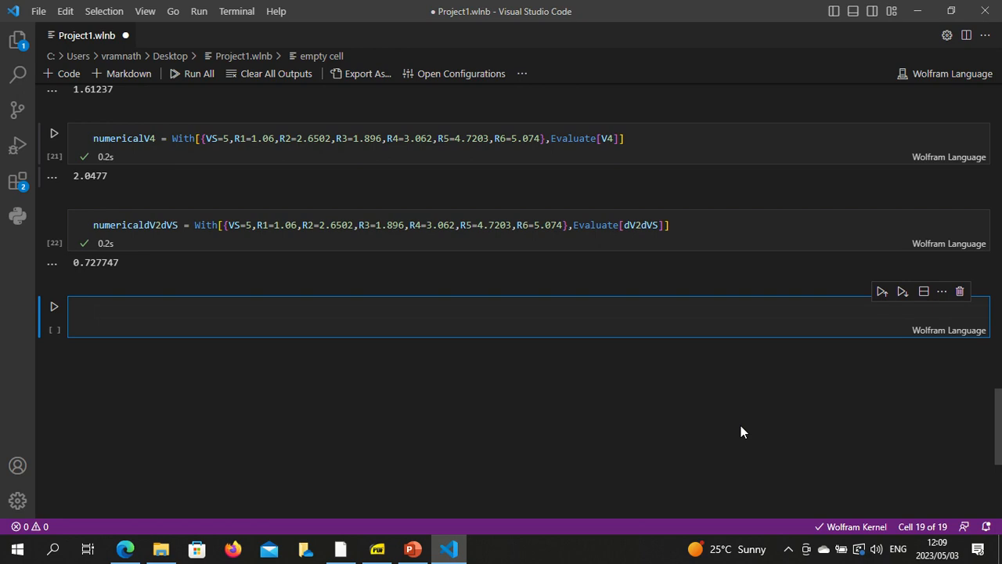
pyautogui.moveTo(583, 196)
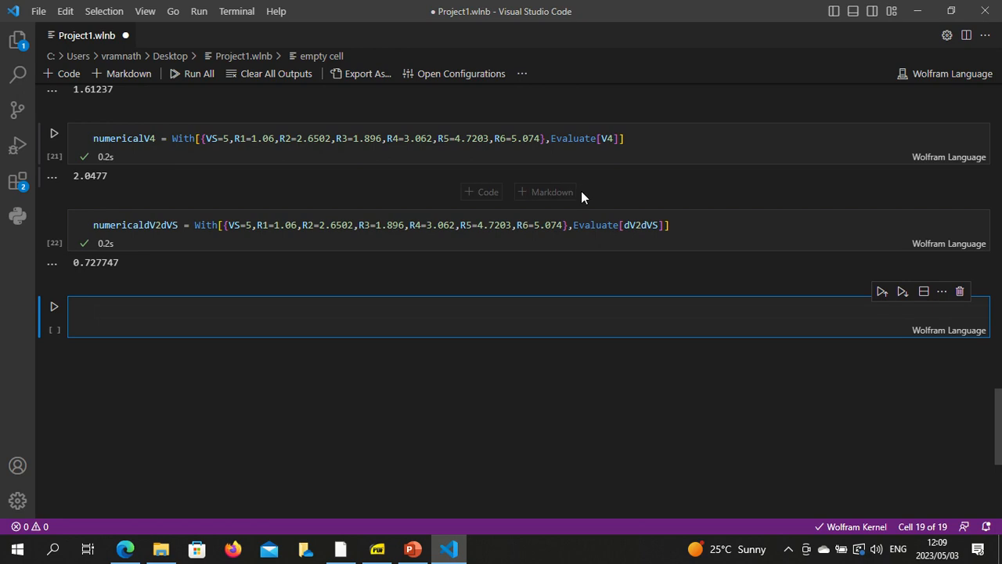
# Step: Scroll through the finished notebook from the equations down to the results, then switch to PowerPoint
pyautogui.scroll(3)
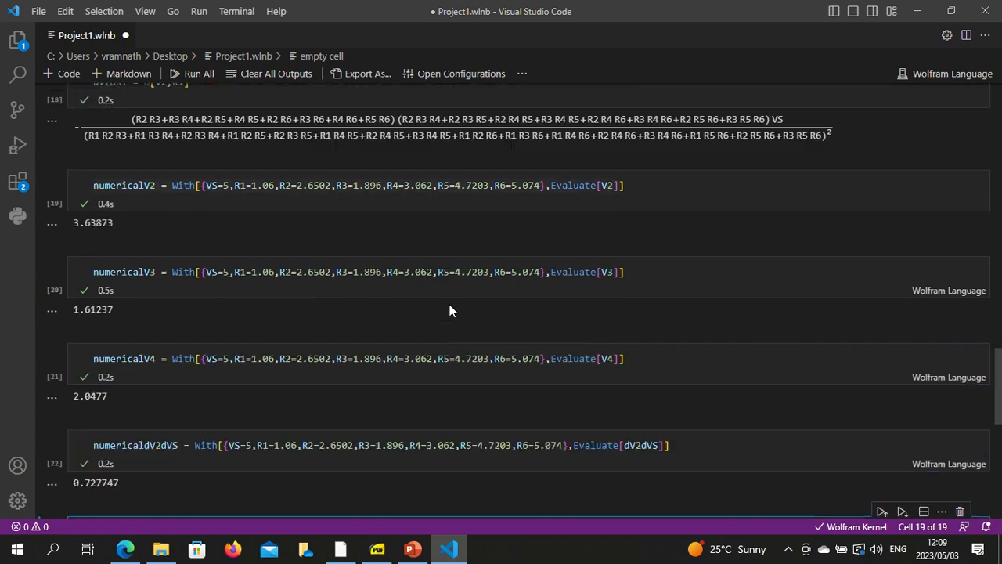
pyautogui.scroll(3)
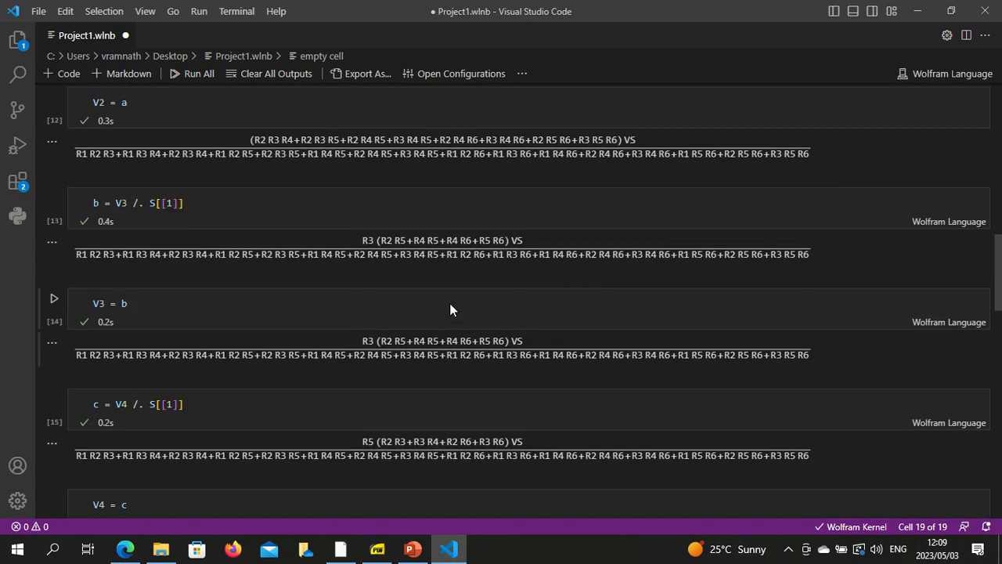
pyautogui.scroll(3)
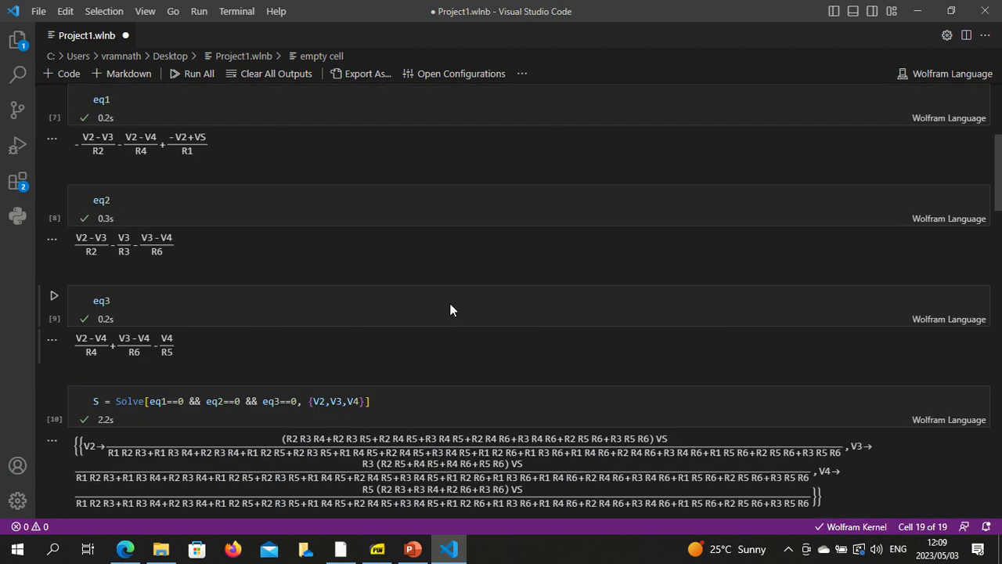
pyautogui.scroll(3)
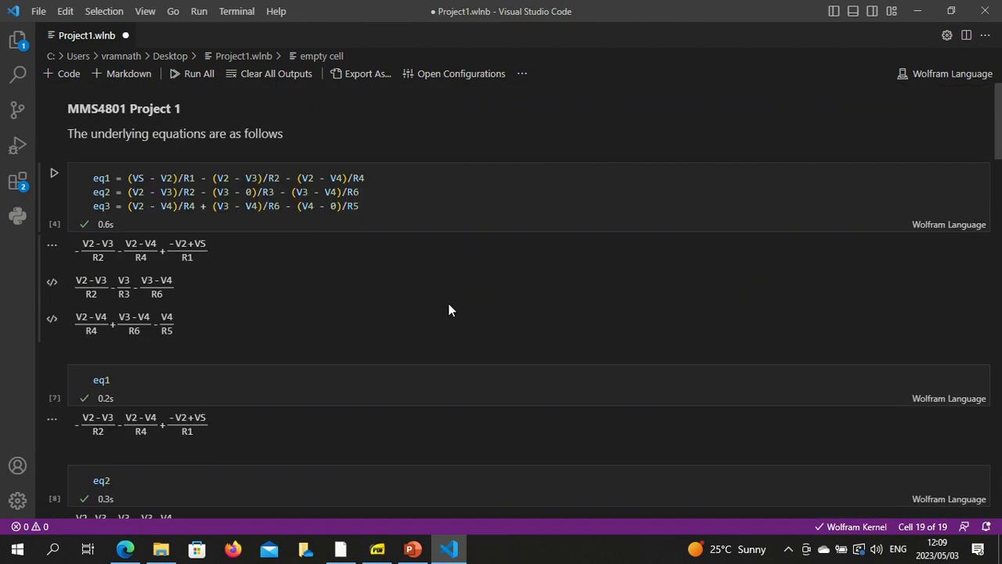
pyautogui.moveTo(446, 312)
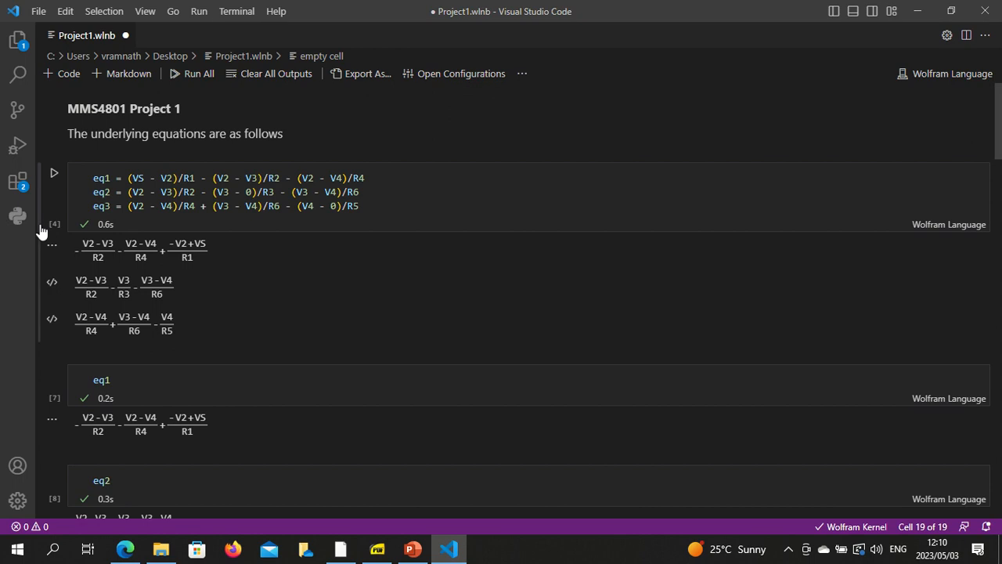
pyautogui.moveTo(523, 288)
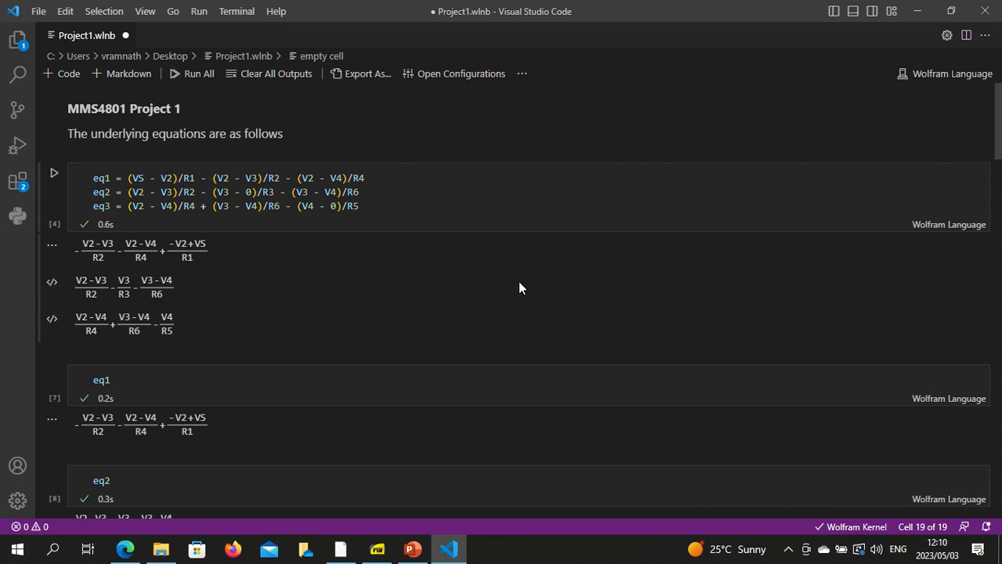
pyautogui.moveTo(514, 282)
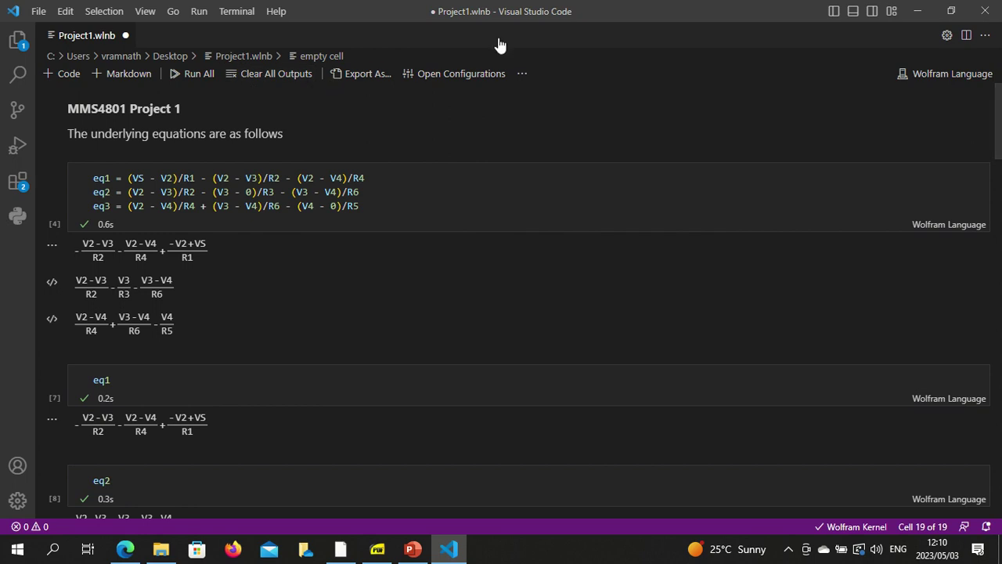
pyautogui.moveTo(623, 285)
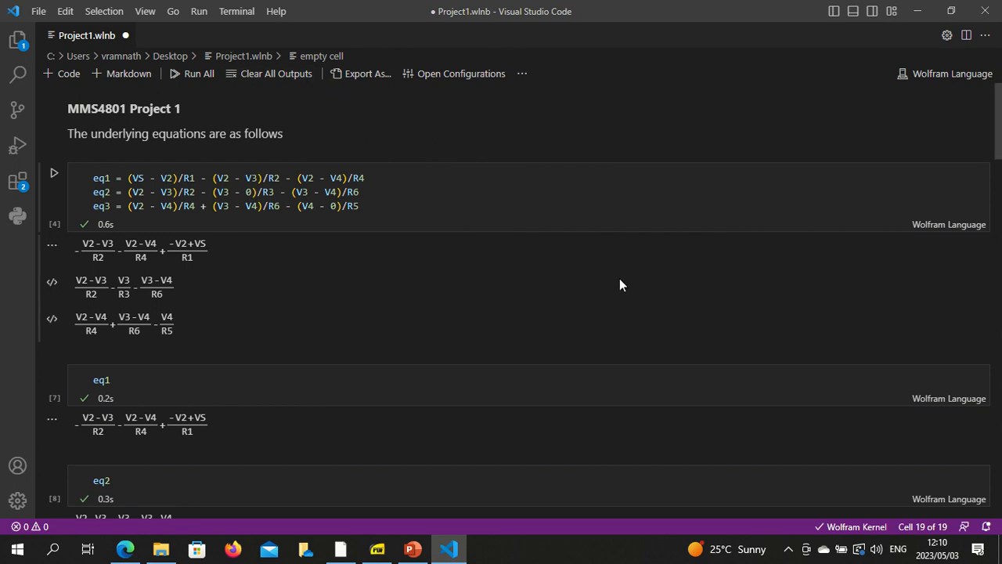
pyautogui.scroll(-3)
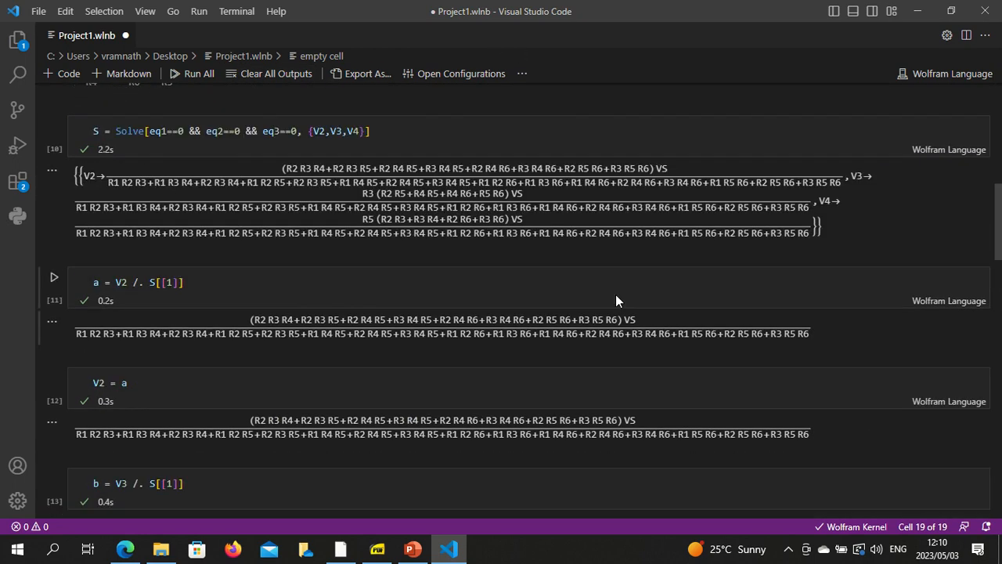
pyautogui.scroll(-3)
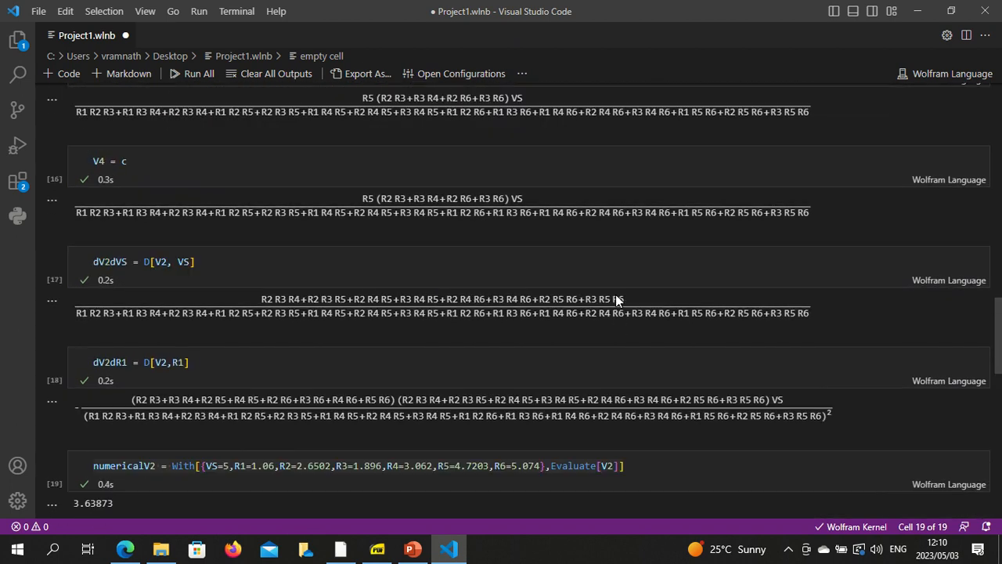
pyautogui.scroll(-3)
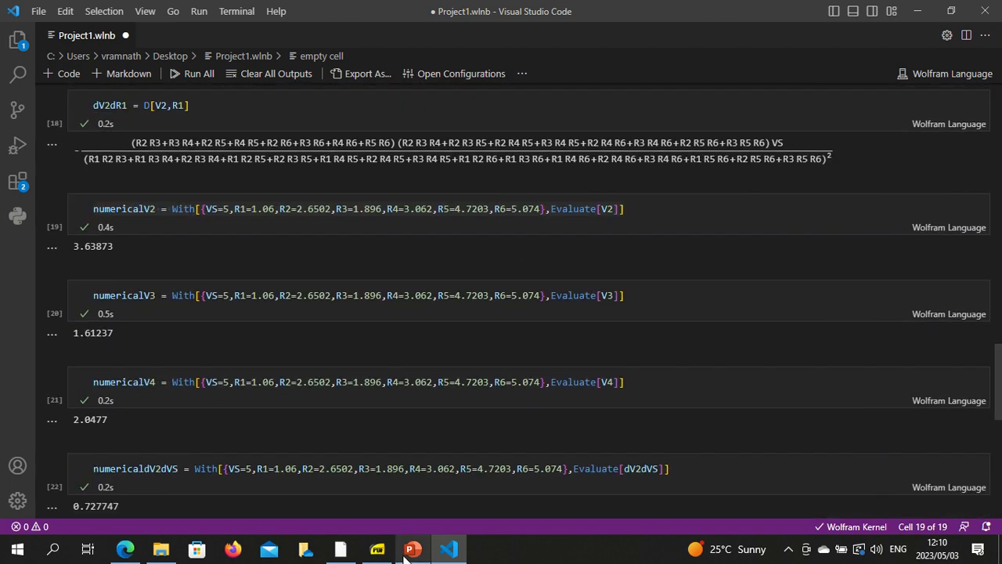
pyautogui.moveTo(412, 548)
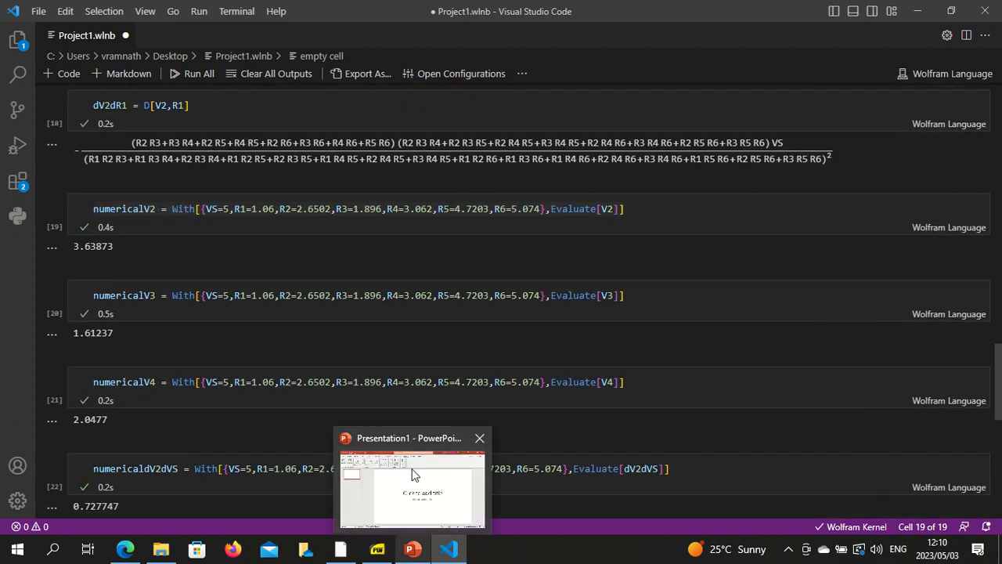
pyautogui.click(413, 486)
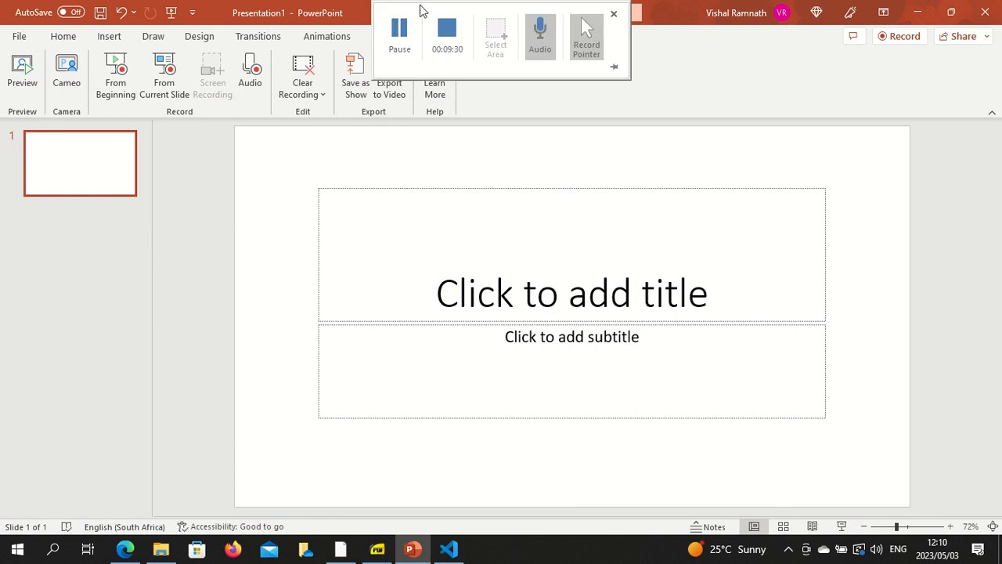